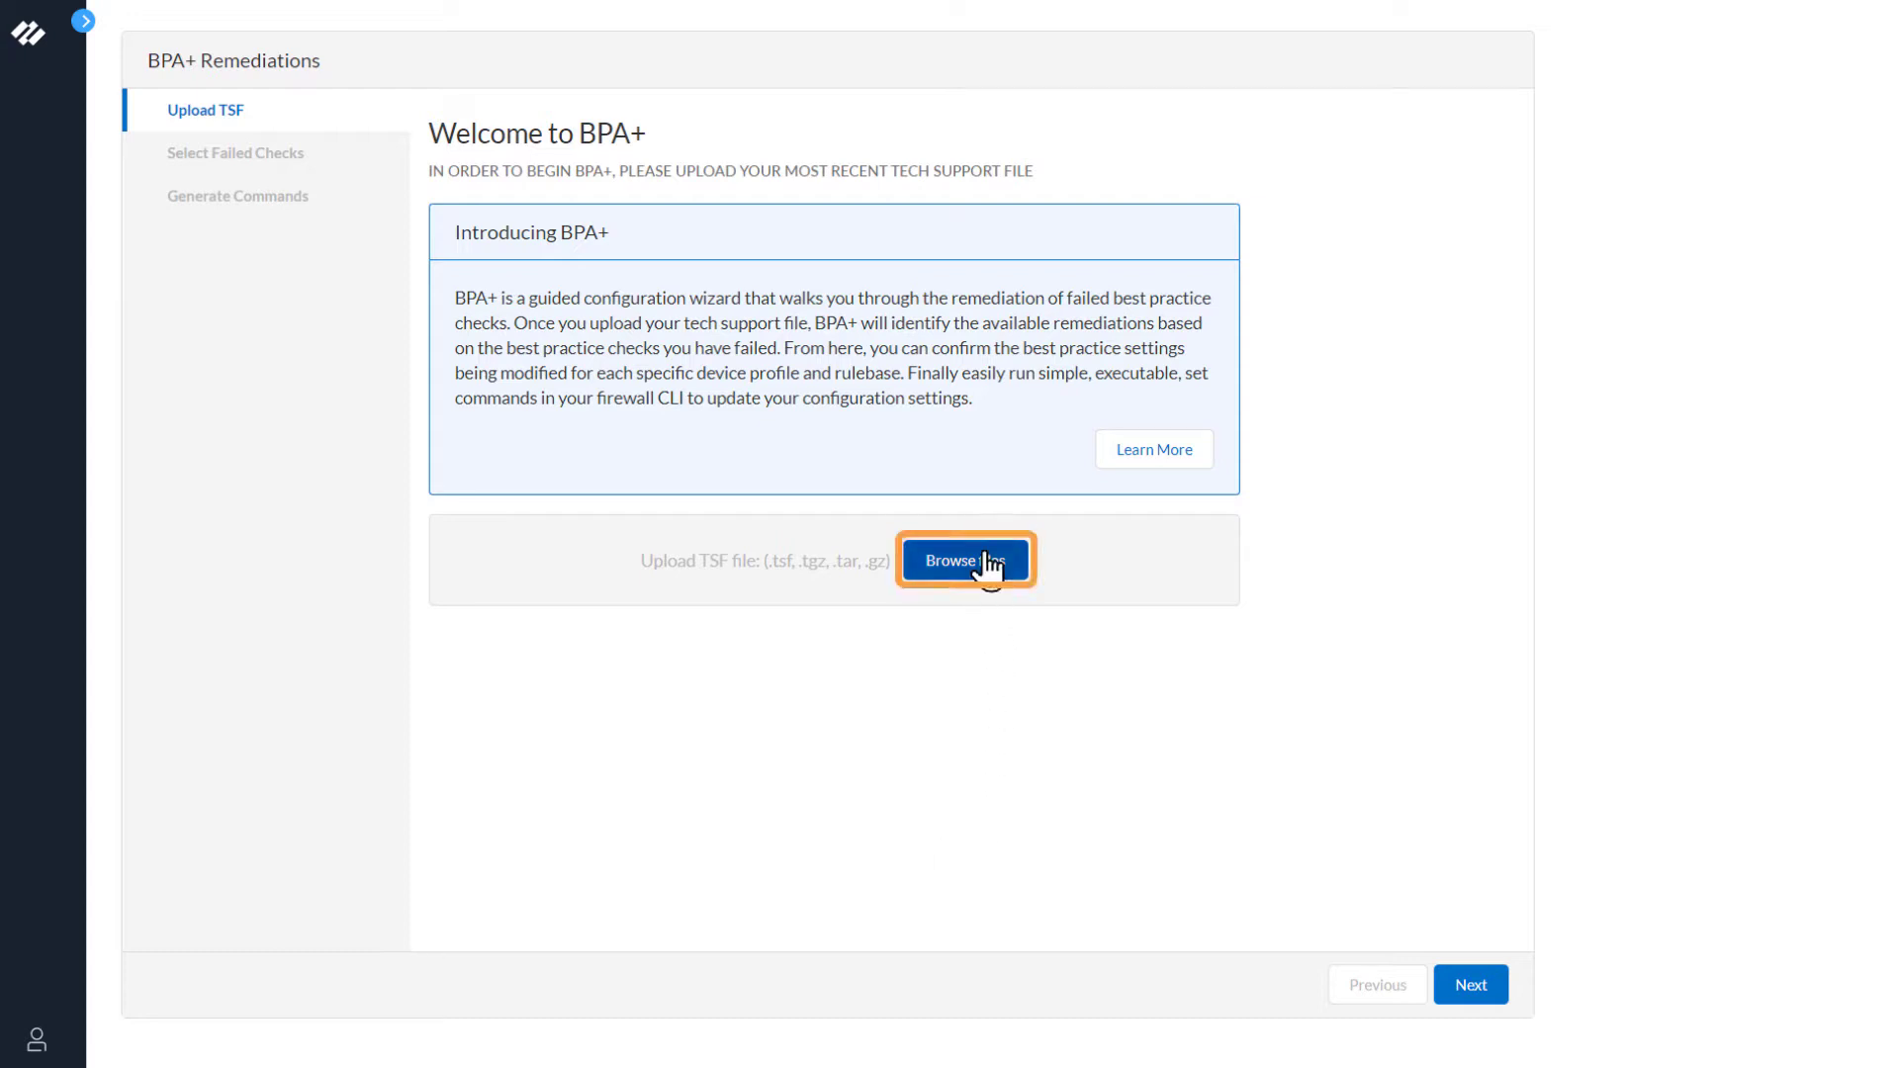
# Browse for and upload the tech support file 20211216_2159_techsupport.tgz
pyautogui.click(965, 560)
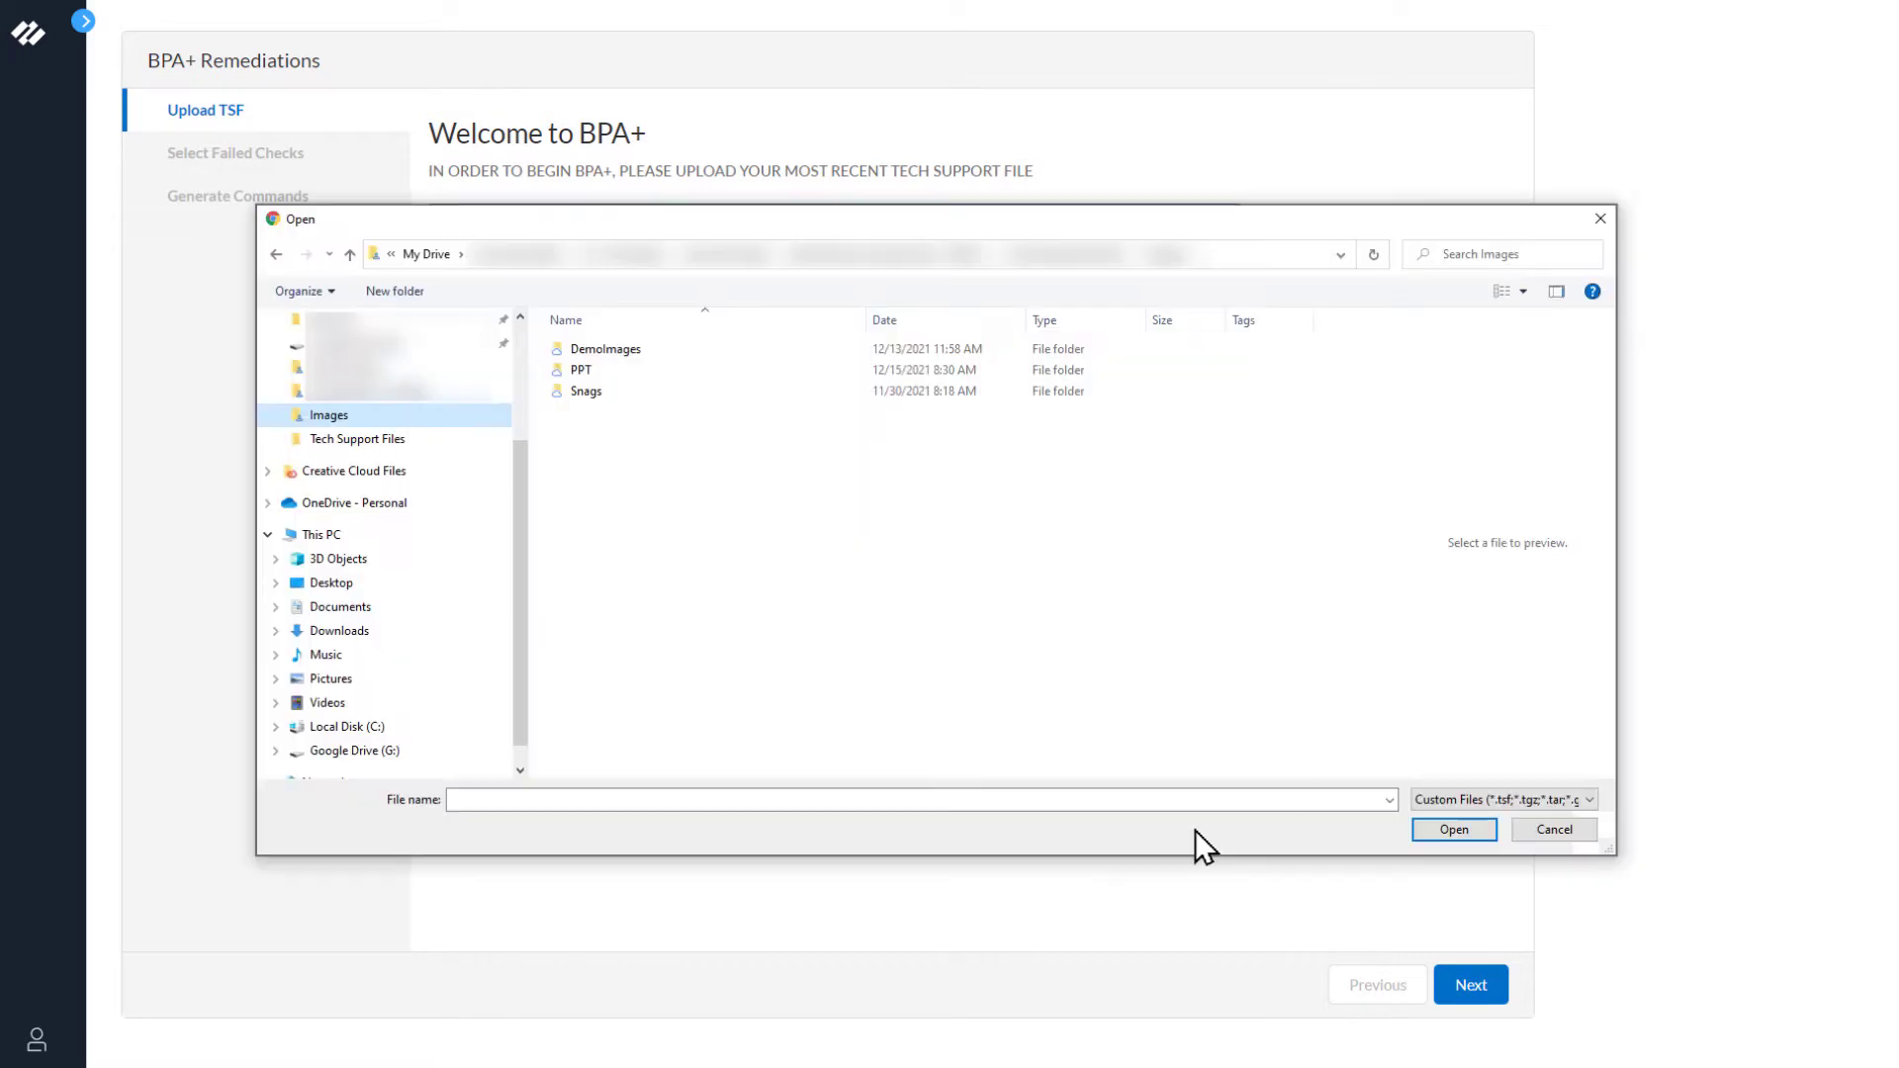
pyautogui.moveTo(601, 775)
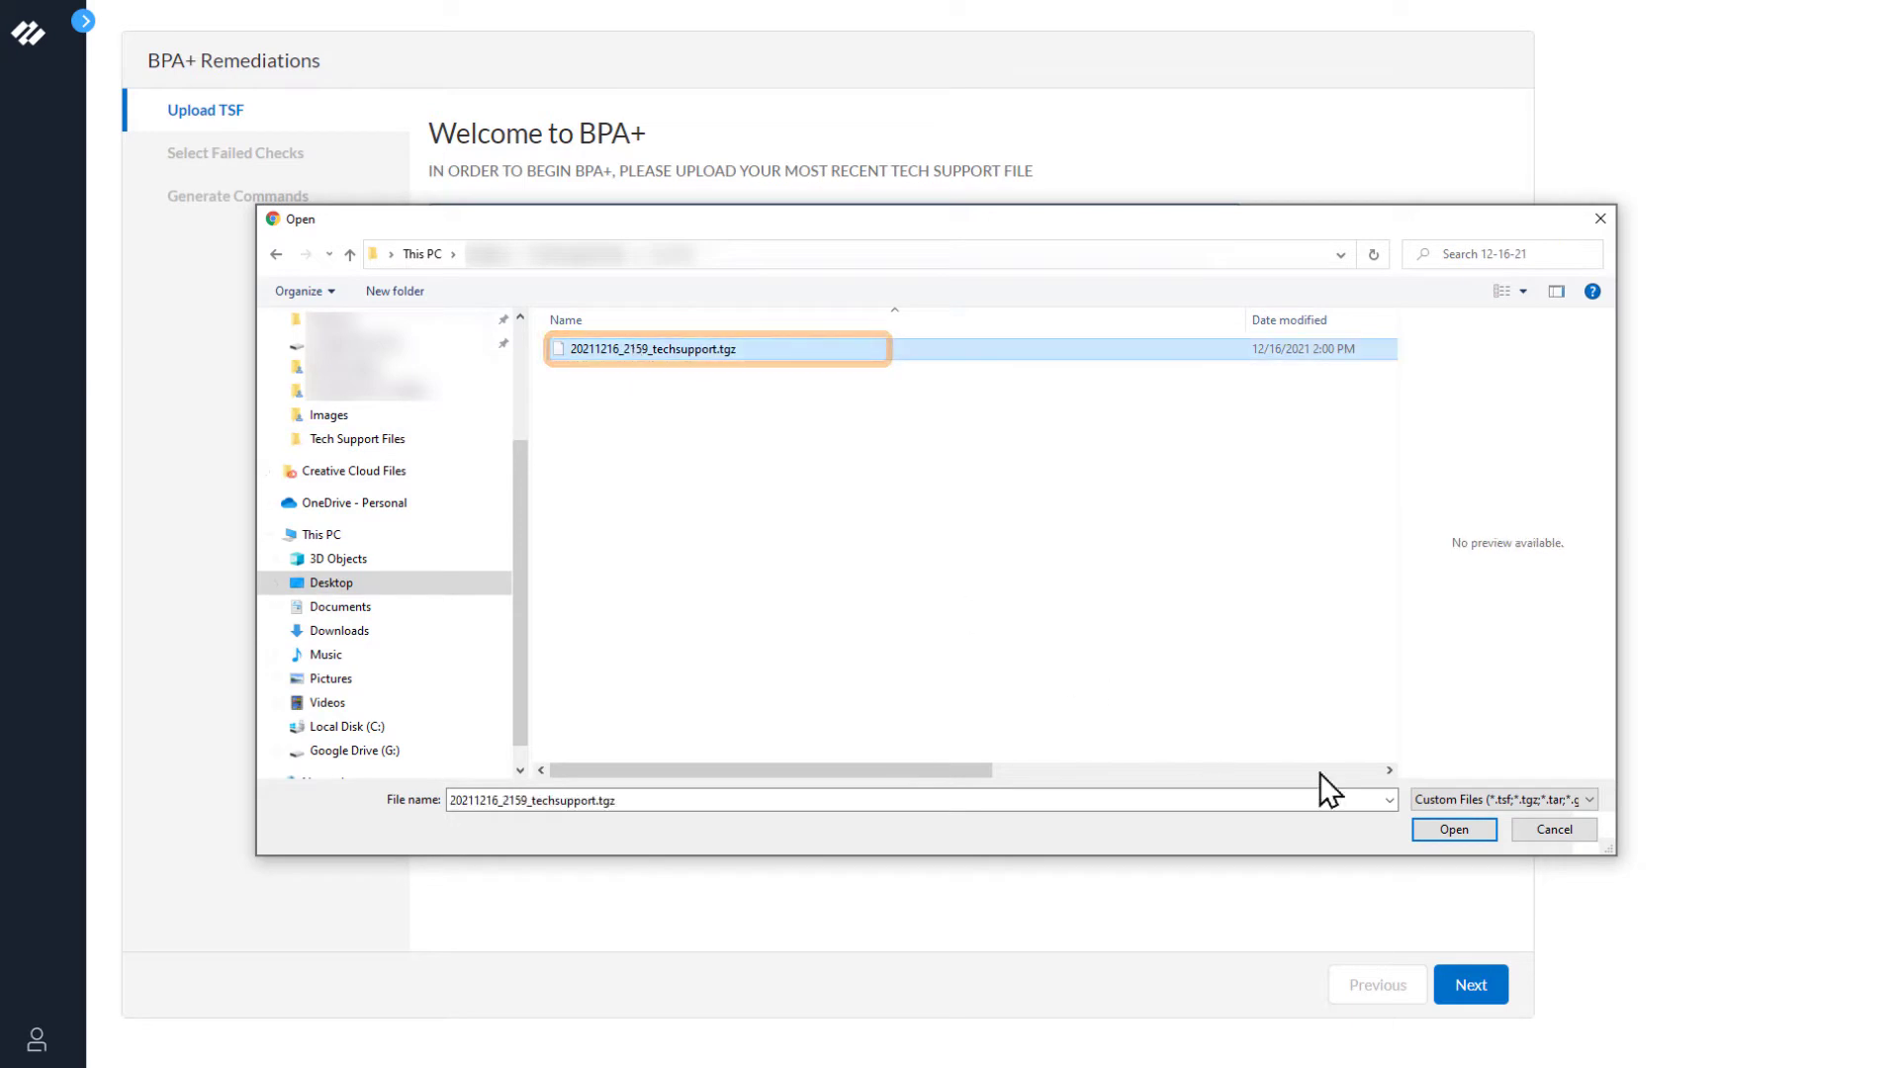
pyautogui.click(1452, 829)
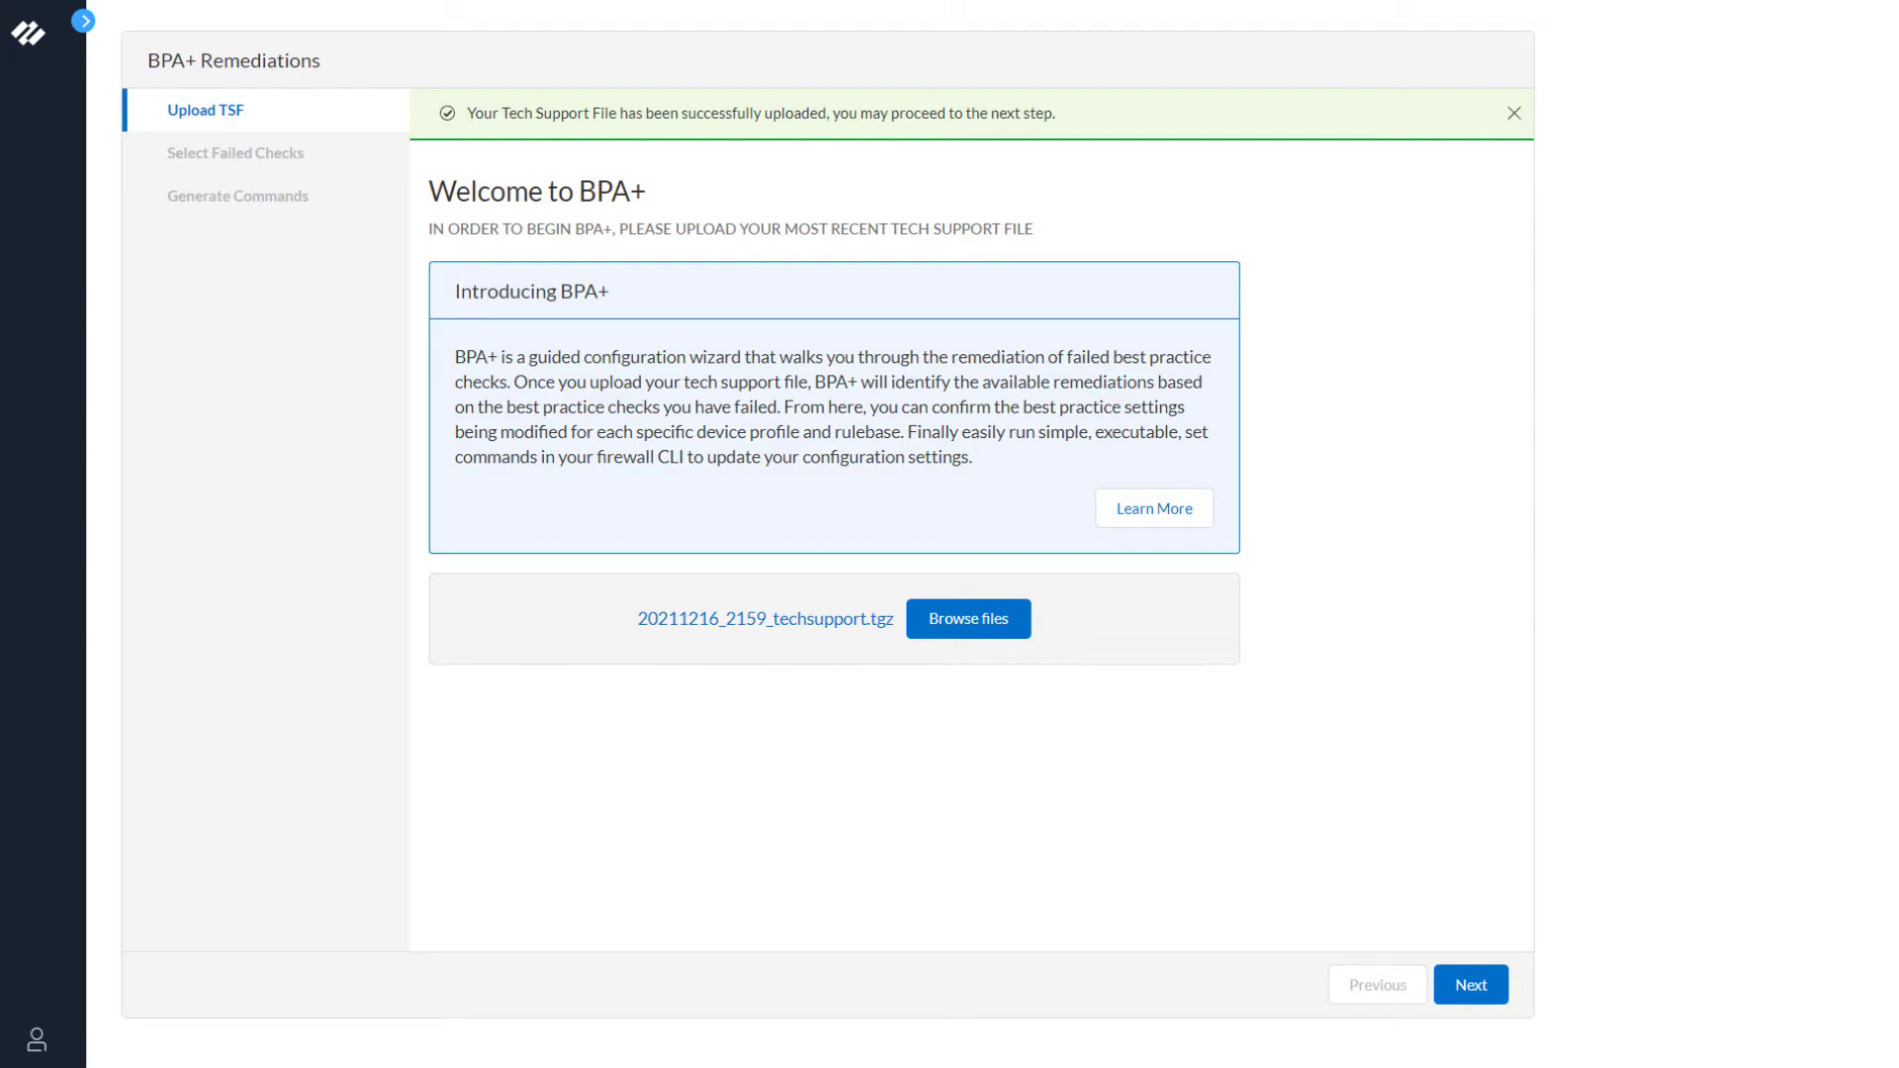
pyautogui.moveTo(1574, 902)
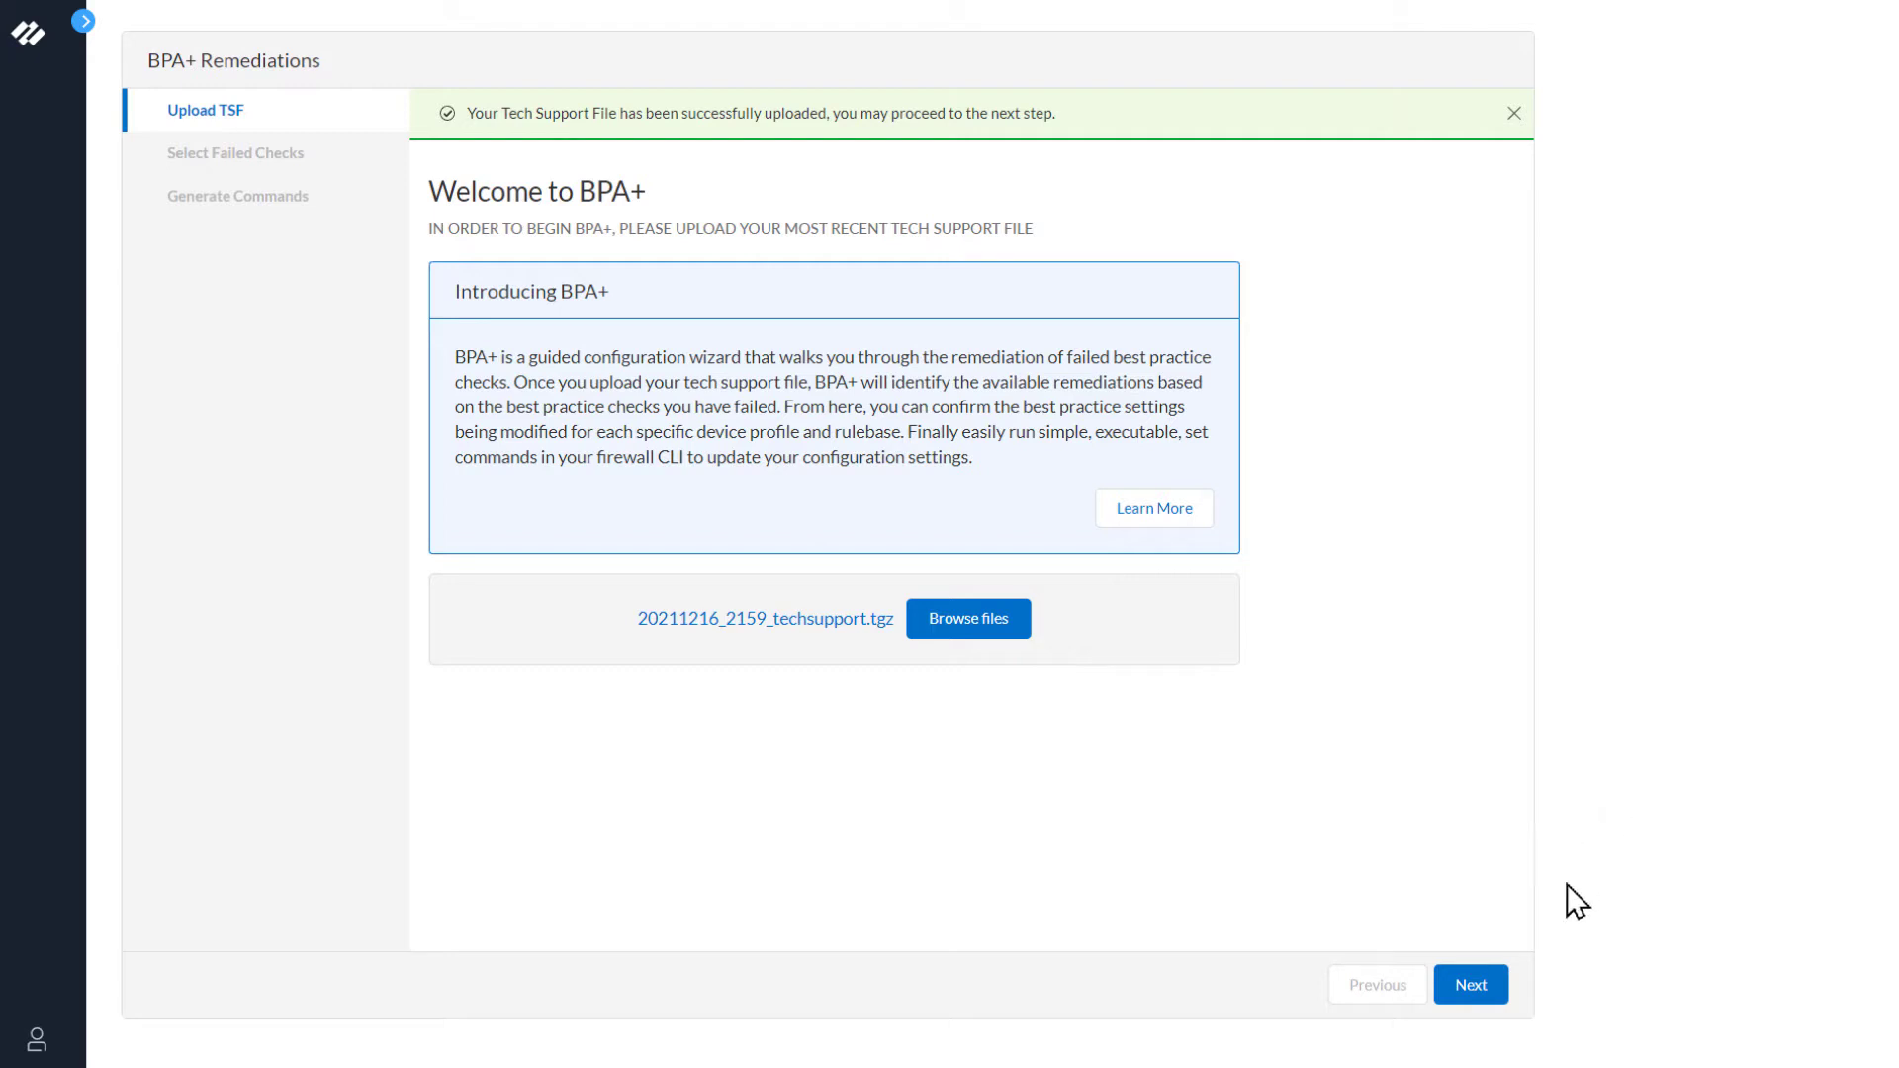
# Advance past CLI setup and tick the Malicious IP Address Feed (Outbound) failed check
pyautogui.click(1469, 983)
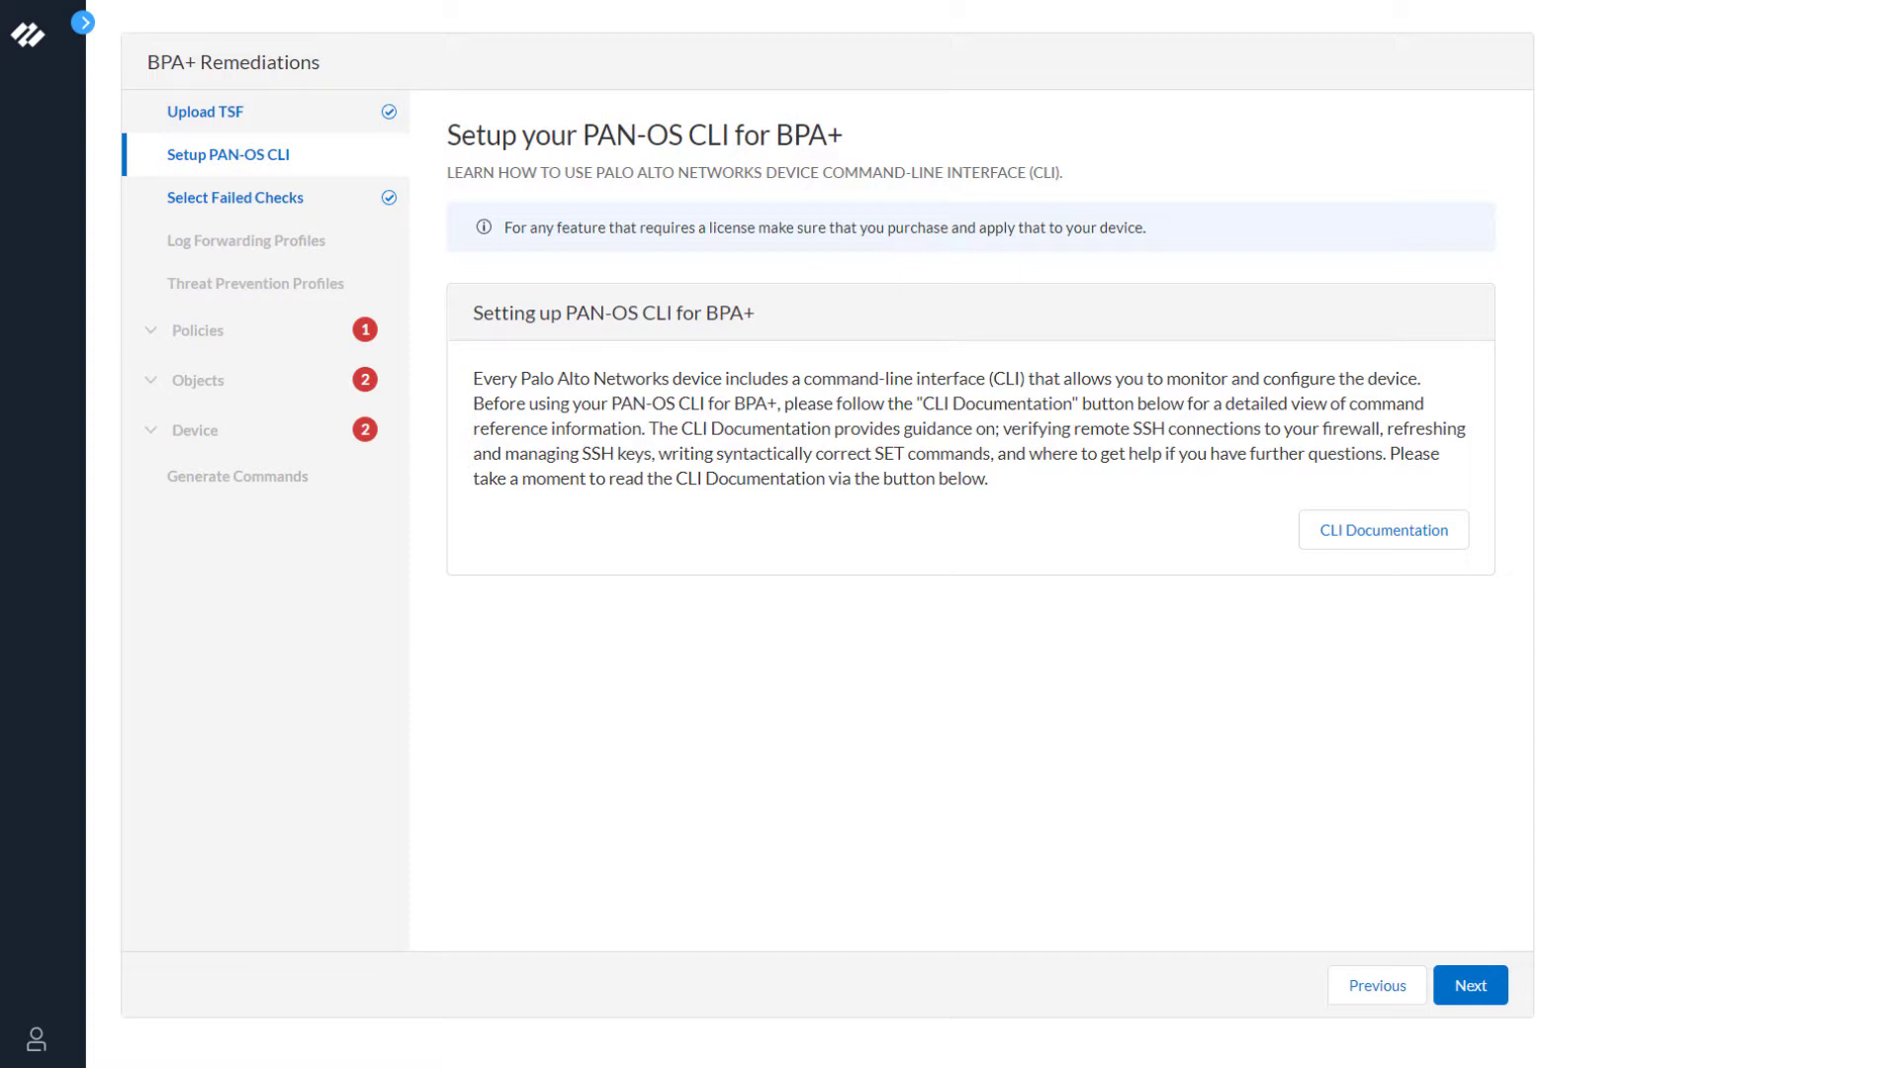
pyautogui.click(1469, 985)
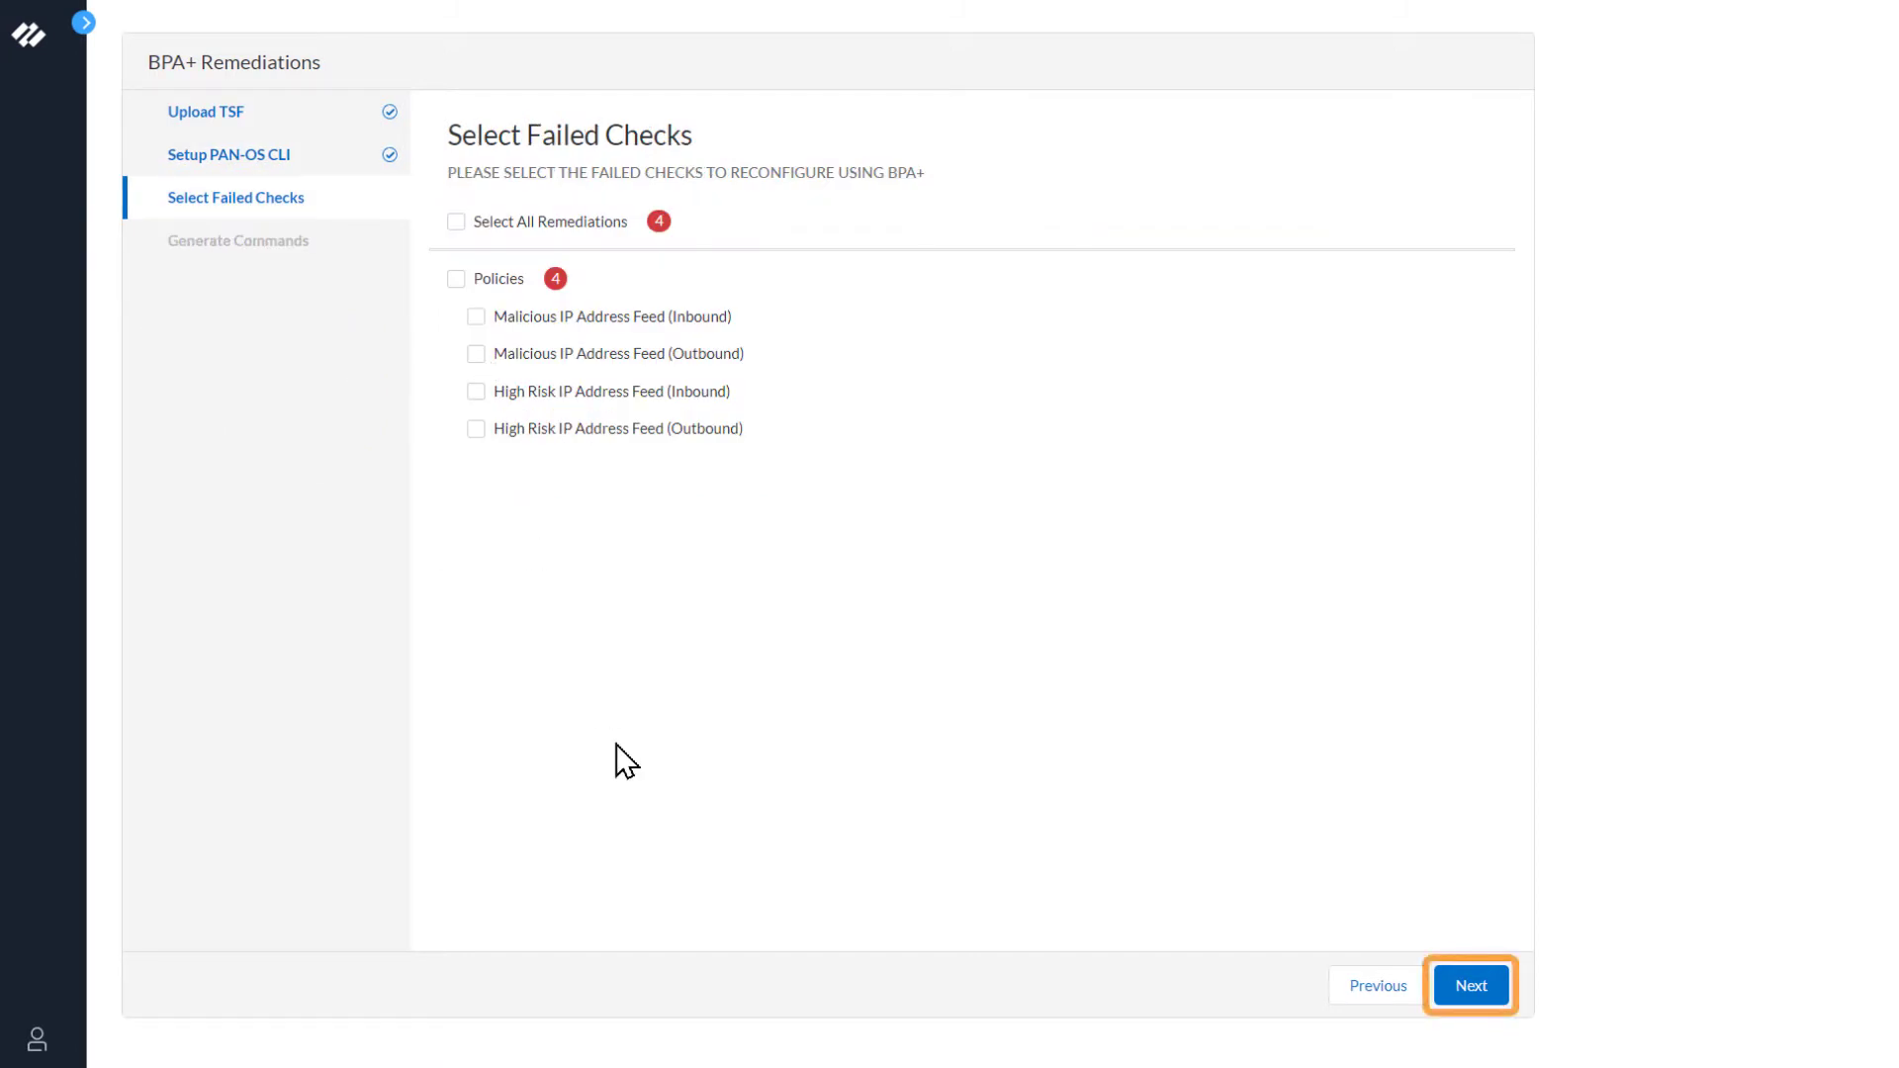
pyautogui.moveTo(482, 365)
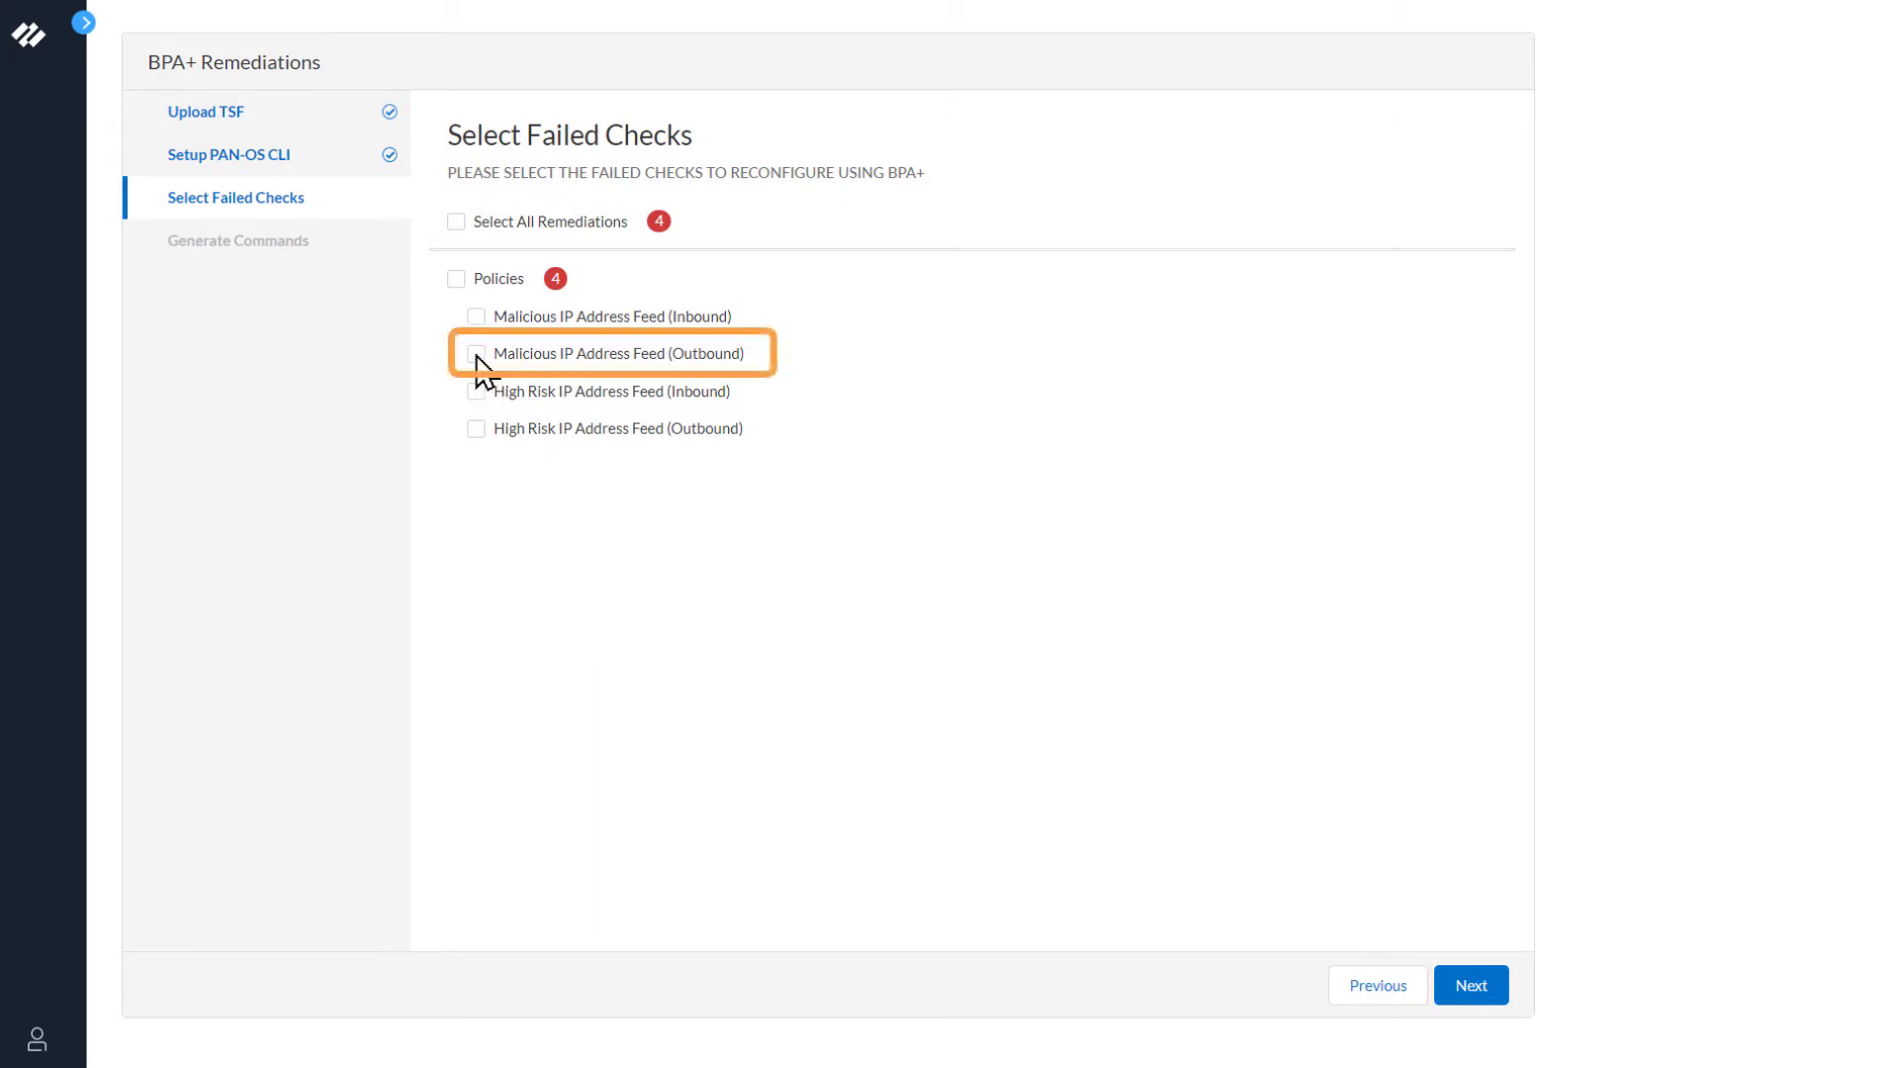
pyautogui.click(477, 354)
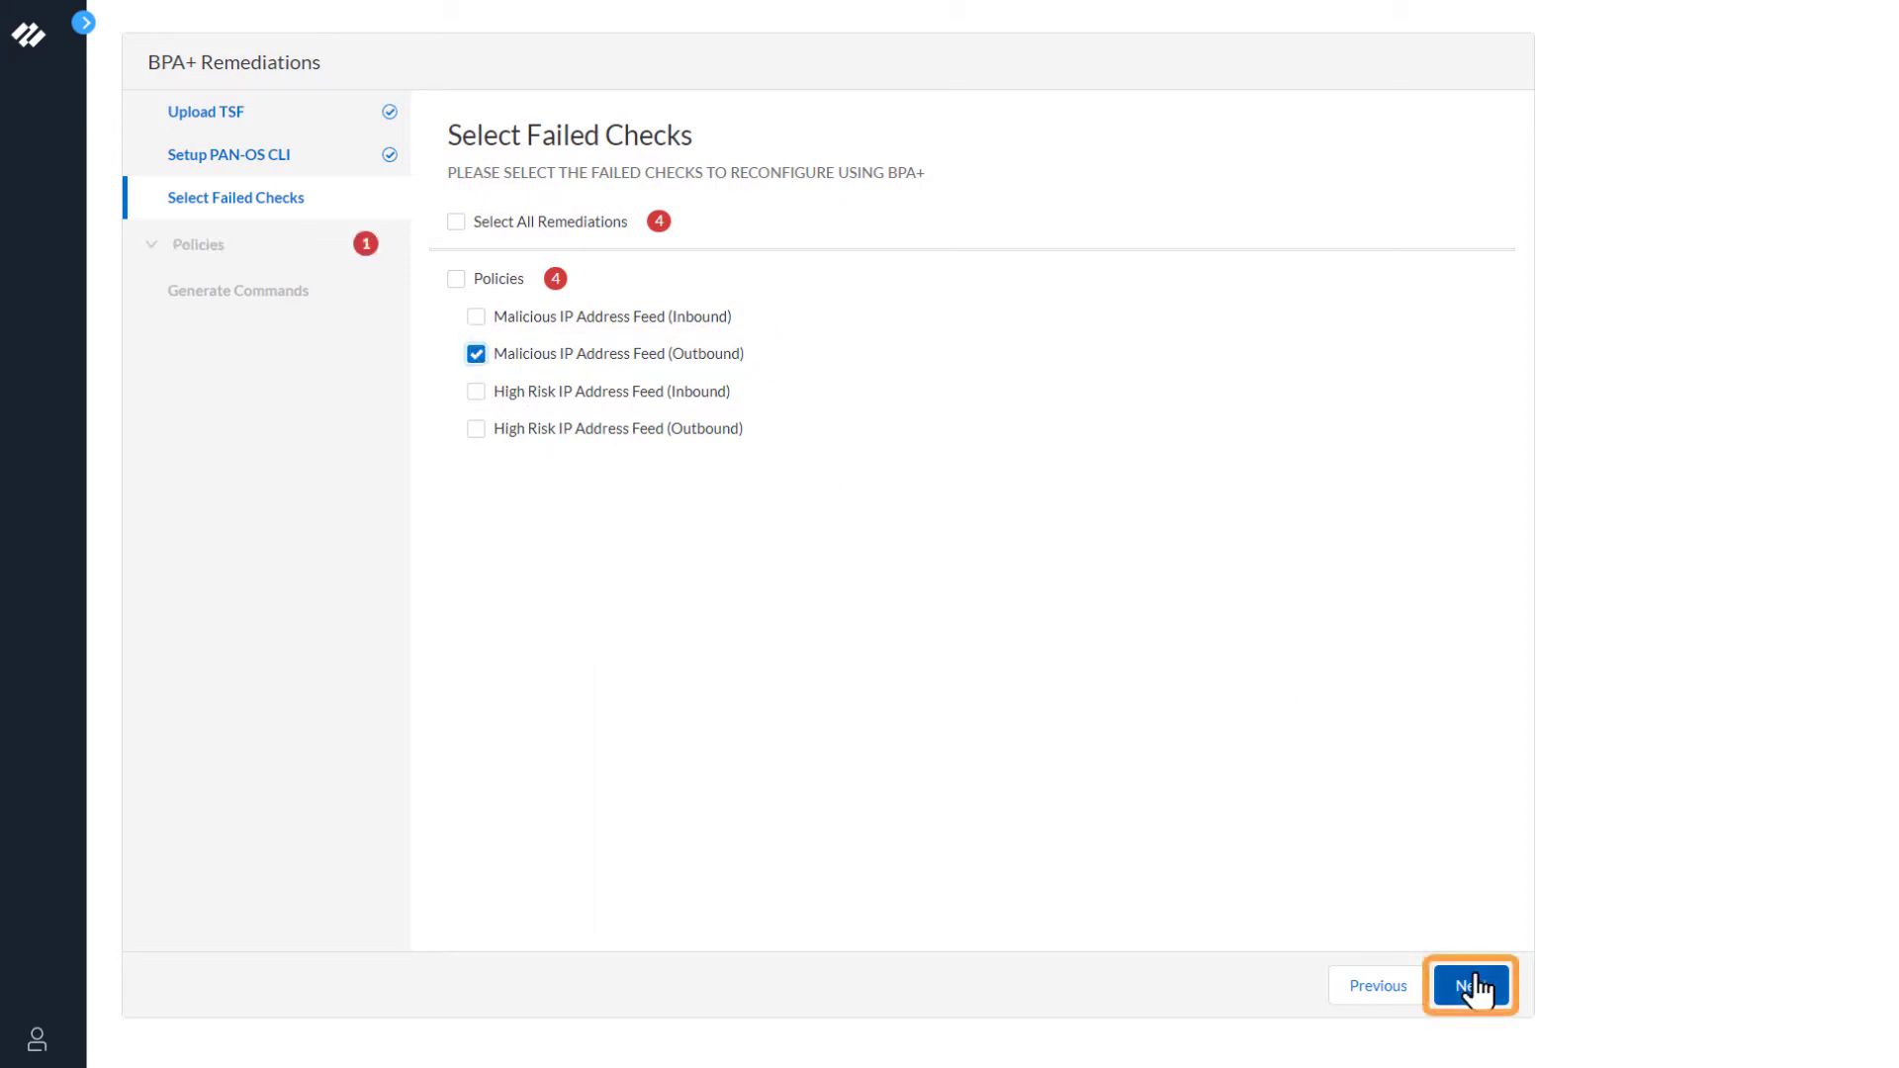
# Reach Log Forwarding Profiles and copy the Create Basic Log Forwarding Profiles commands
pyautogui.click(1470, 985)
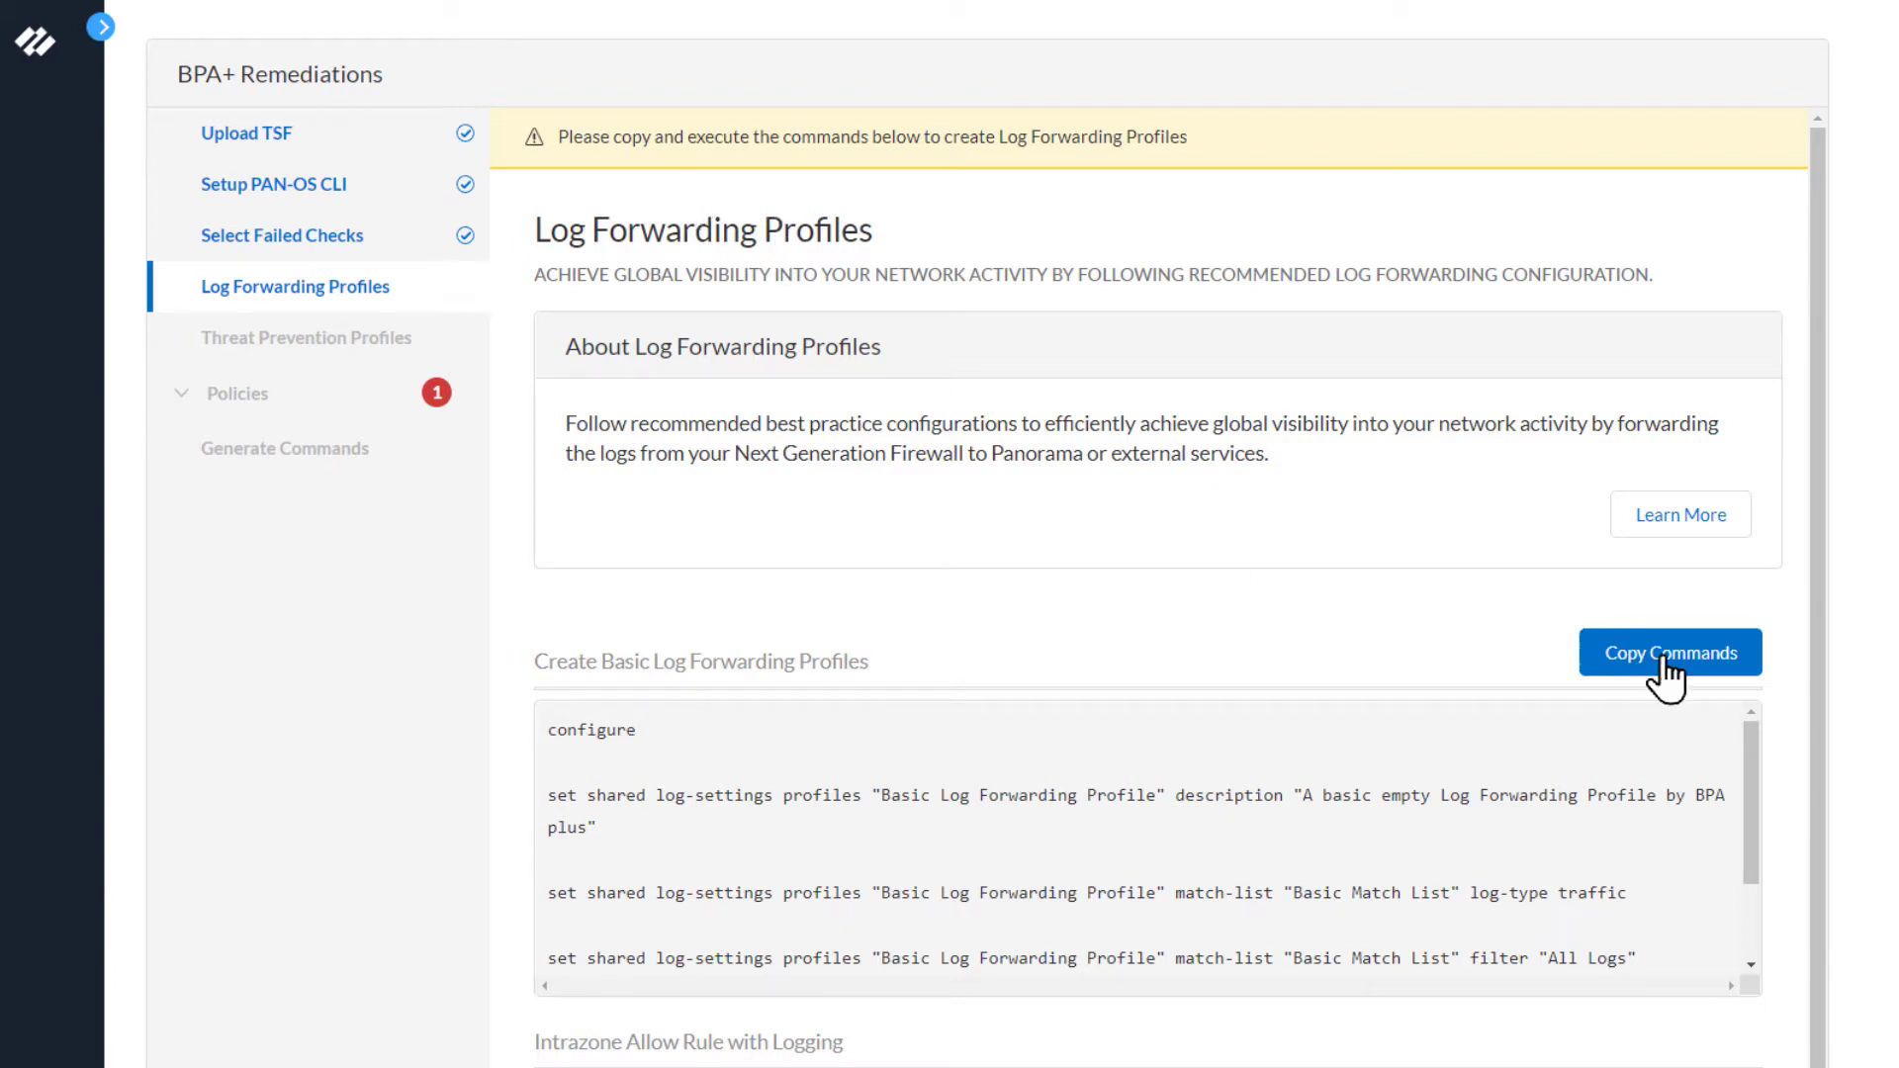
pyautogui.click(1668, 651)
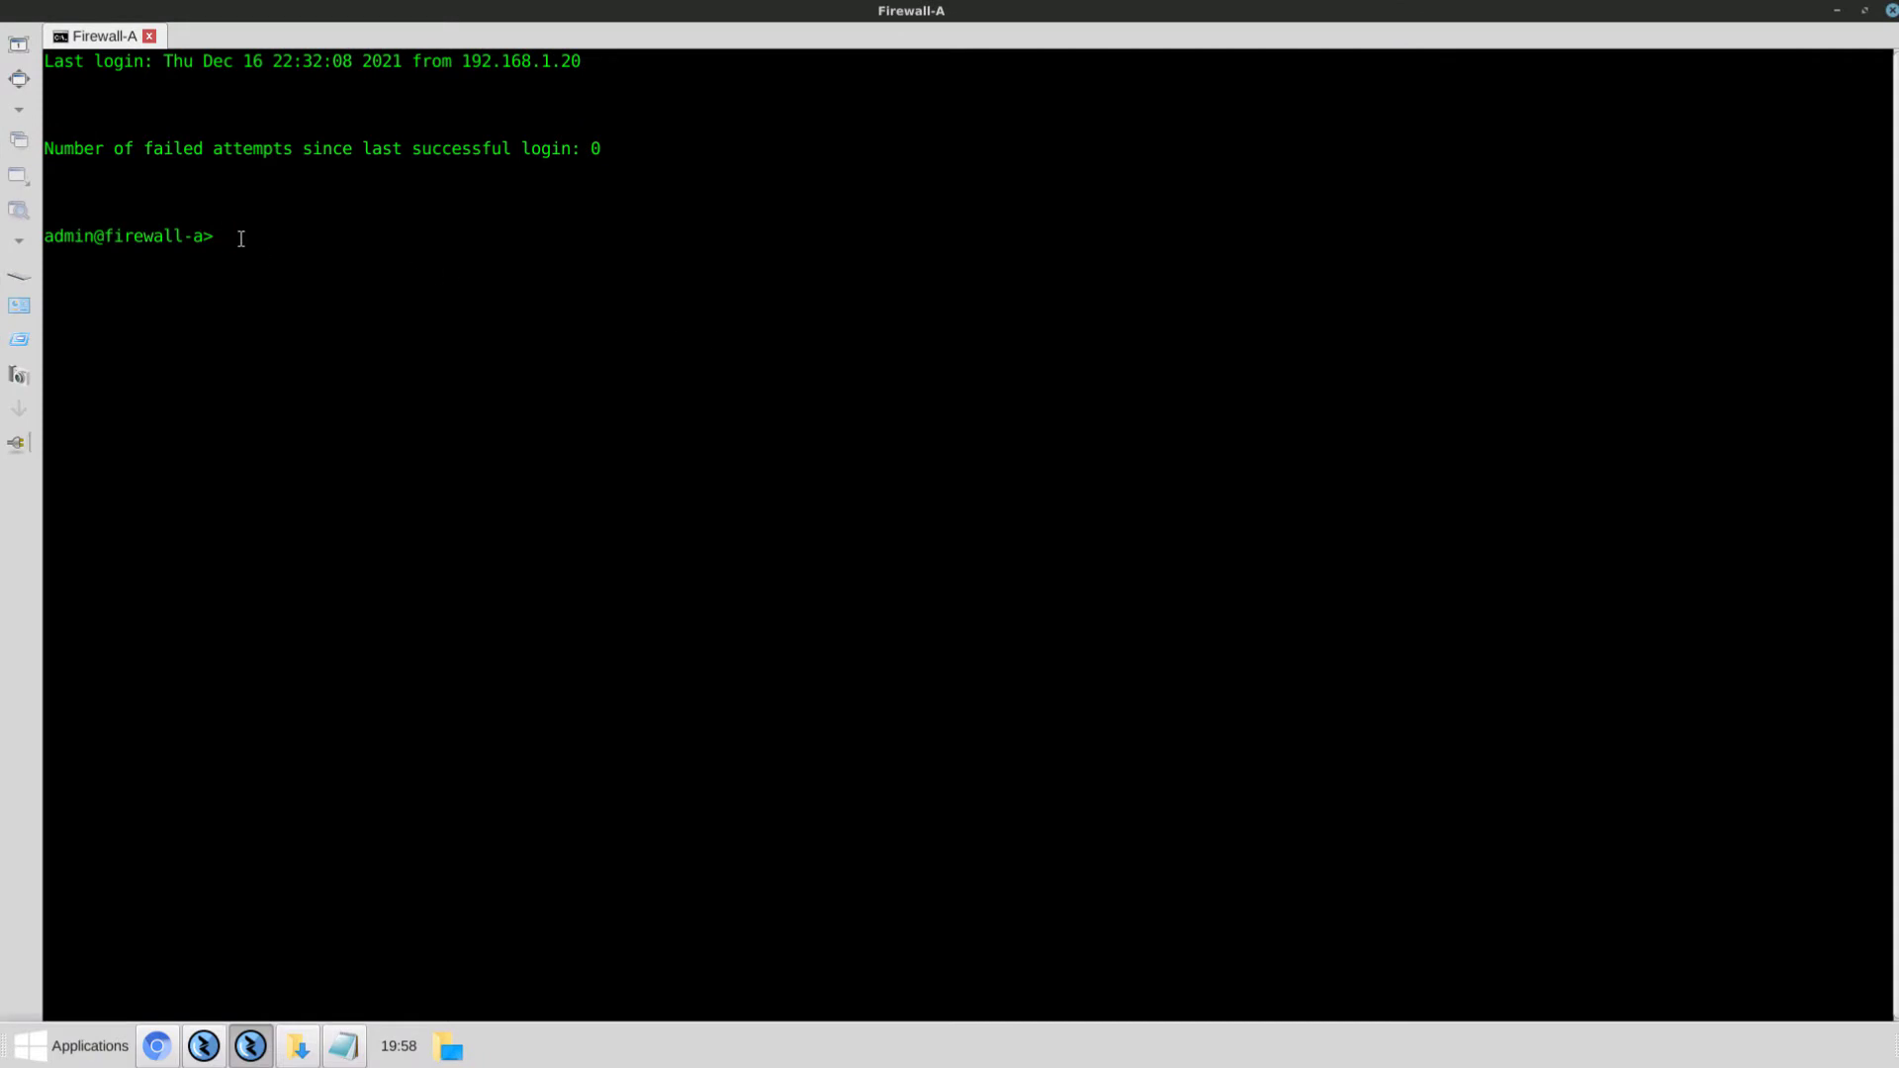
# Paste the Basic Log Forwarding Profile set commands at the firewall-a prompt and exit
pyautogui.rightClick(229, 235)
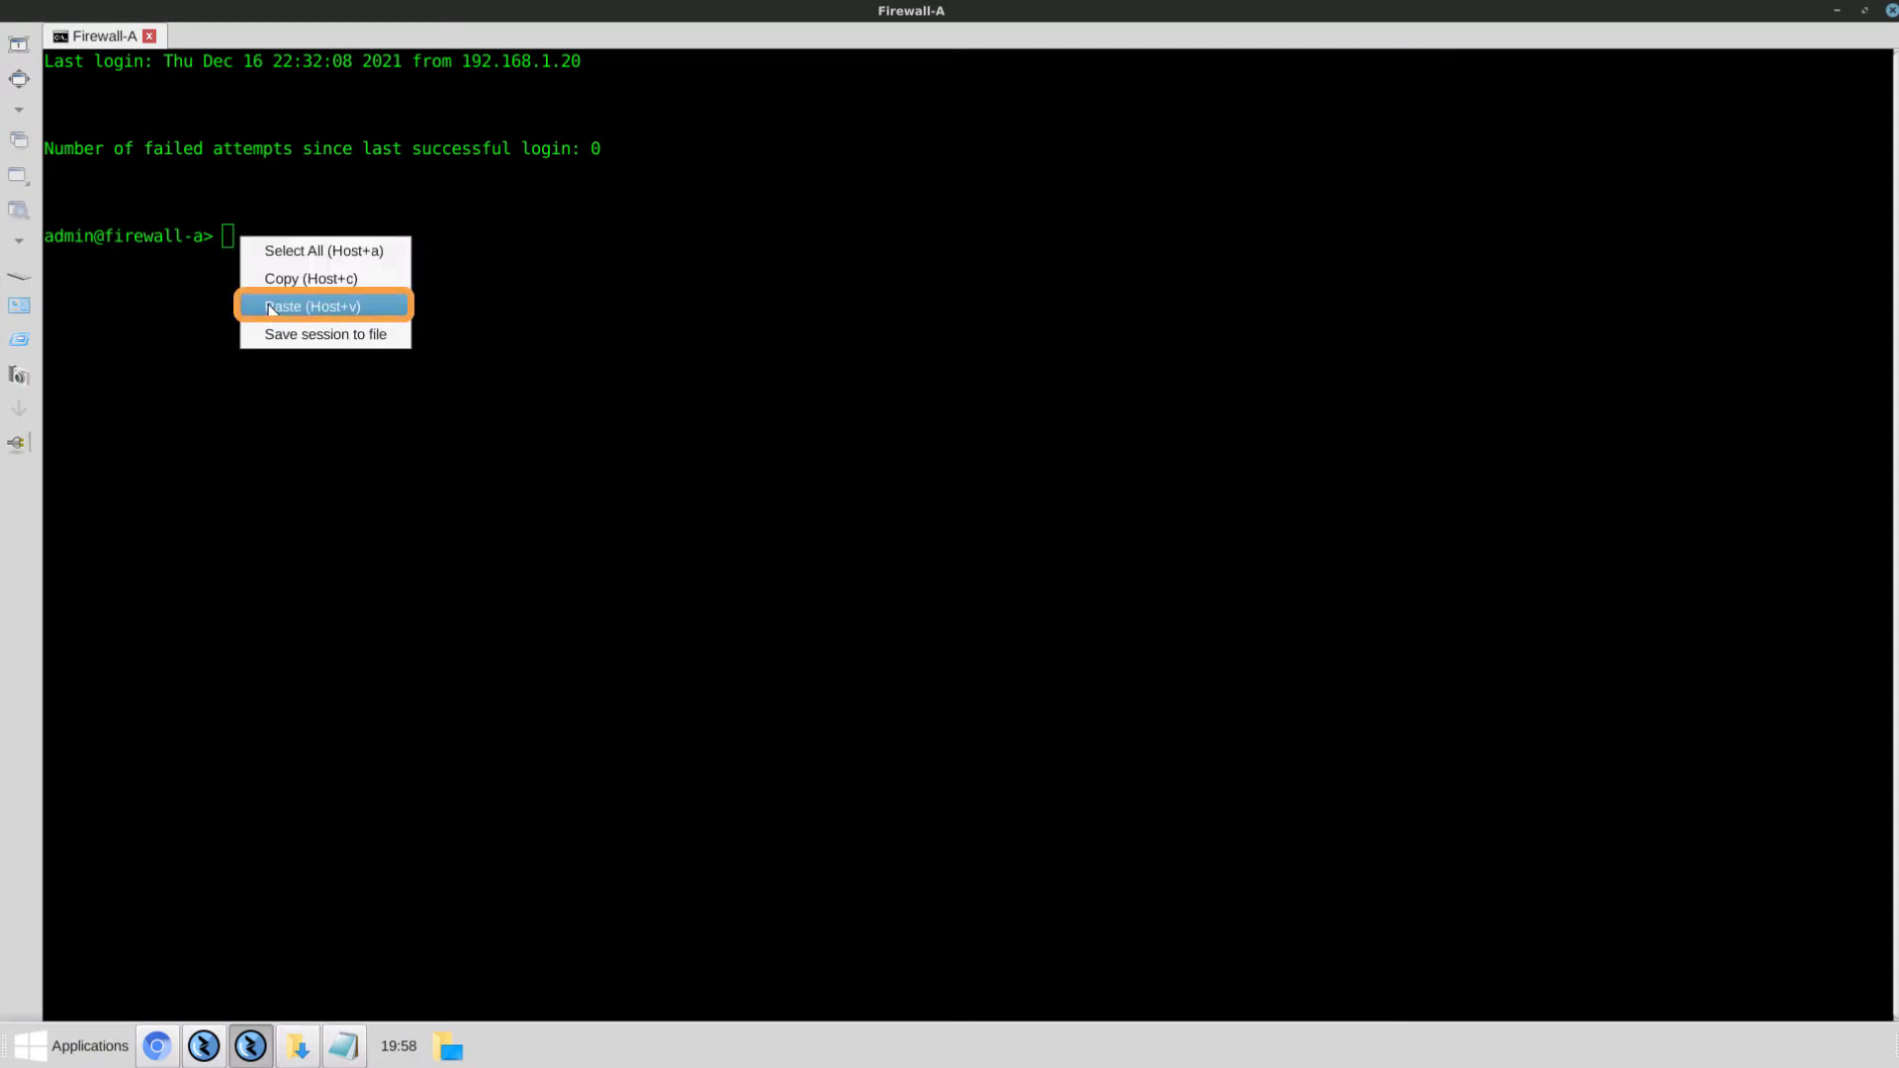
pyautogui.click(314, 305)
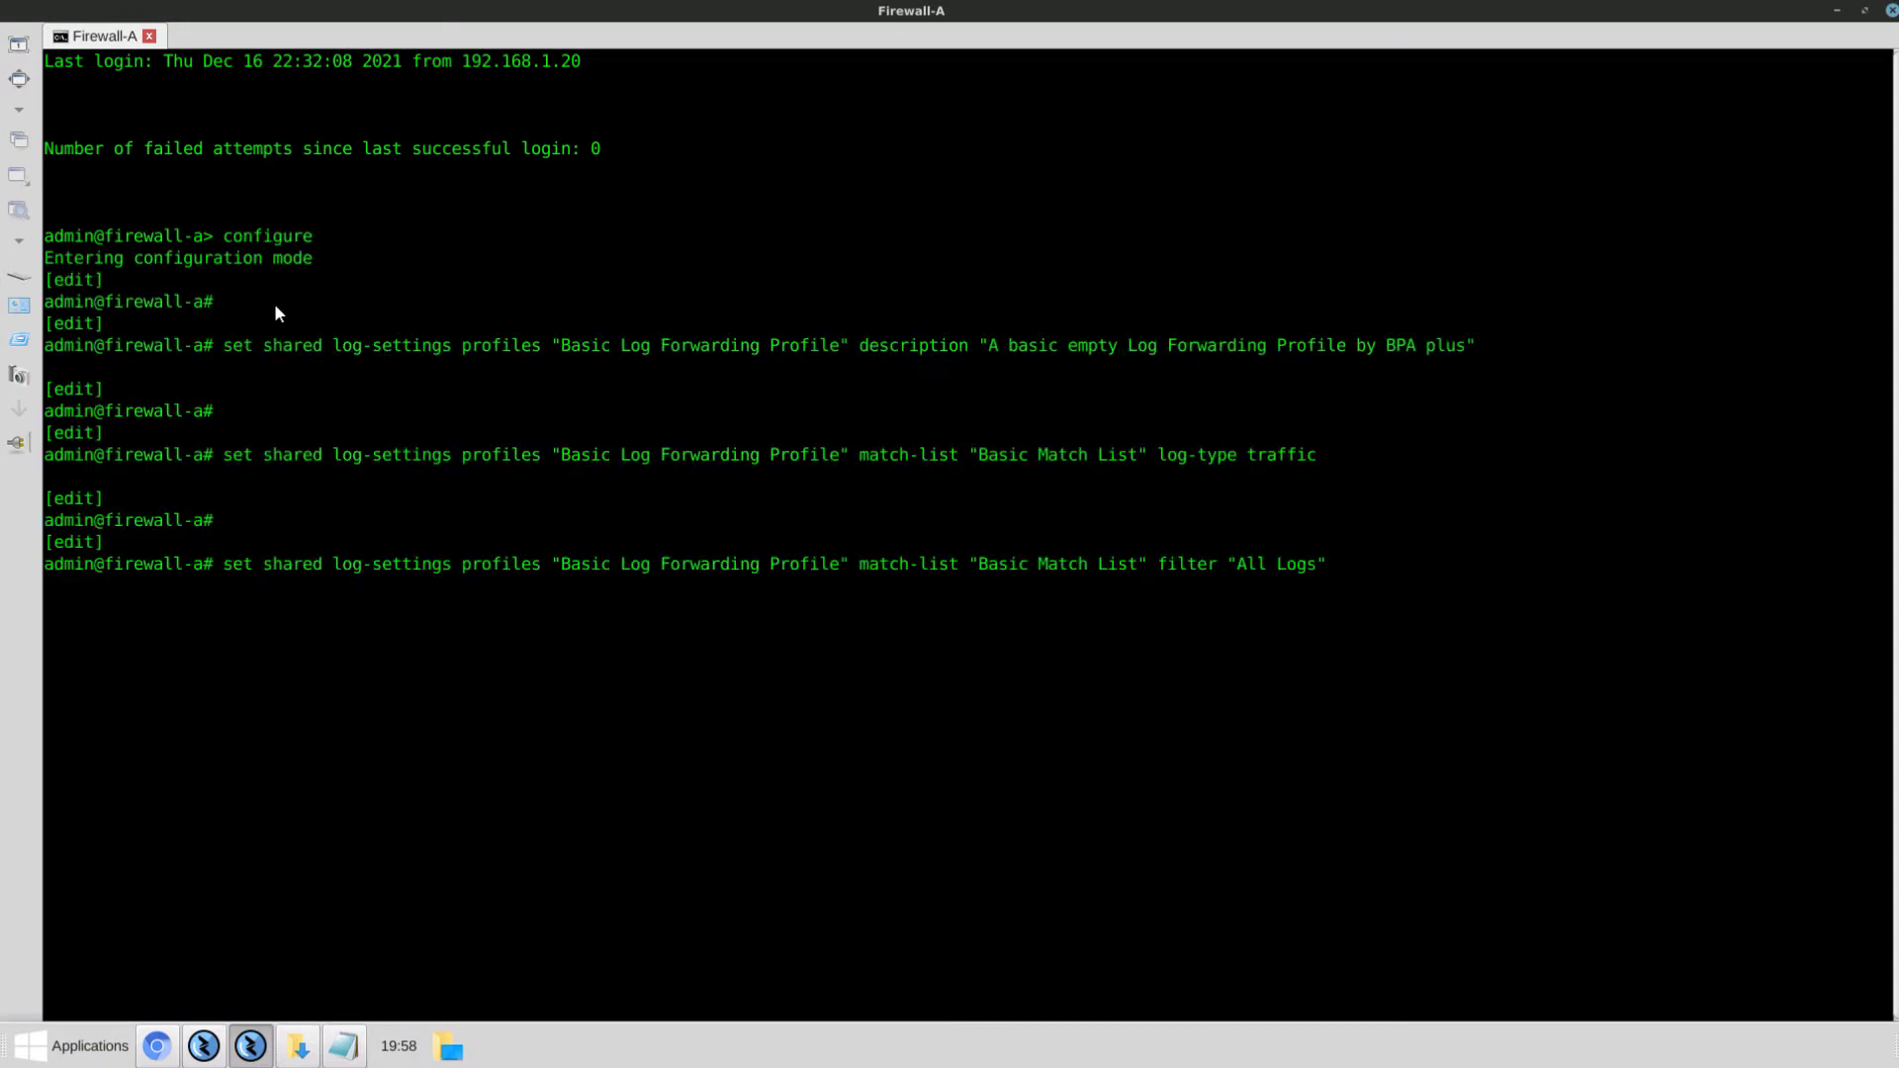
pyautogui.write('exit')
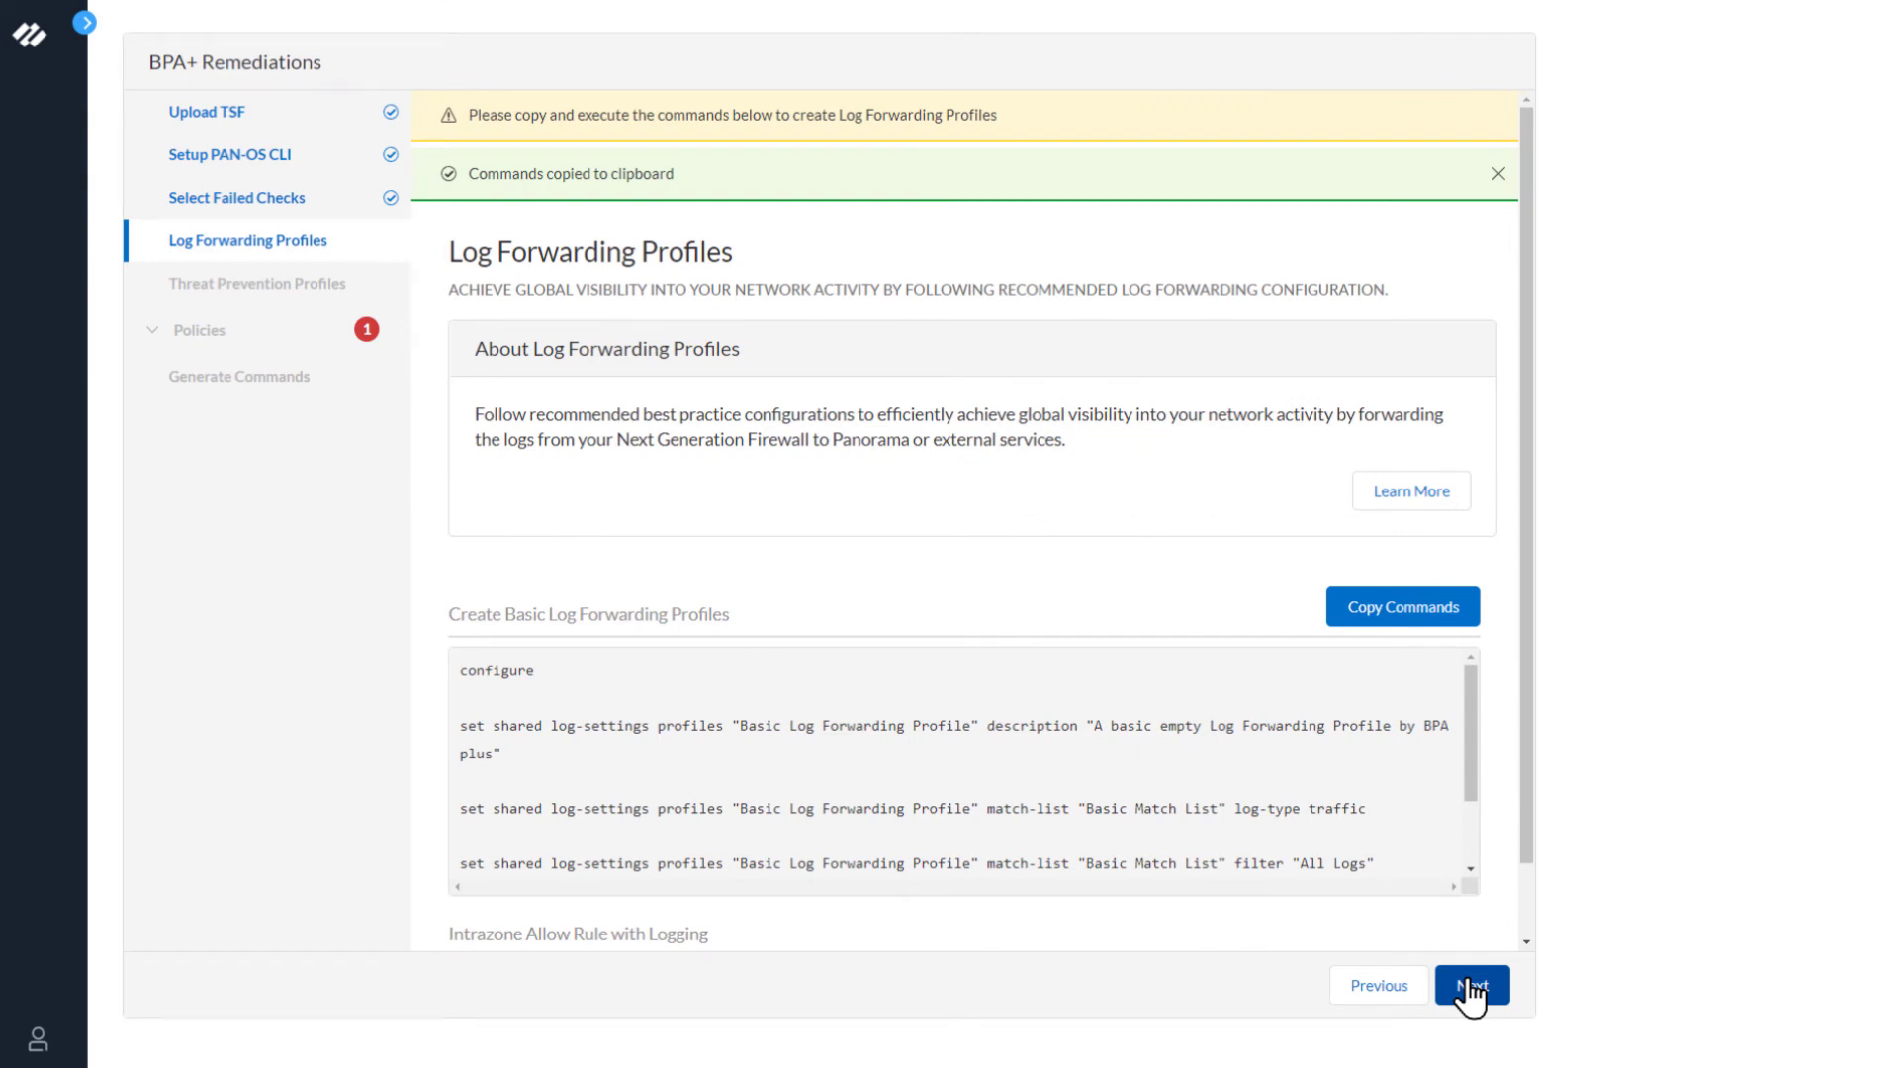
# Review the Best Practice Setting deny rule for Malicious IP - Outbound on vsys1
pyautogui.click(1470, 985)
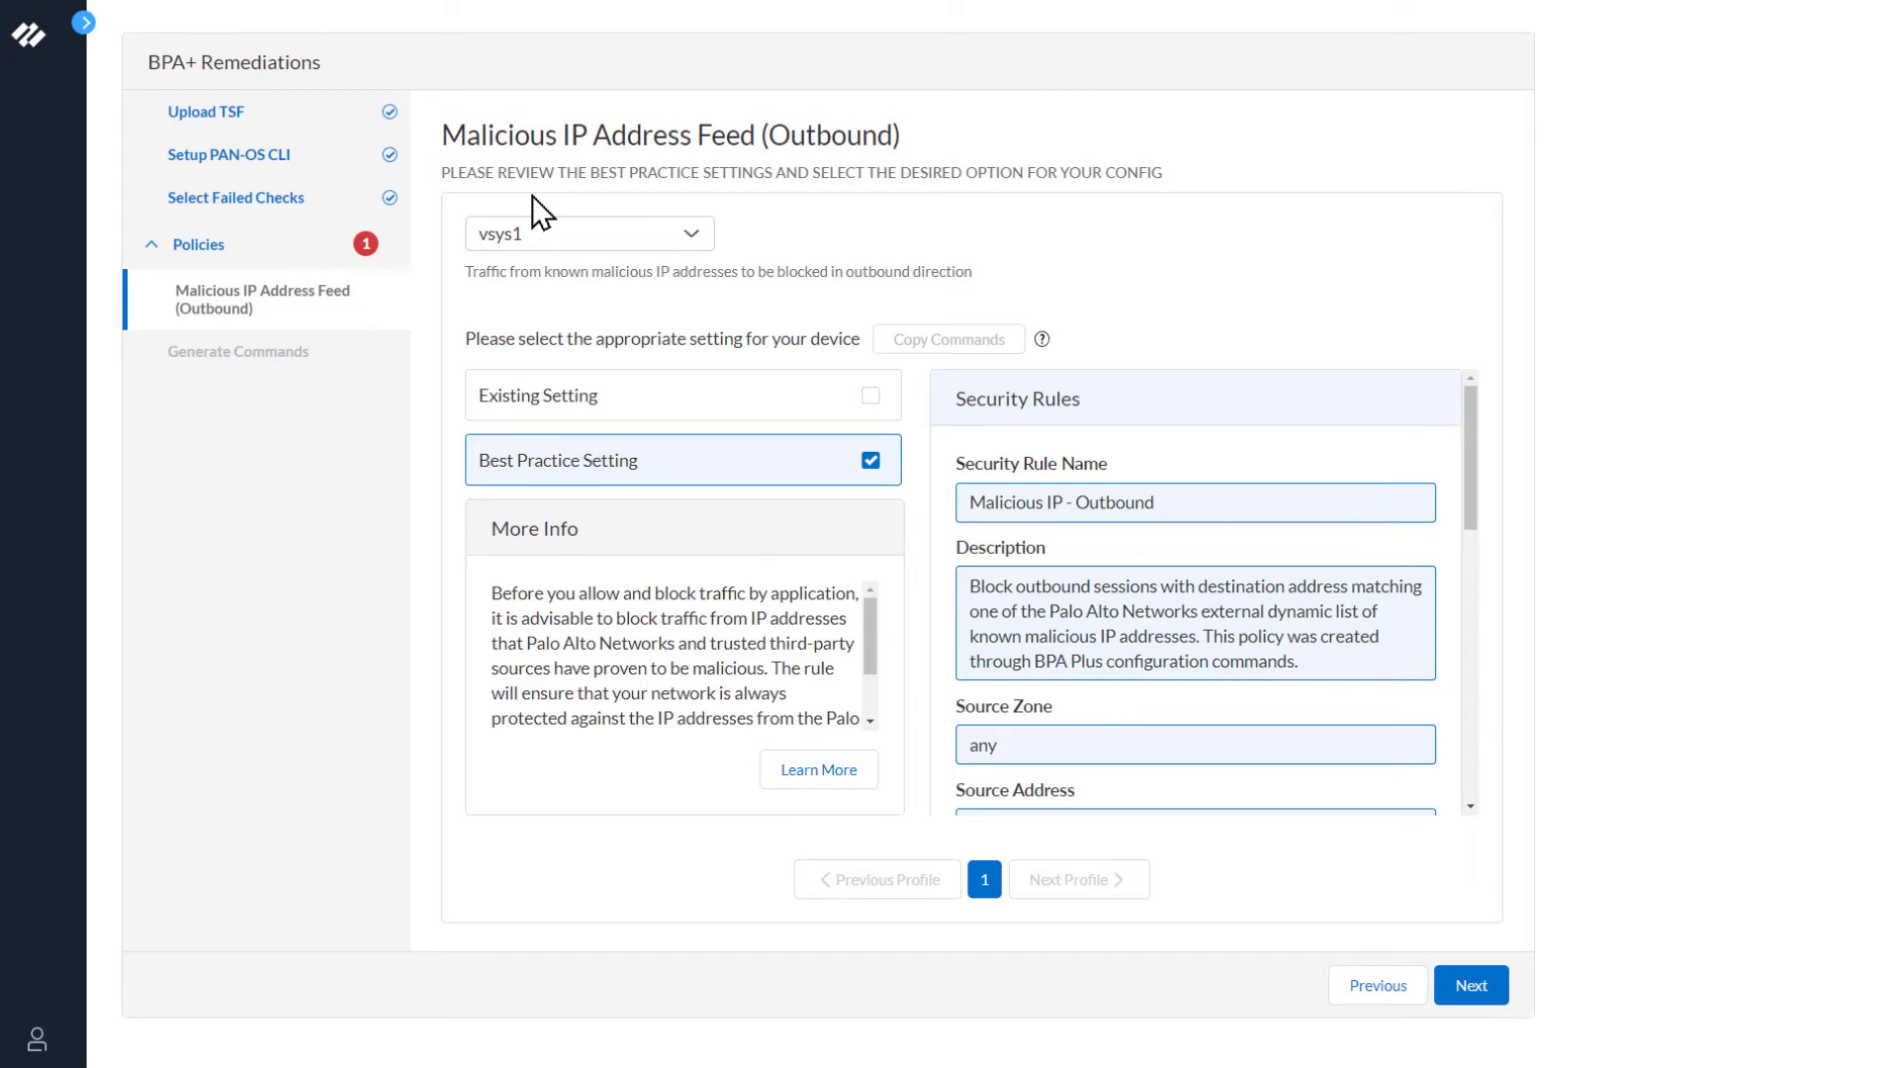
pyautogui.moveTo(522, 313)
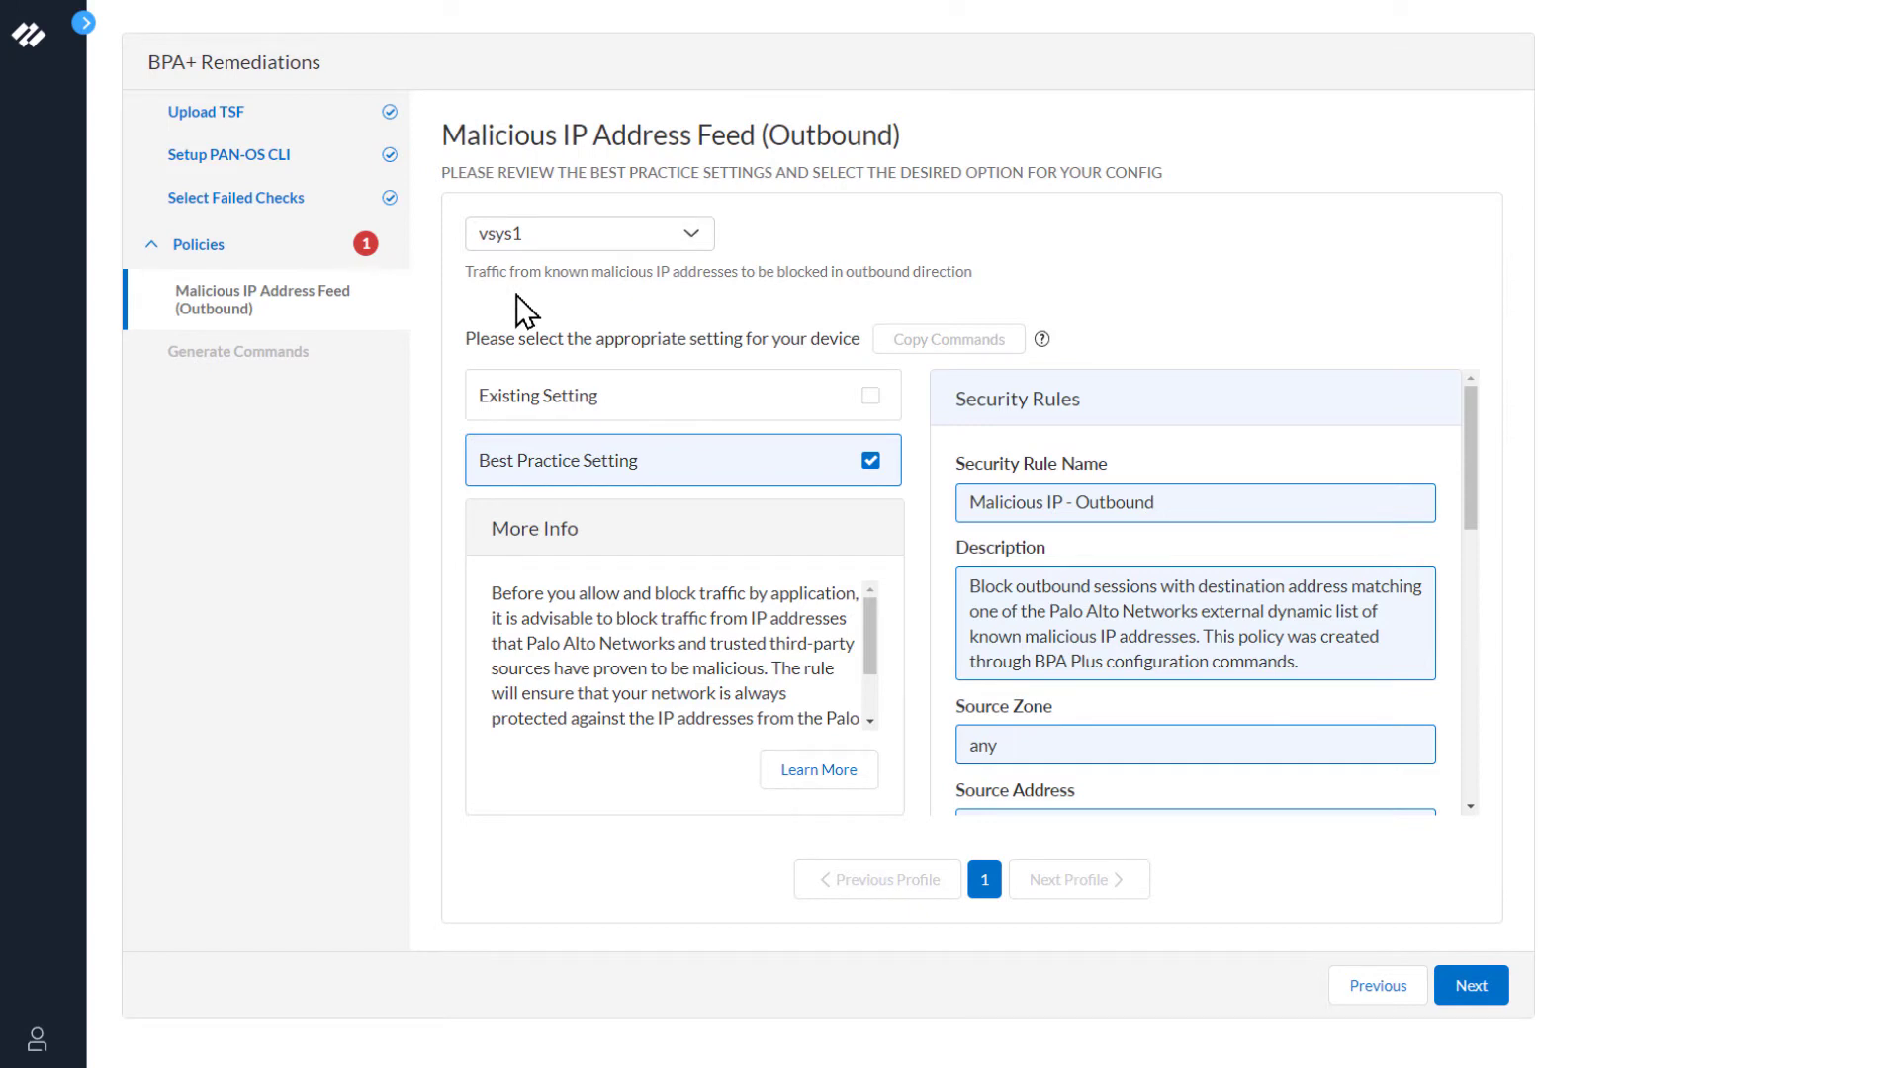
pyautogui.moveTo(752, 400)
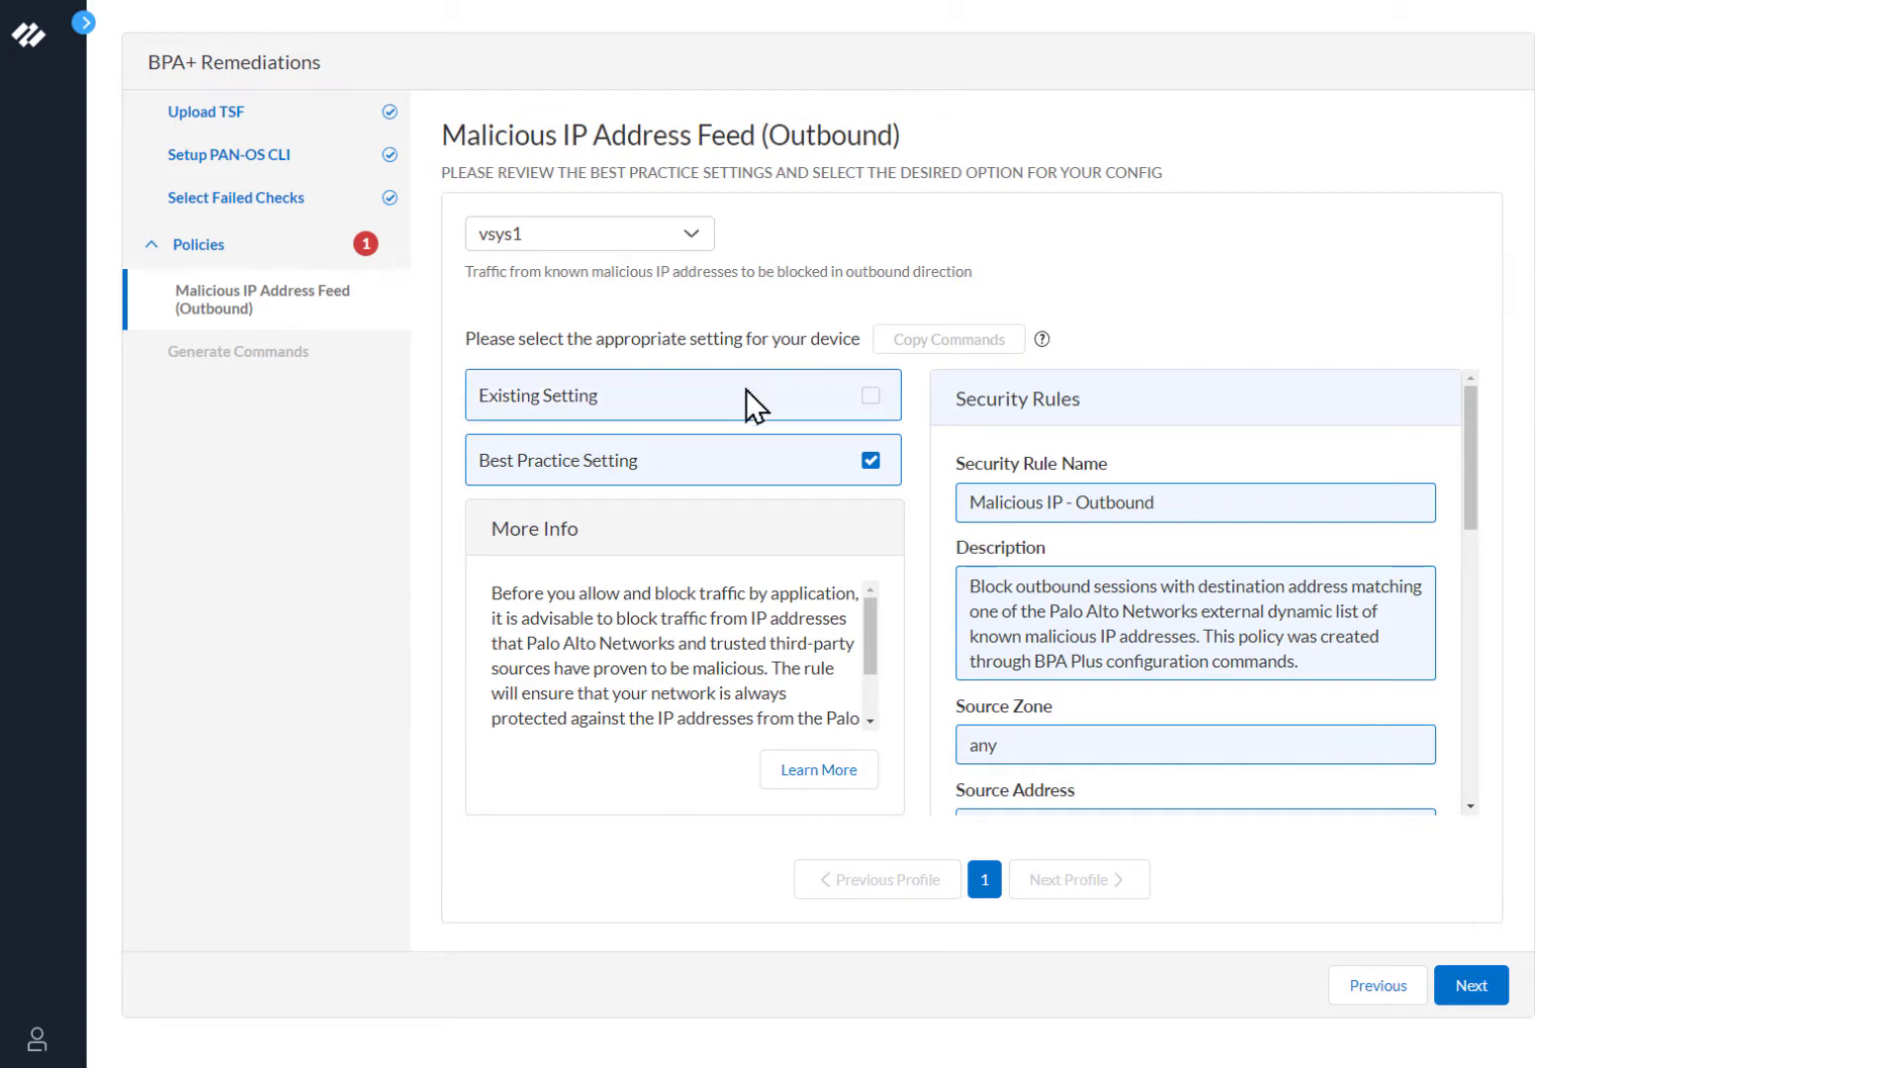
pyautogui.moveTo(789, 472)
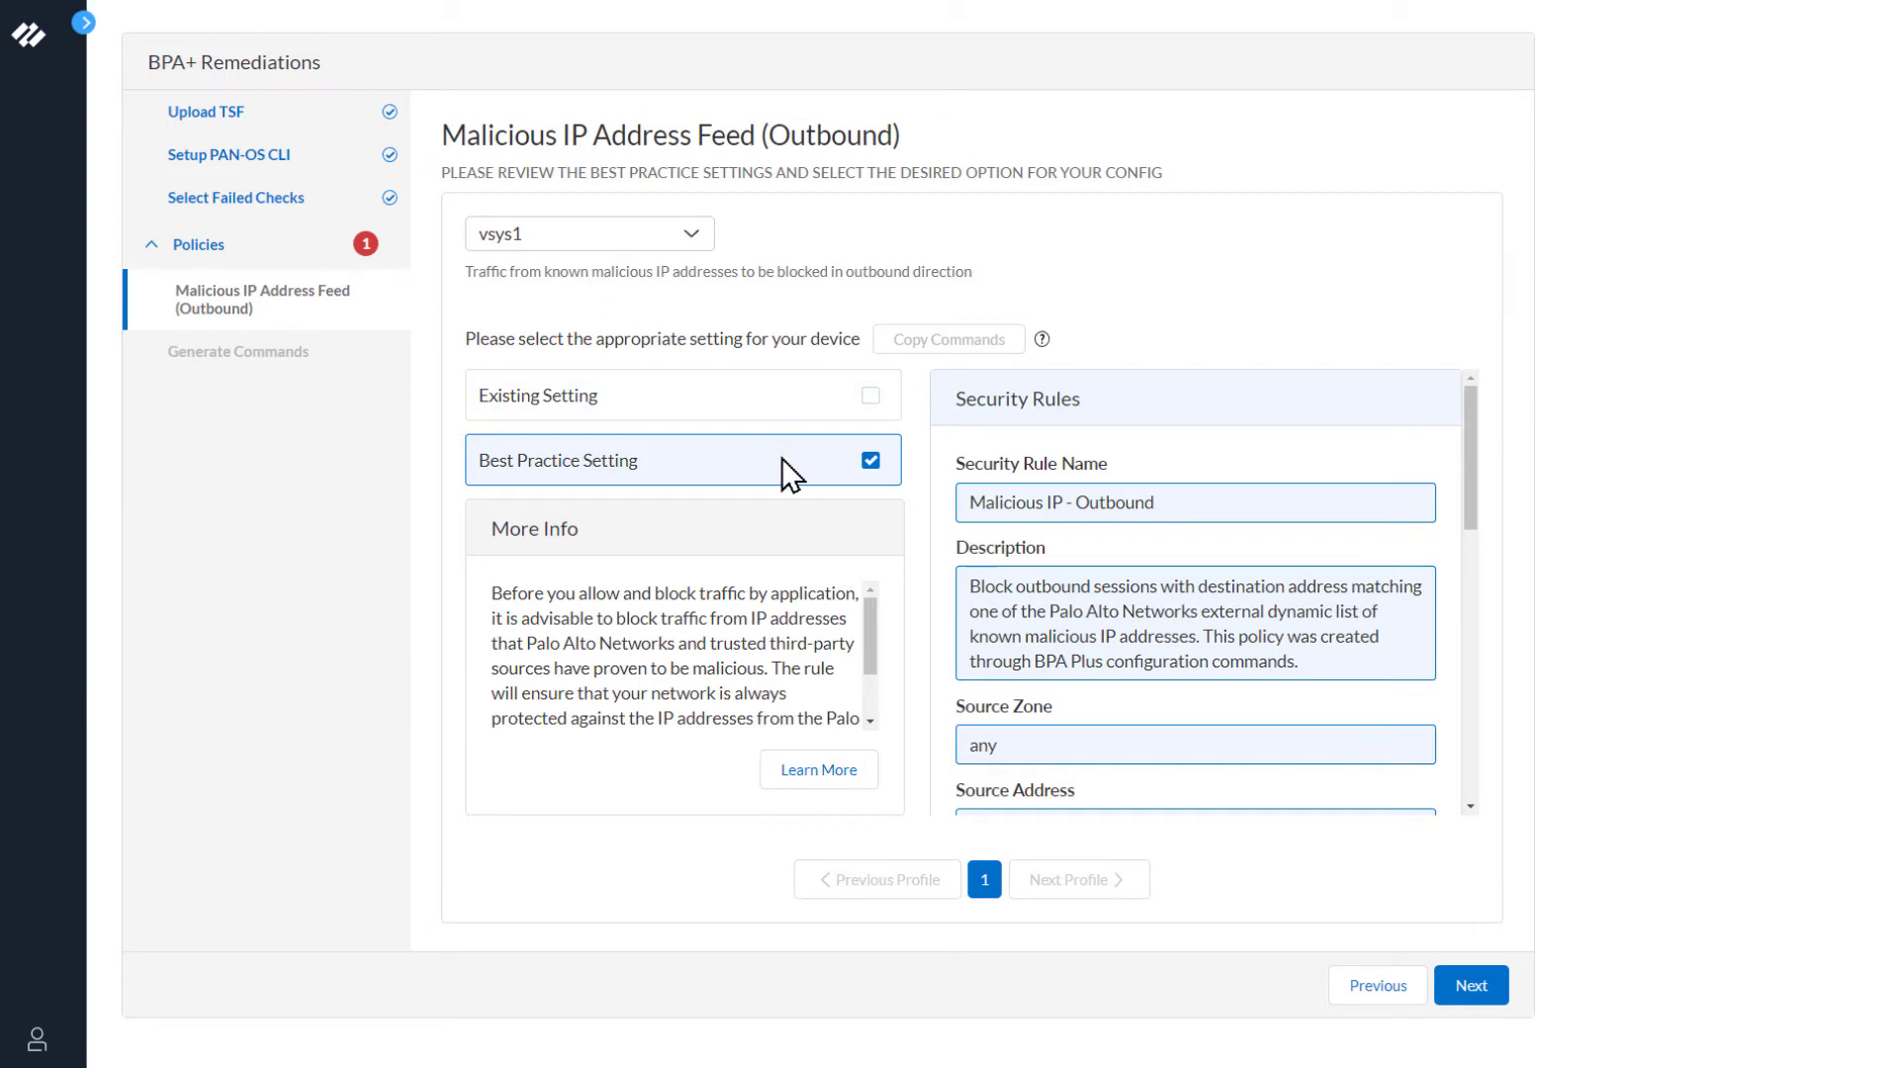
pyautogui.moveTo(1238, 414)
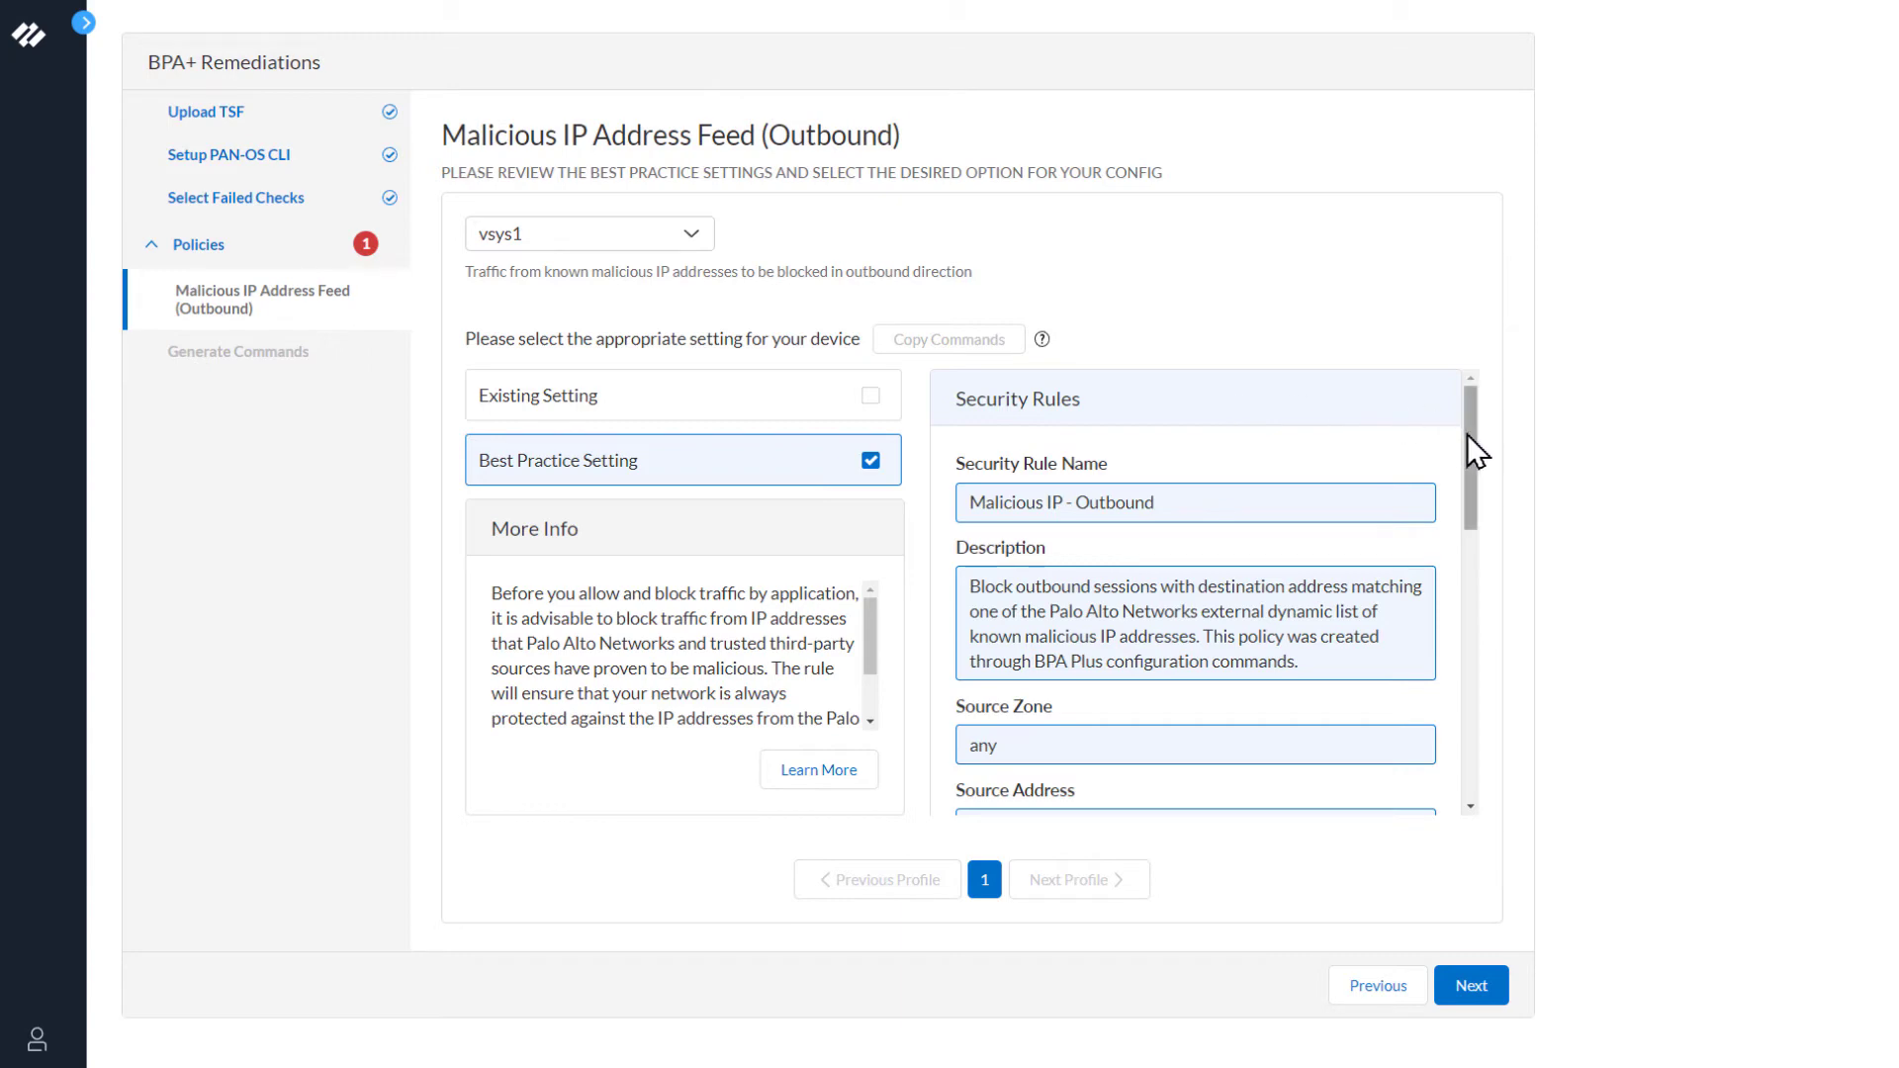
pyautogui.scroll(-3)
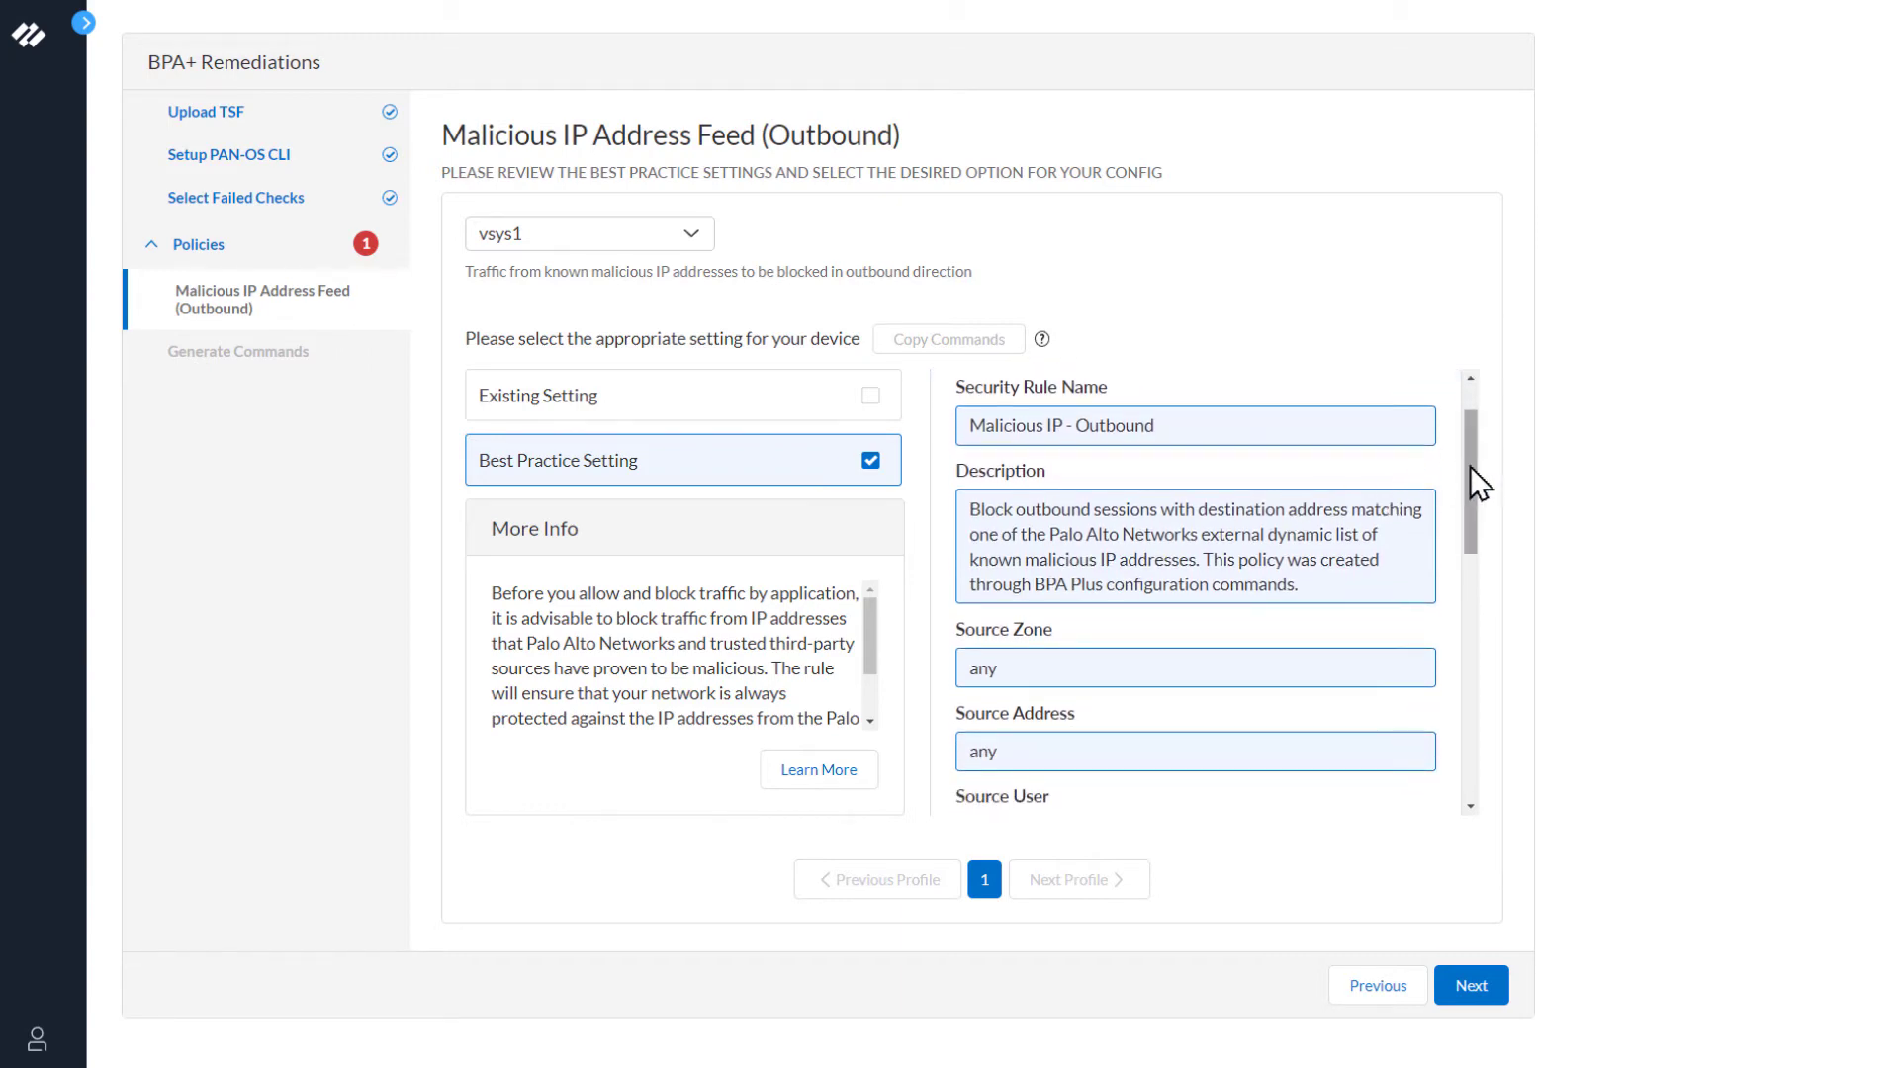
pyautogui.scroll(-3)
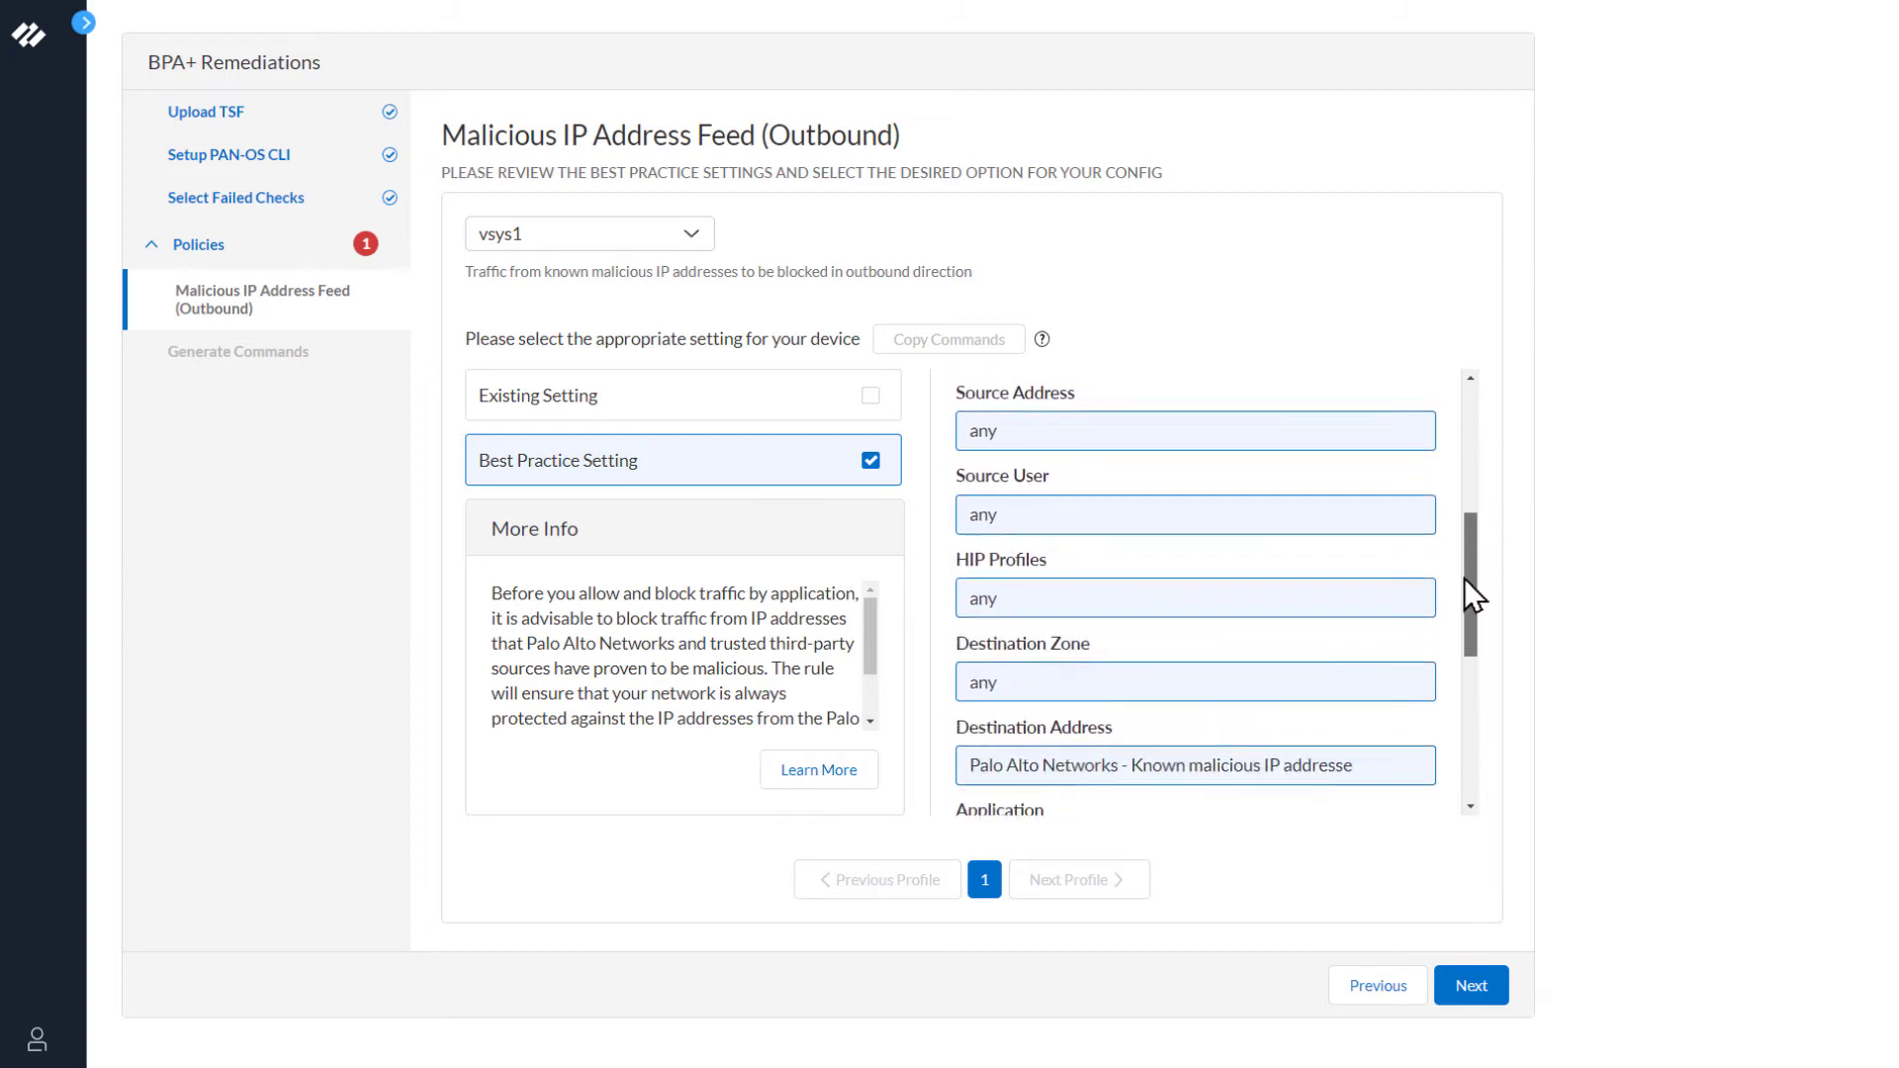
pyautogui.scroll(-3)
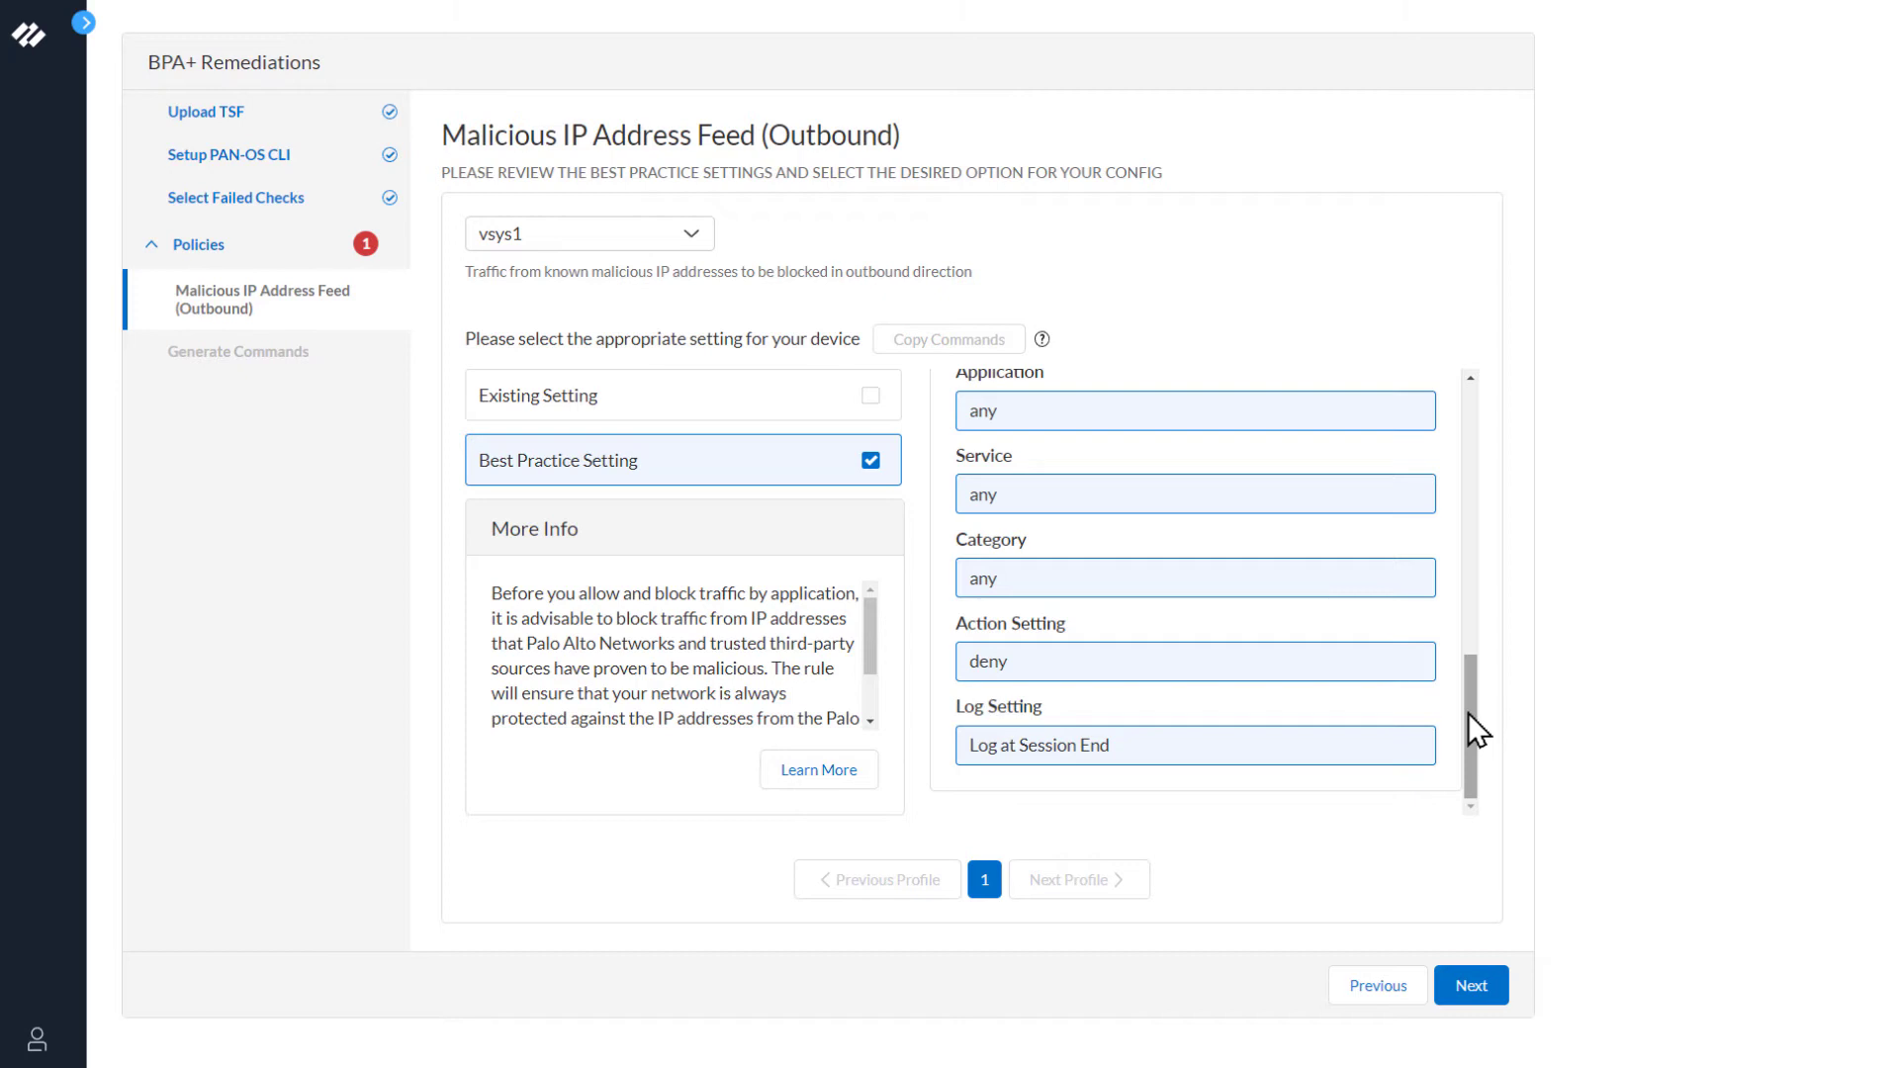
pyautogui.scroll(3)
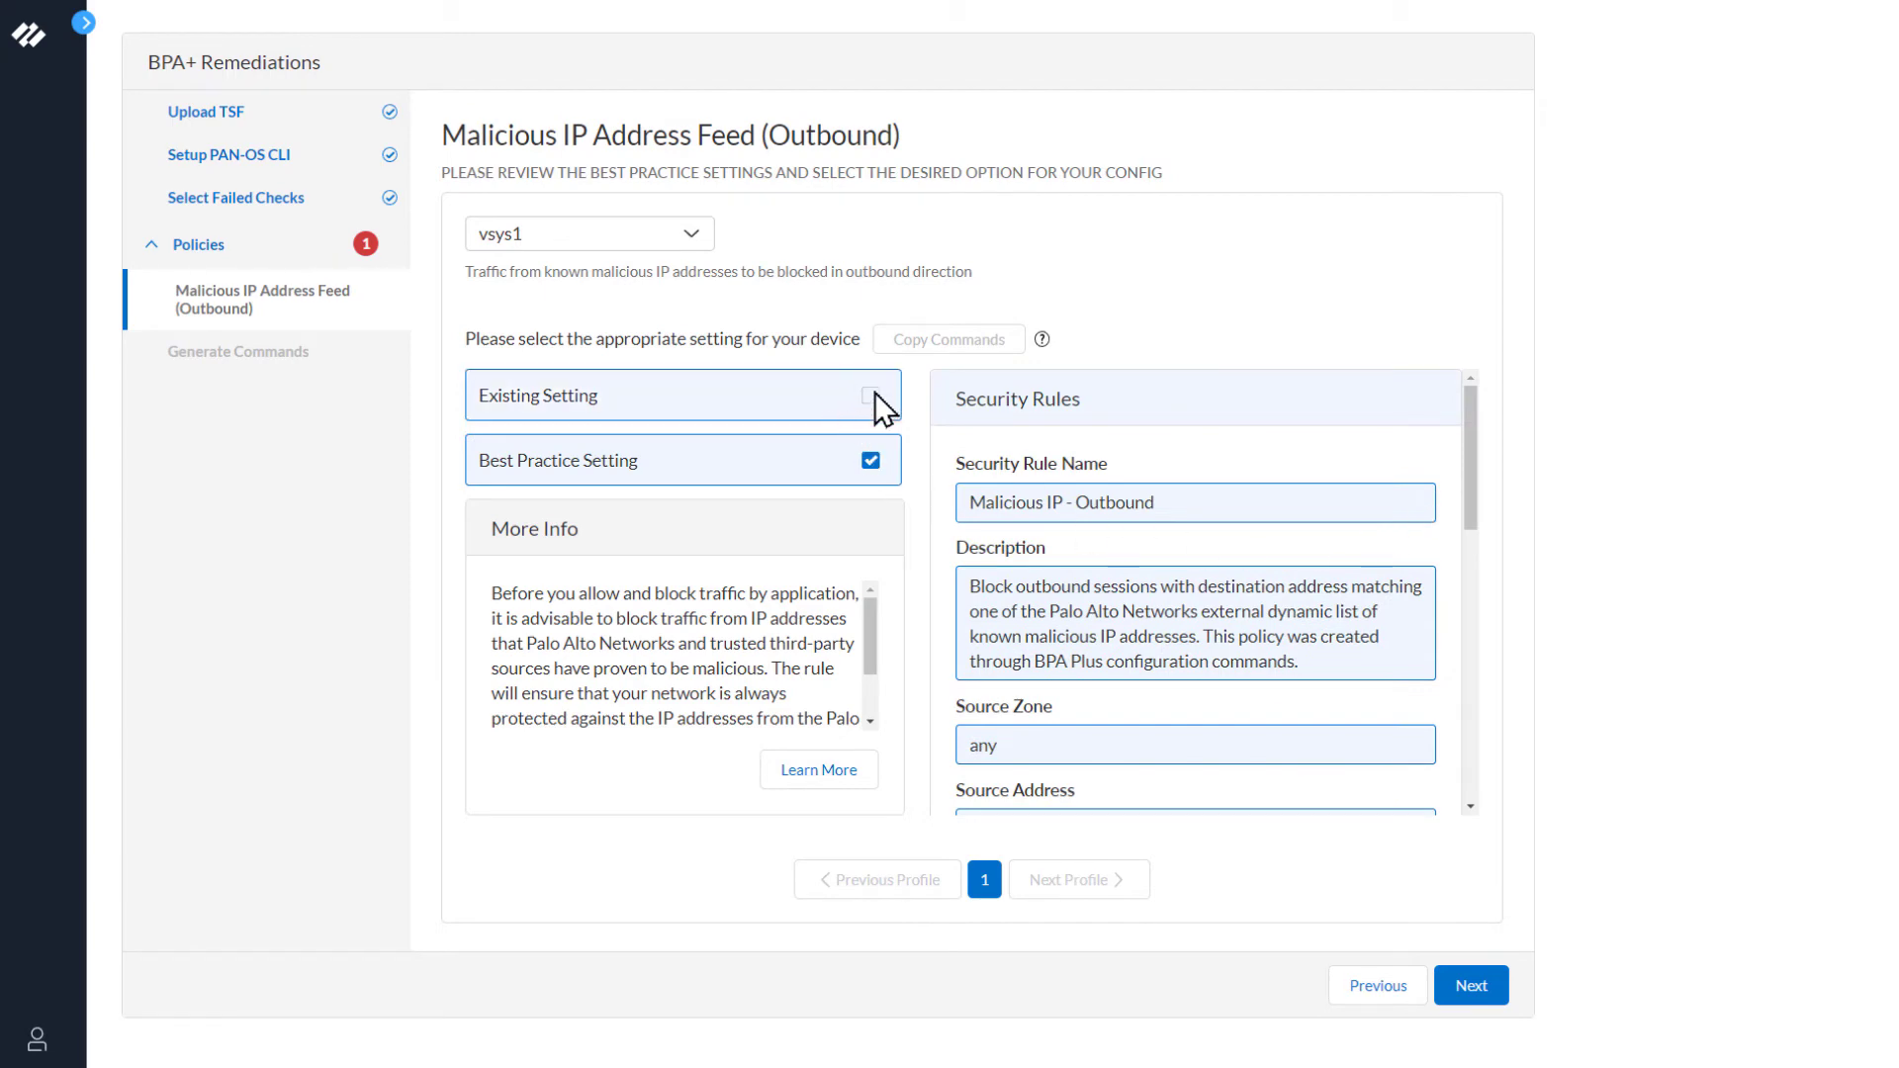
pyautogui.click(870, 395)
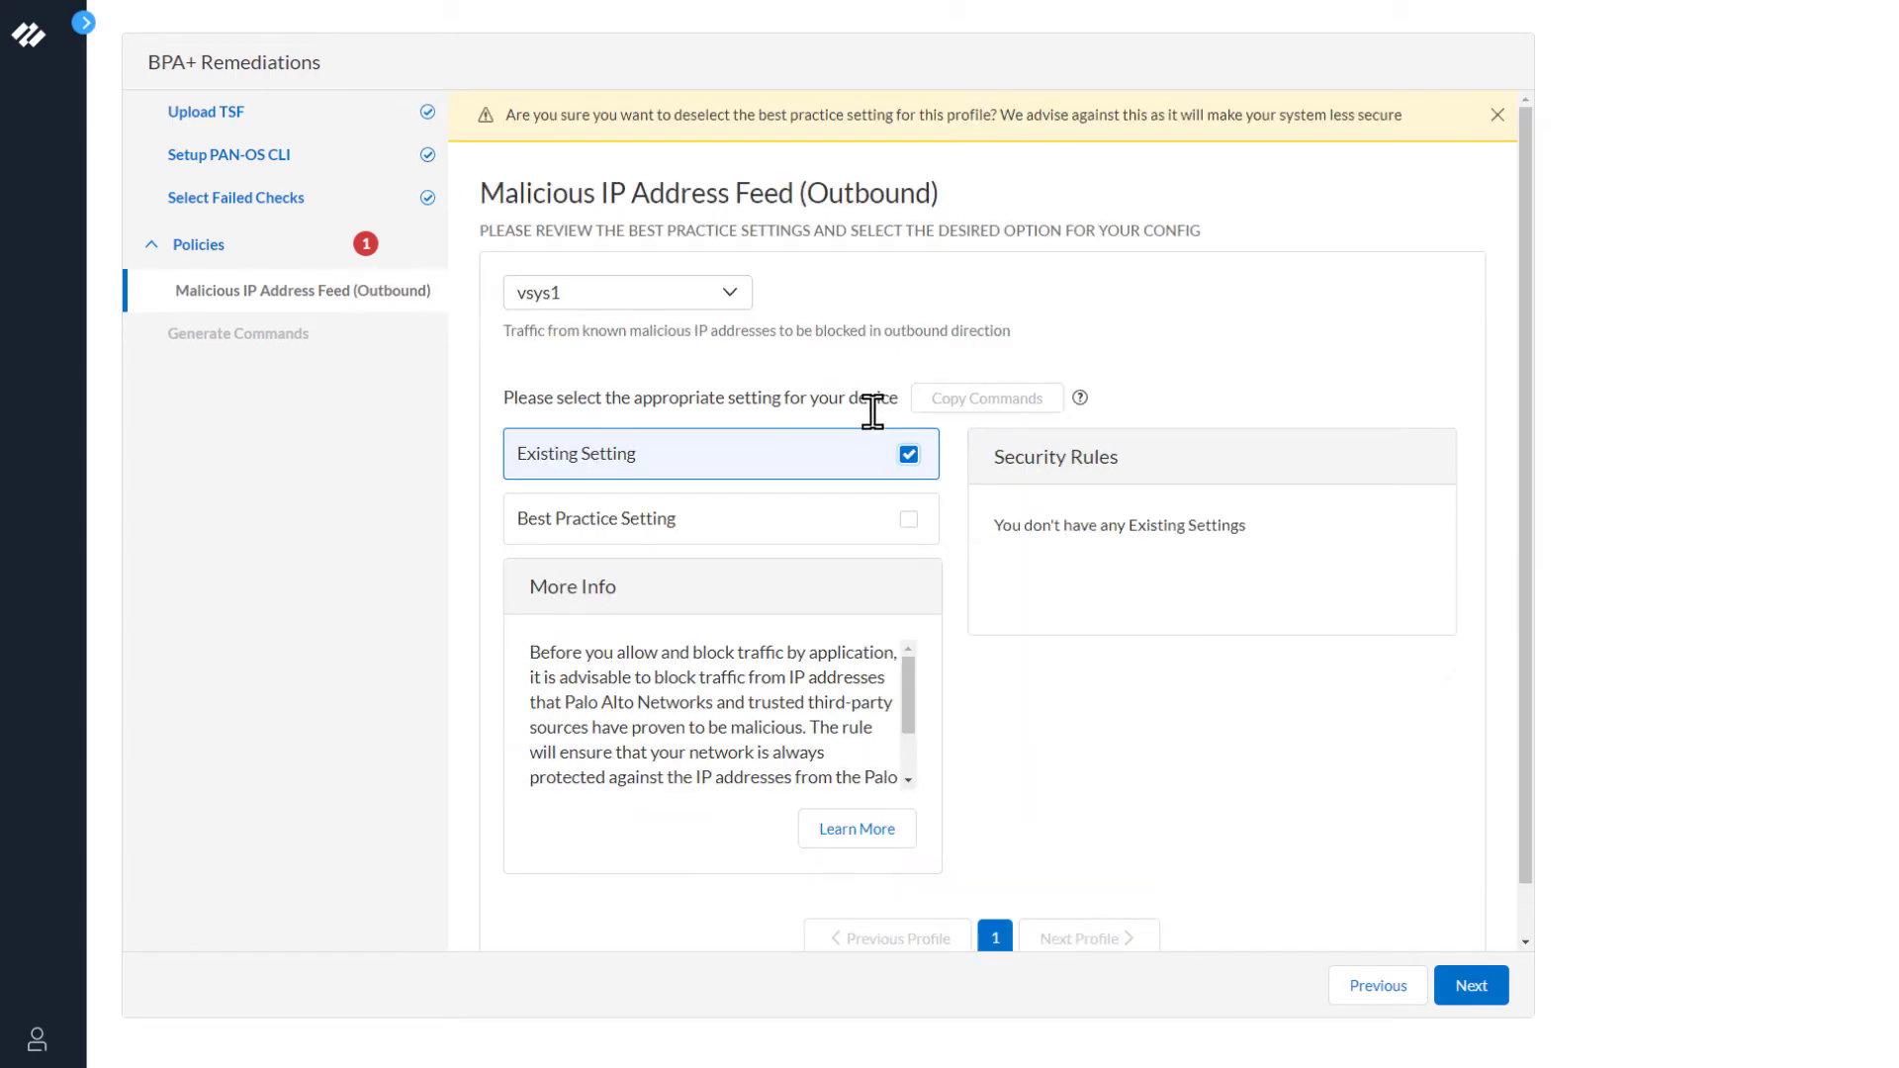
pyautogui.moveTo(1272, 542)
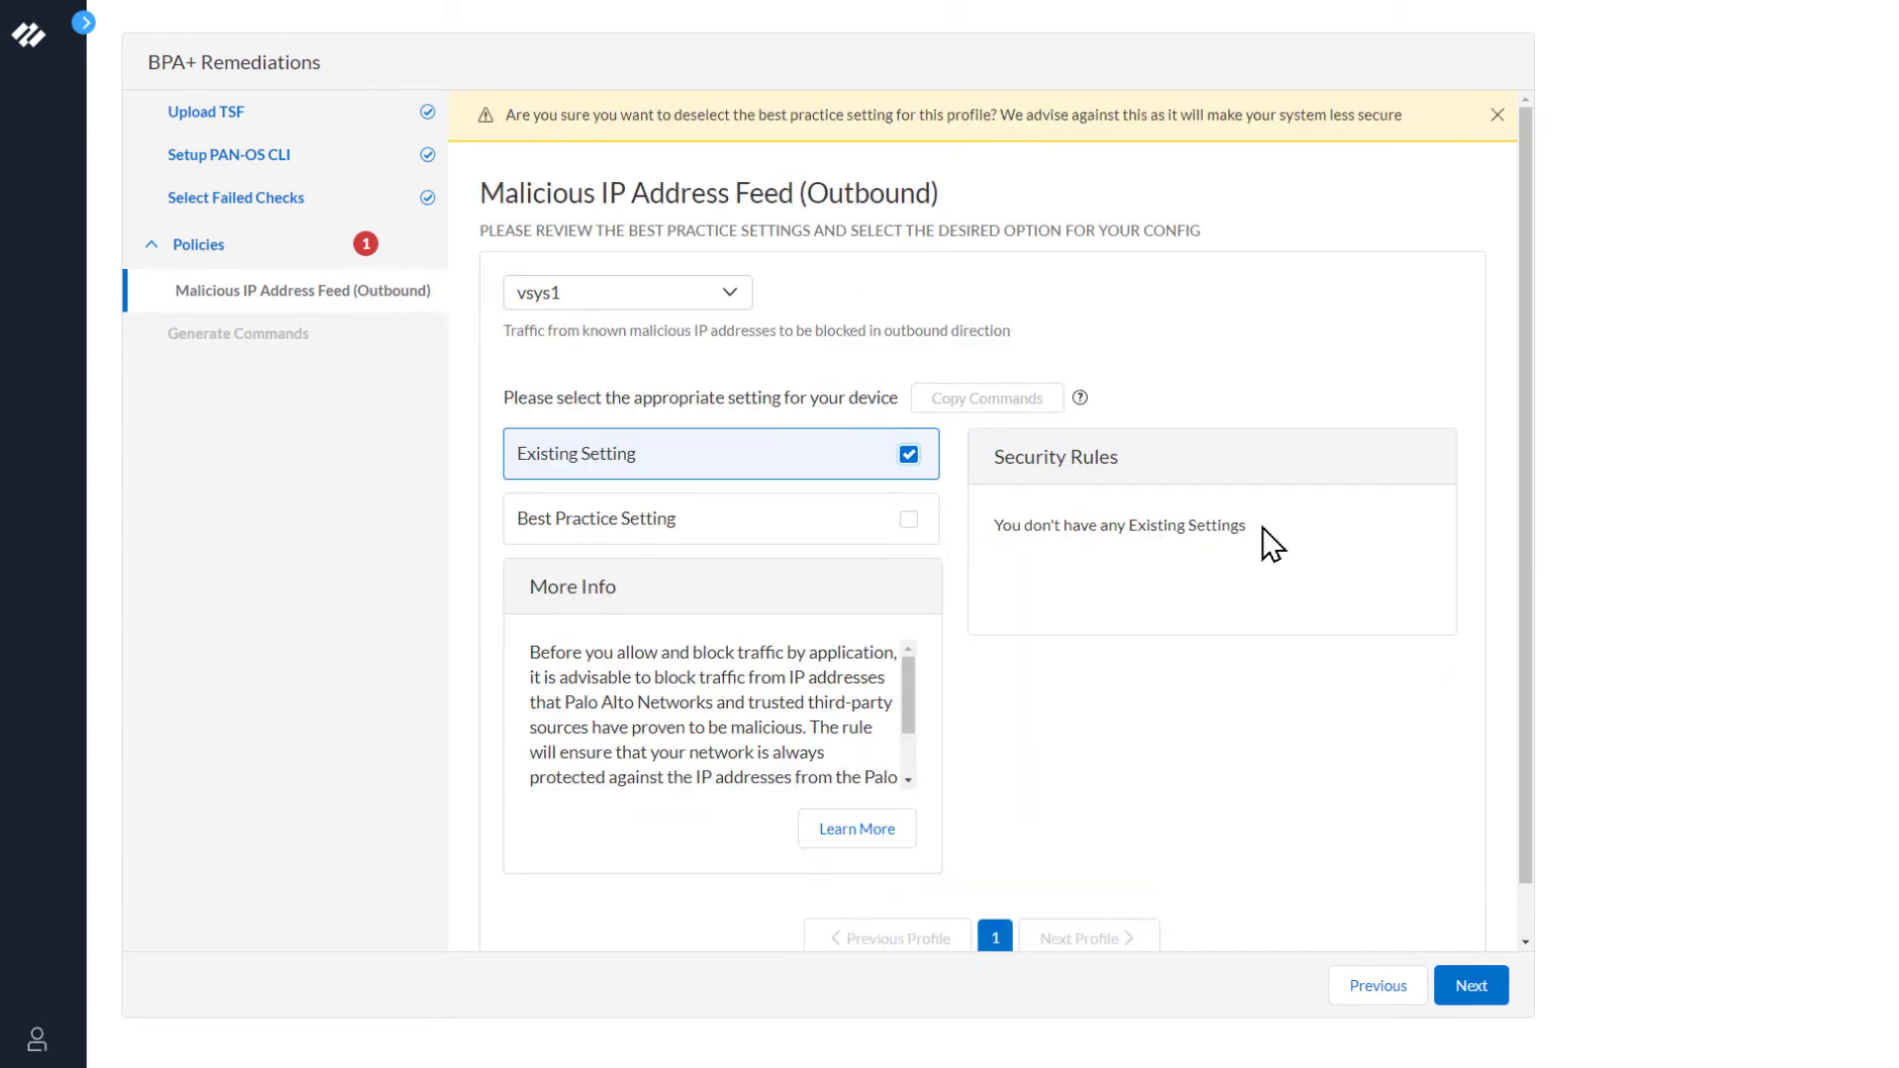
pyautogui.moveTo(861, 393)
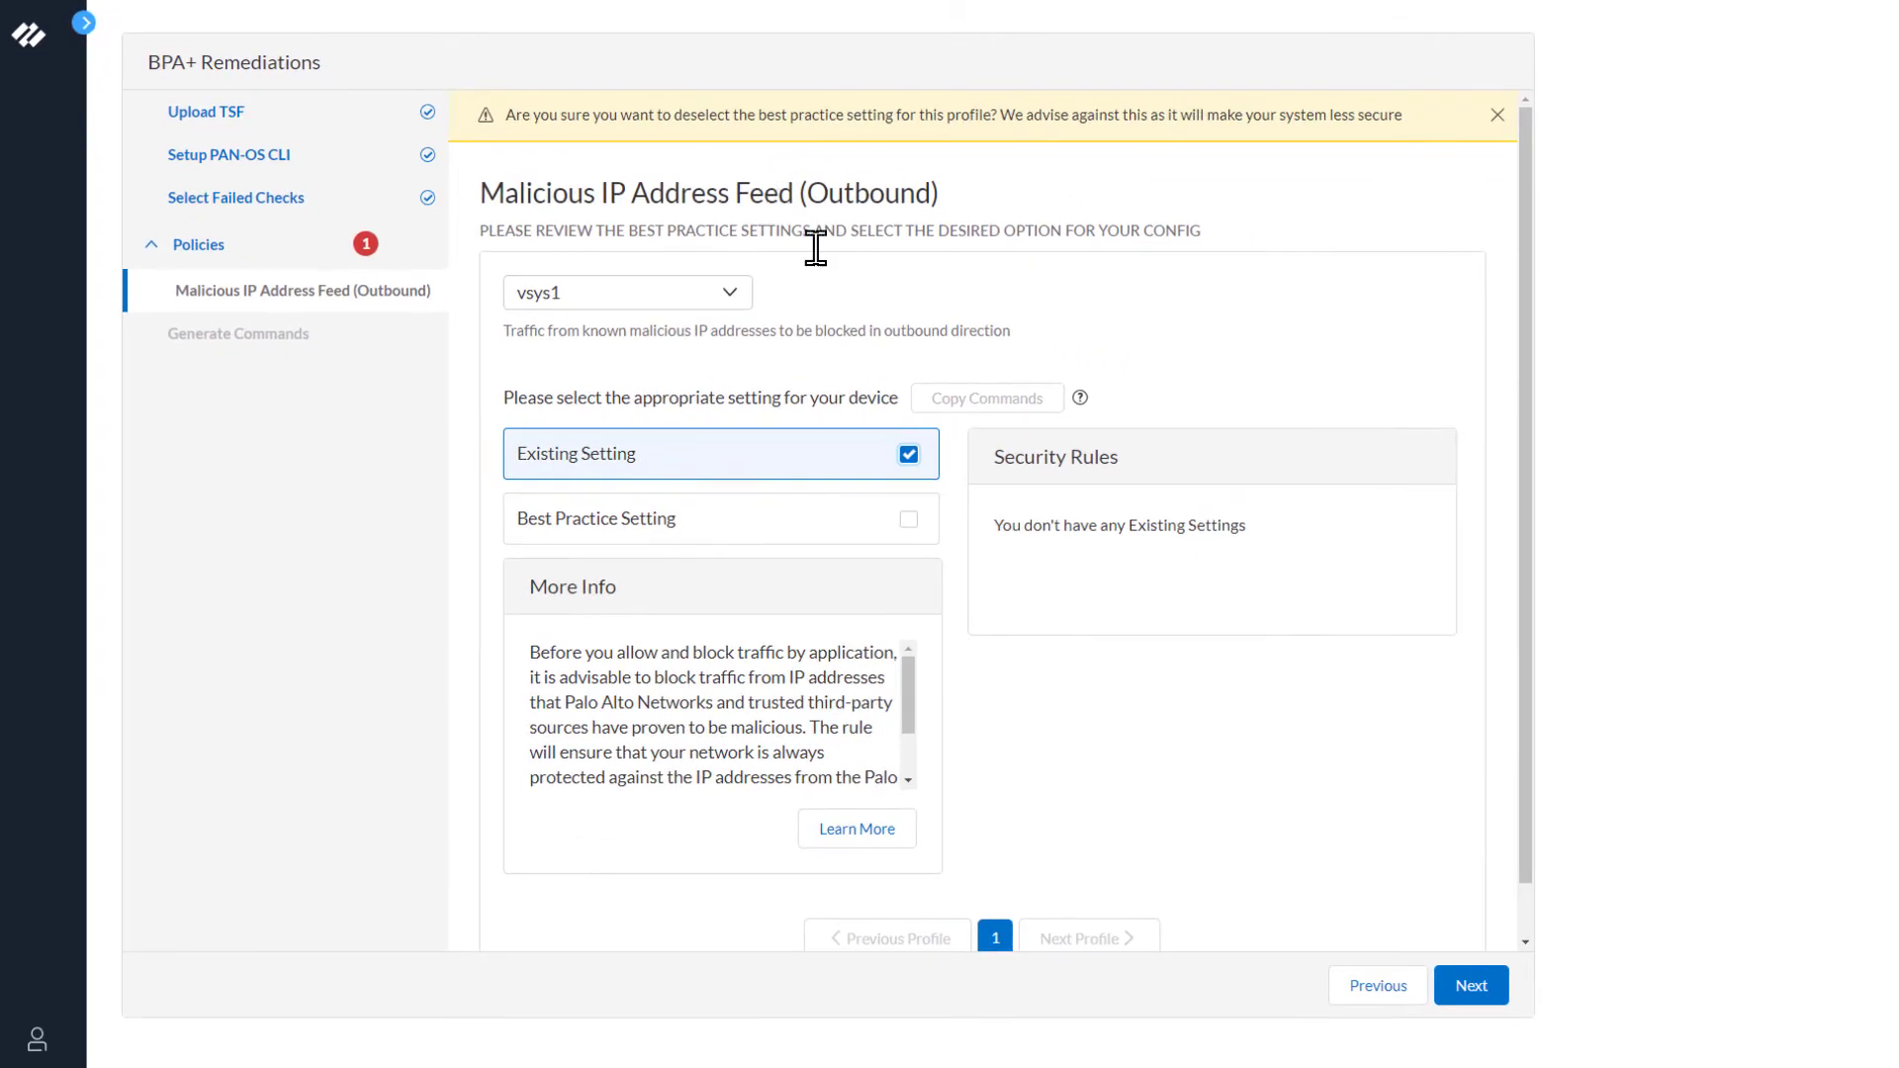
pyautogui.click(908, 518)
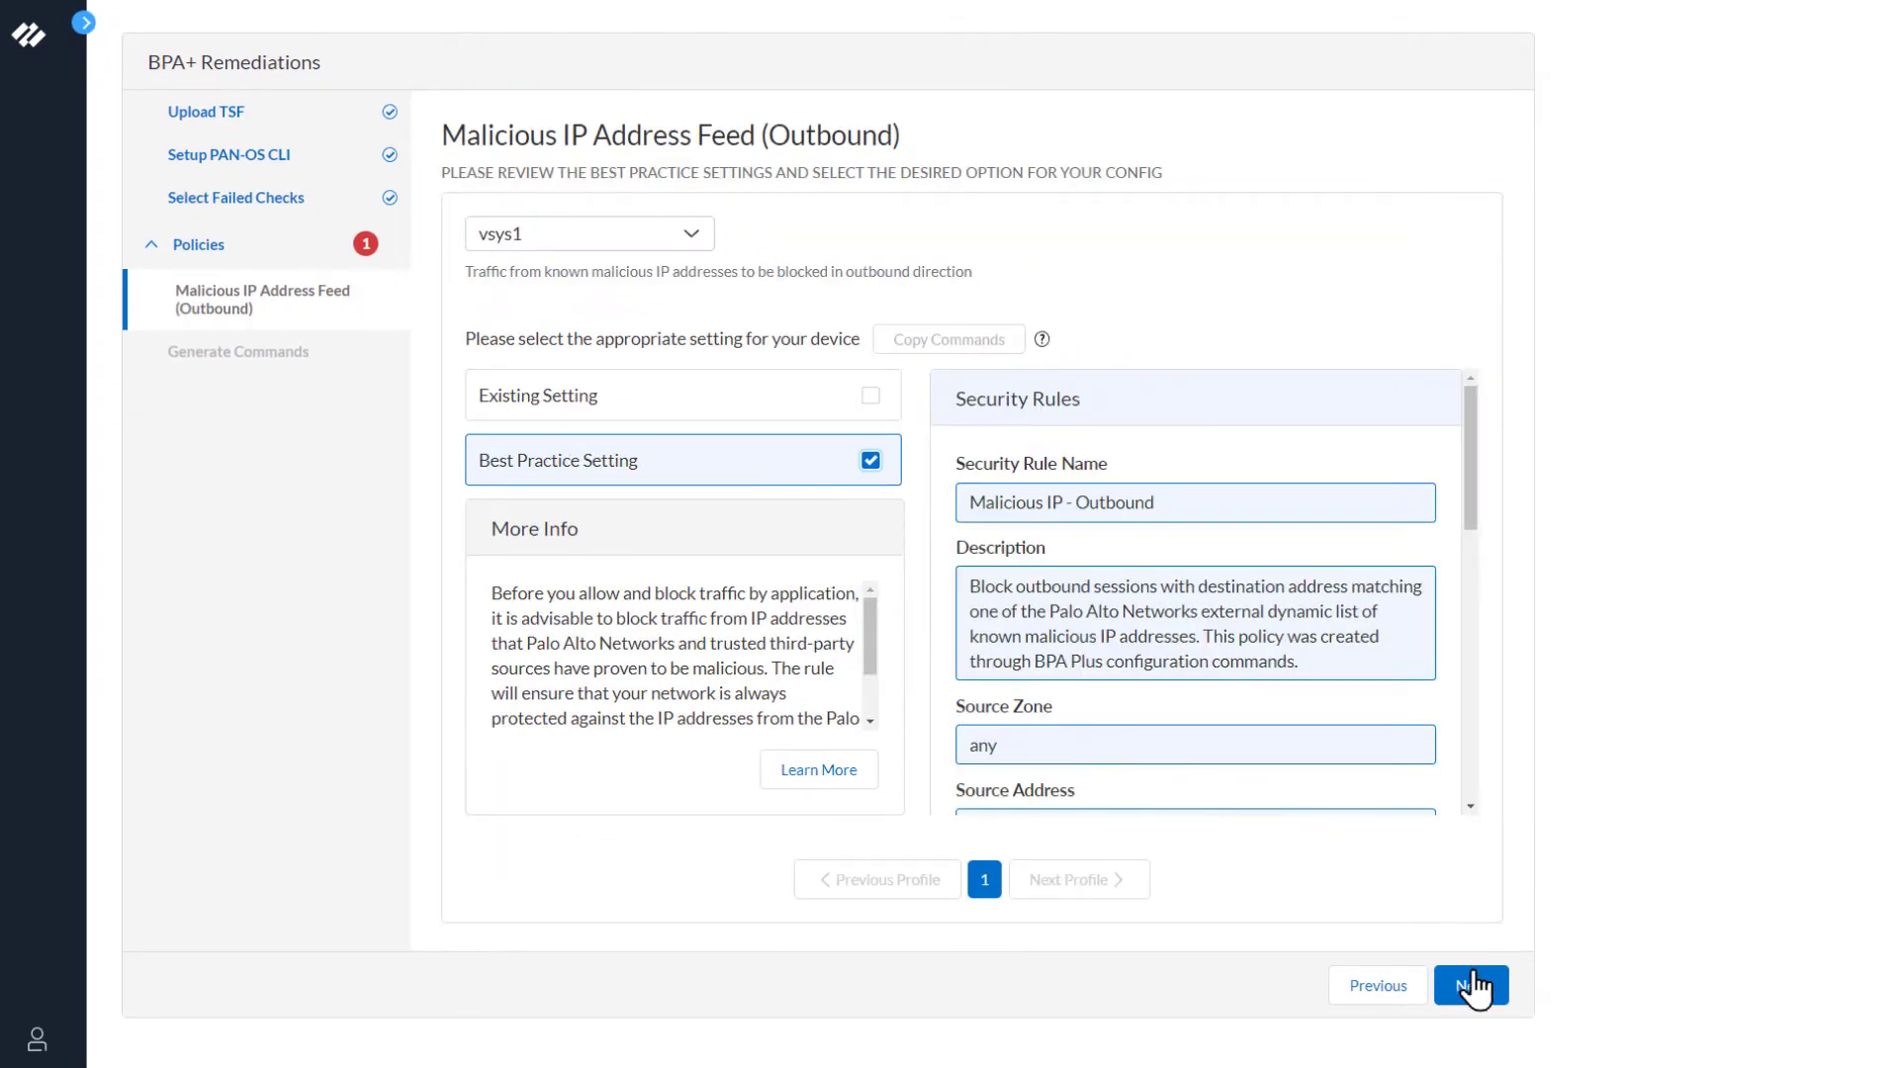
# Generate the PAN-OS set commands for the Malicious IP - Outbound security rule
pyautogui.click(1470, 985)
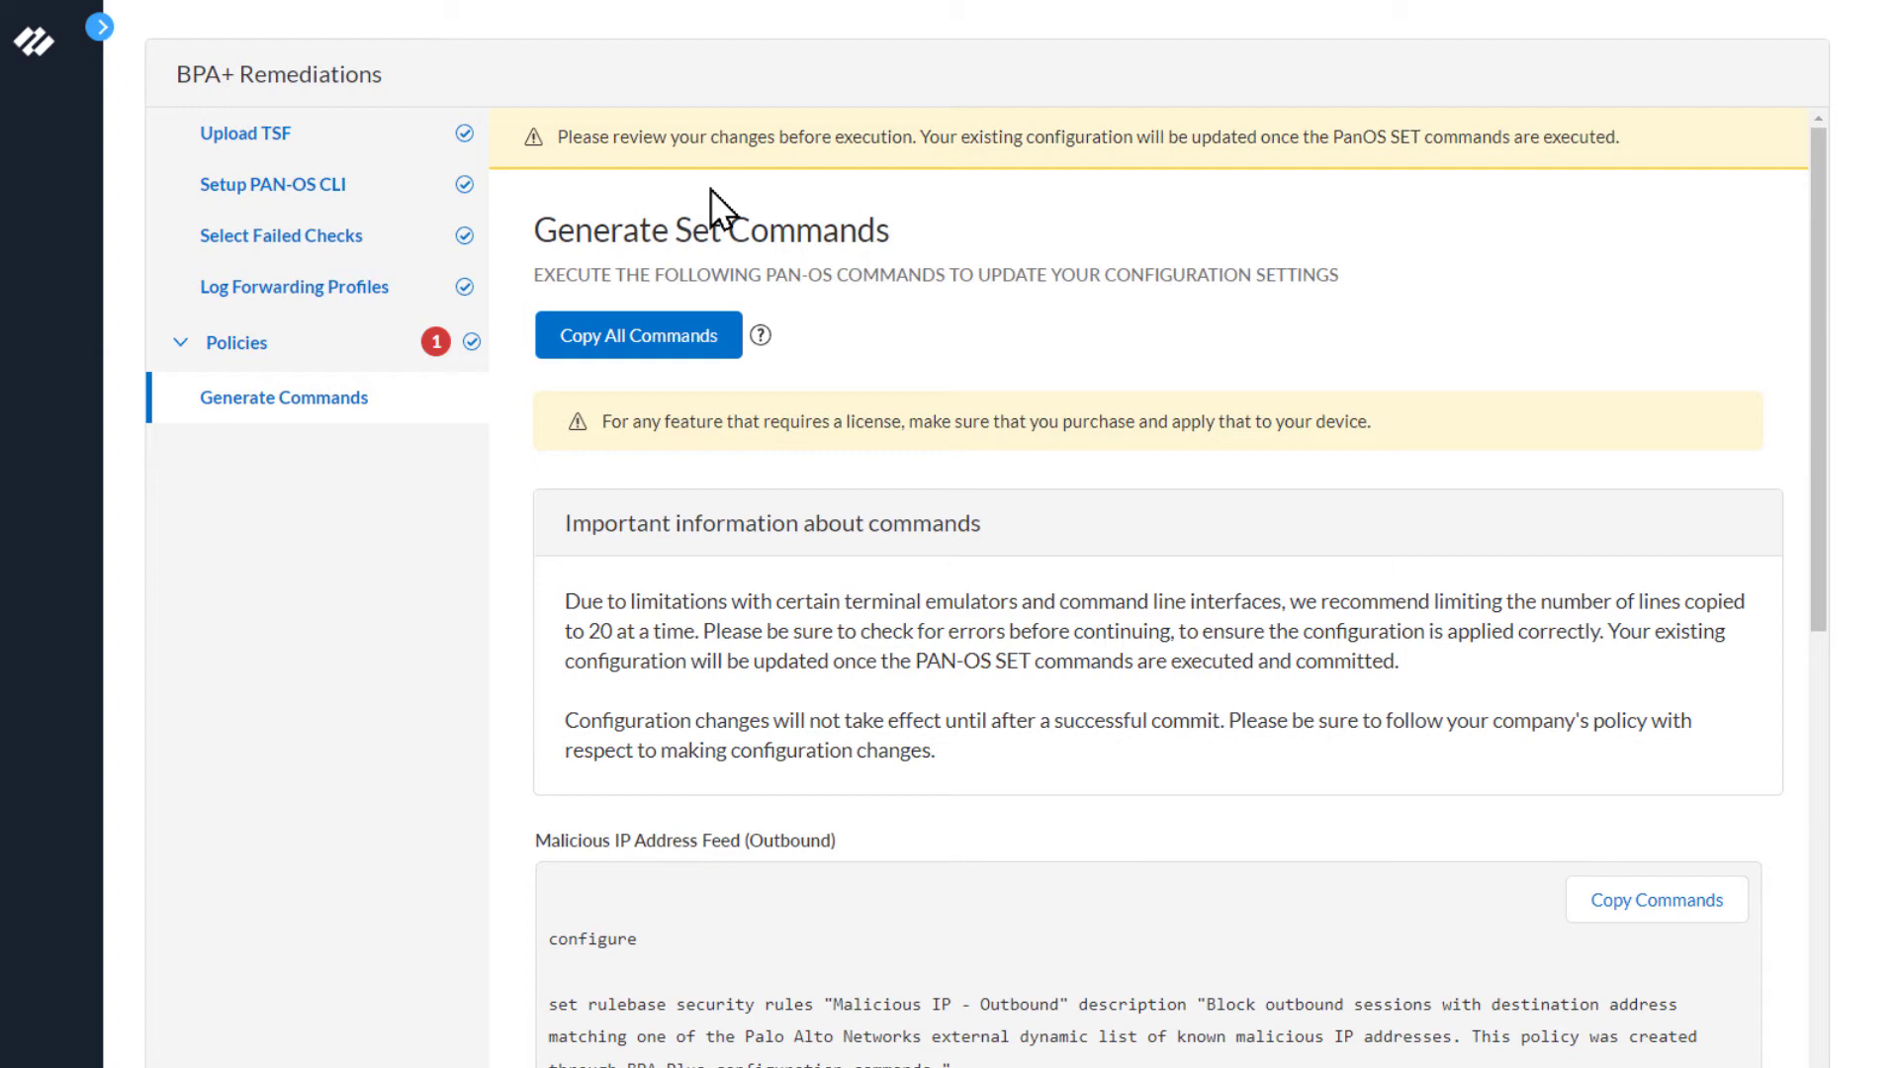
pyautogui.moveTo(945, 249)
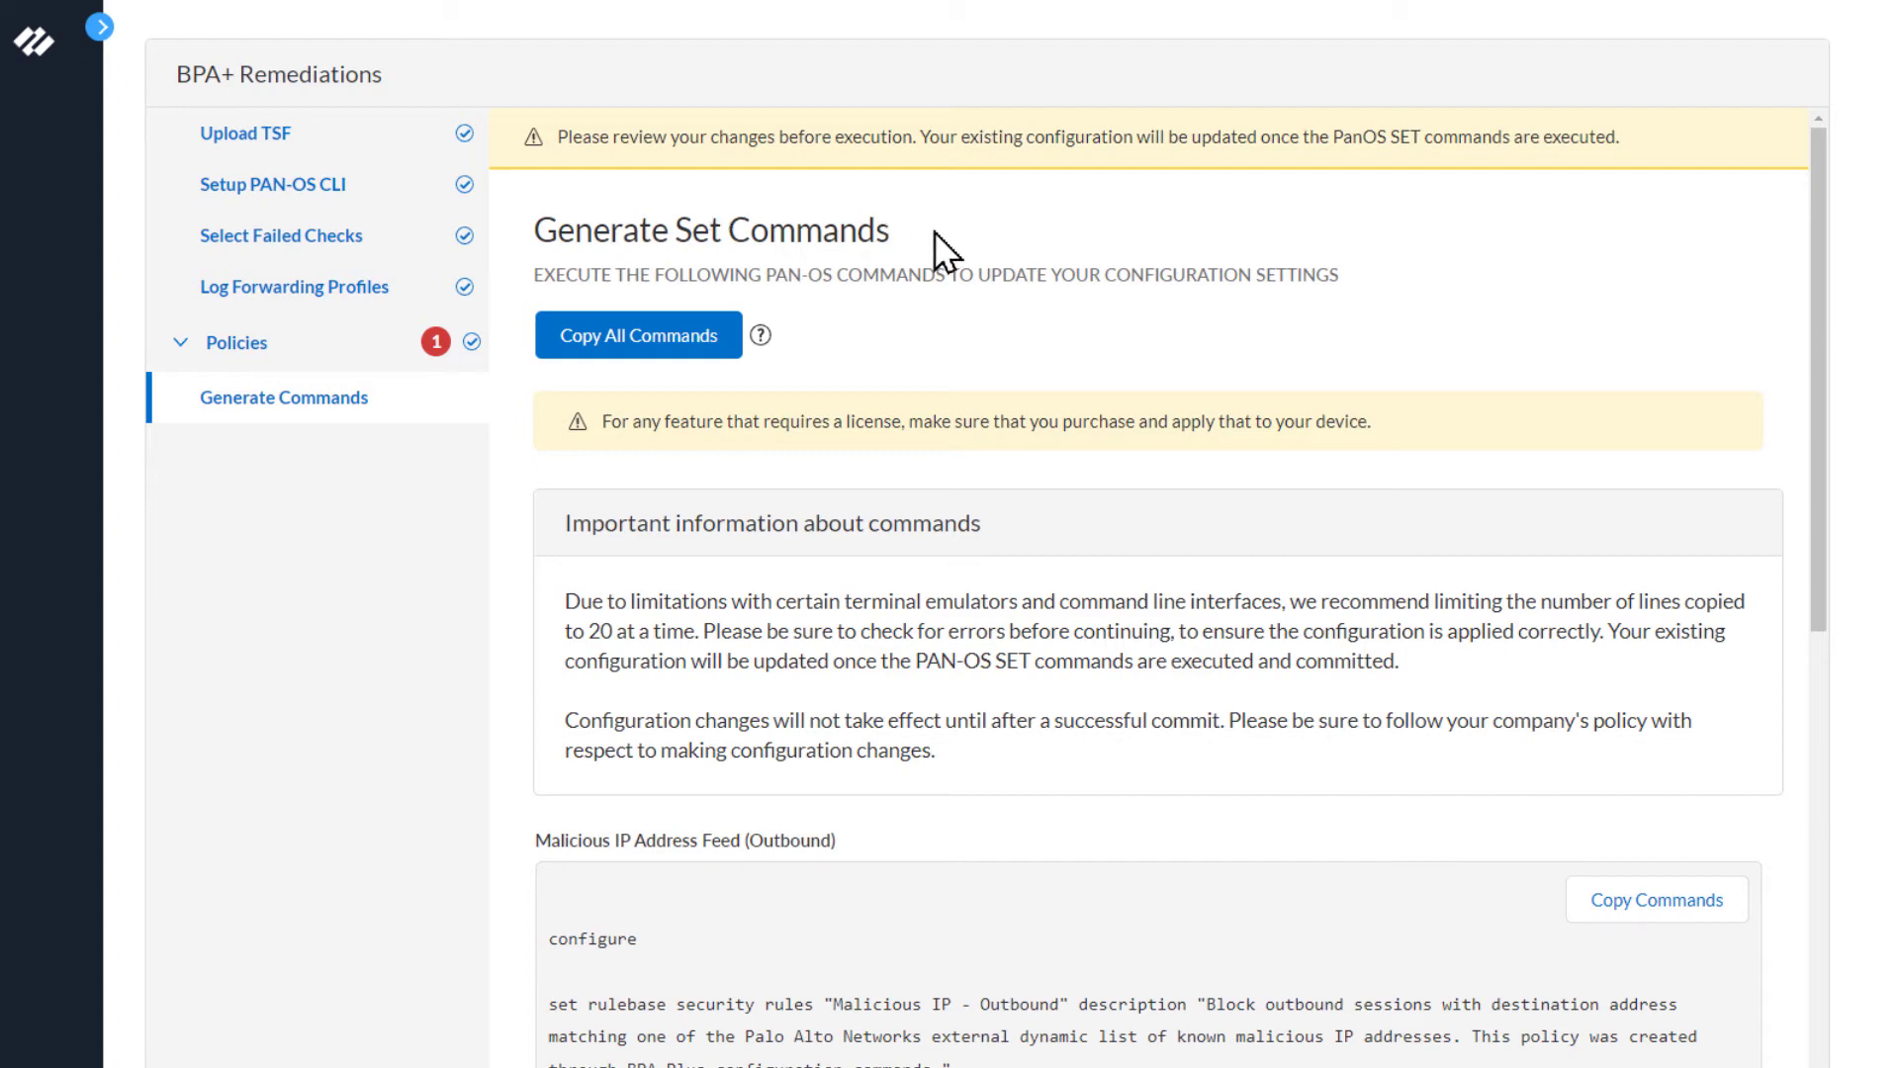
pyautogui.moveTo(649, 352)
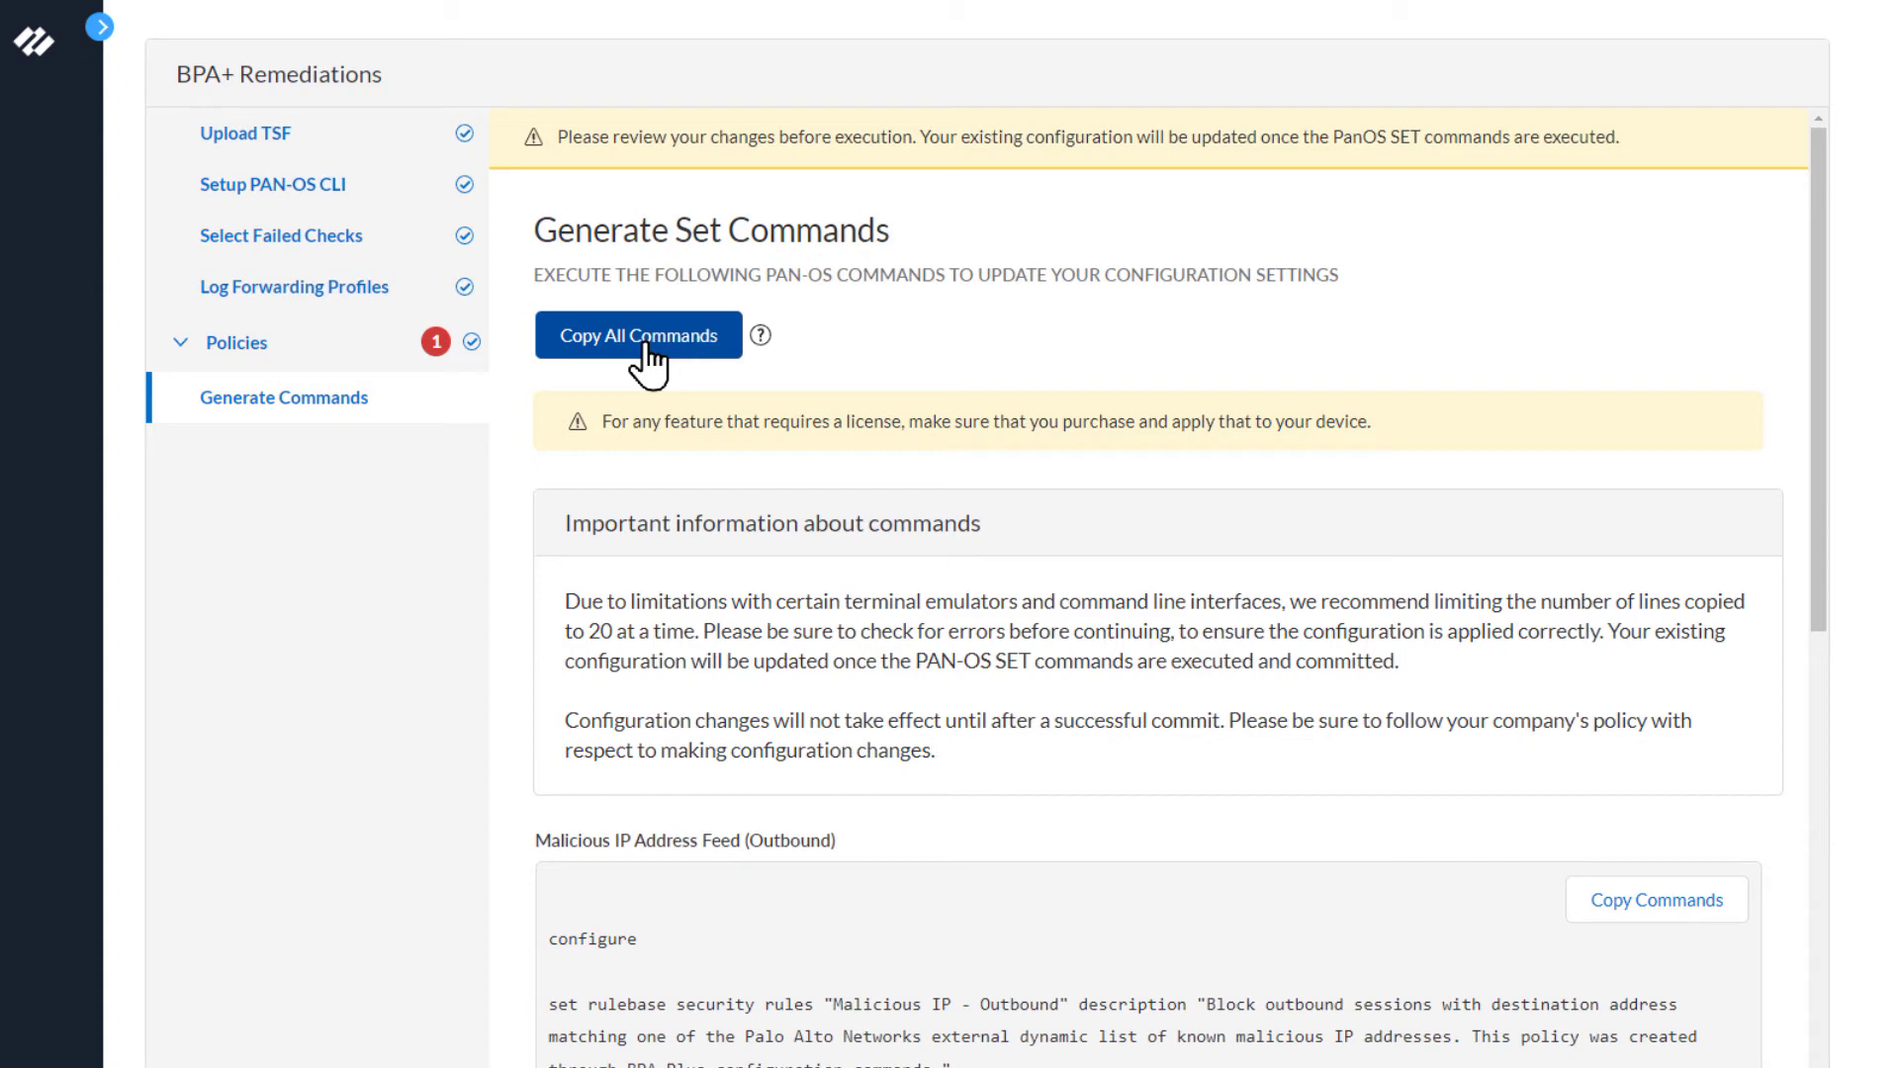
pyautogui.moveTo(839, 366)
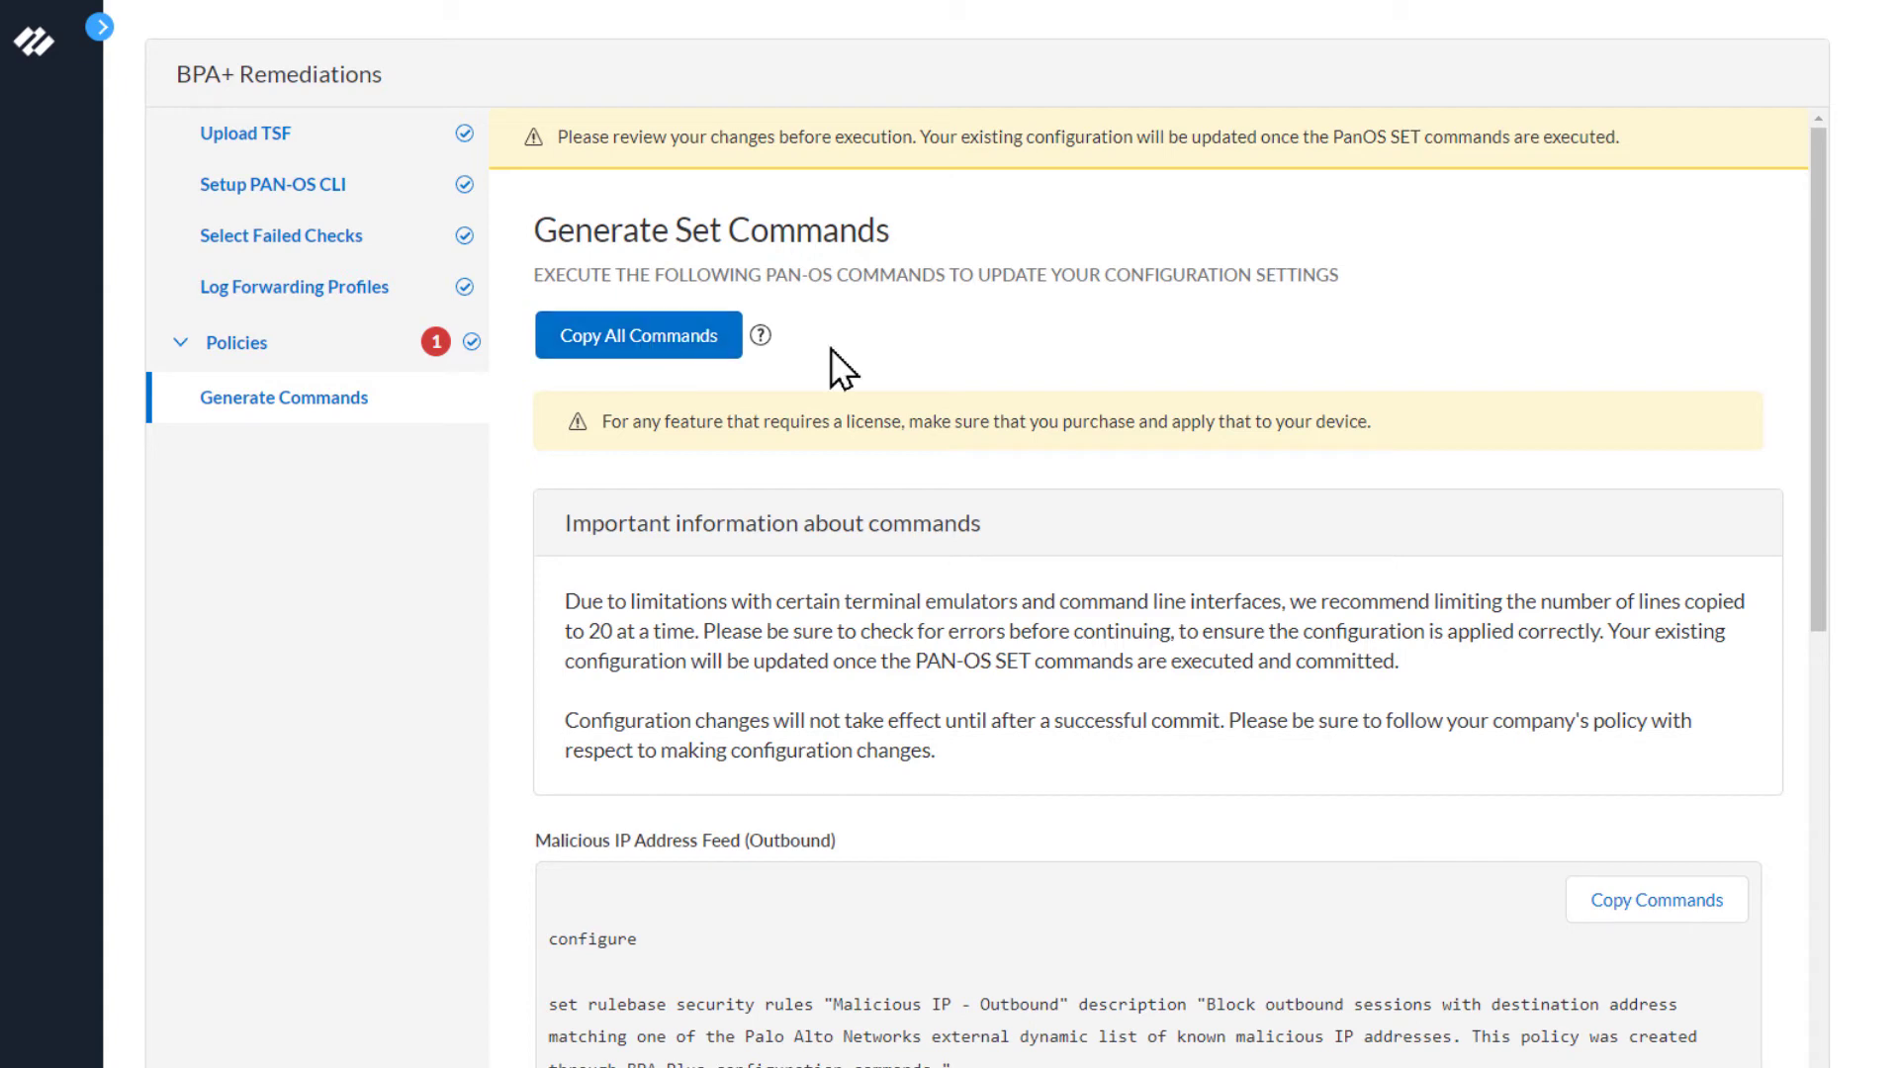
pyautogui.moveTo(1125, 532)
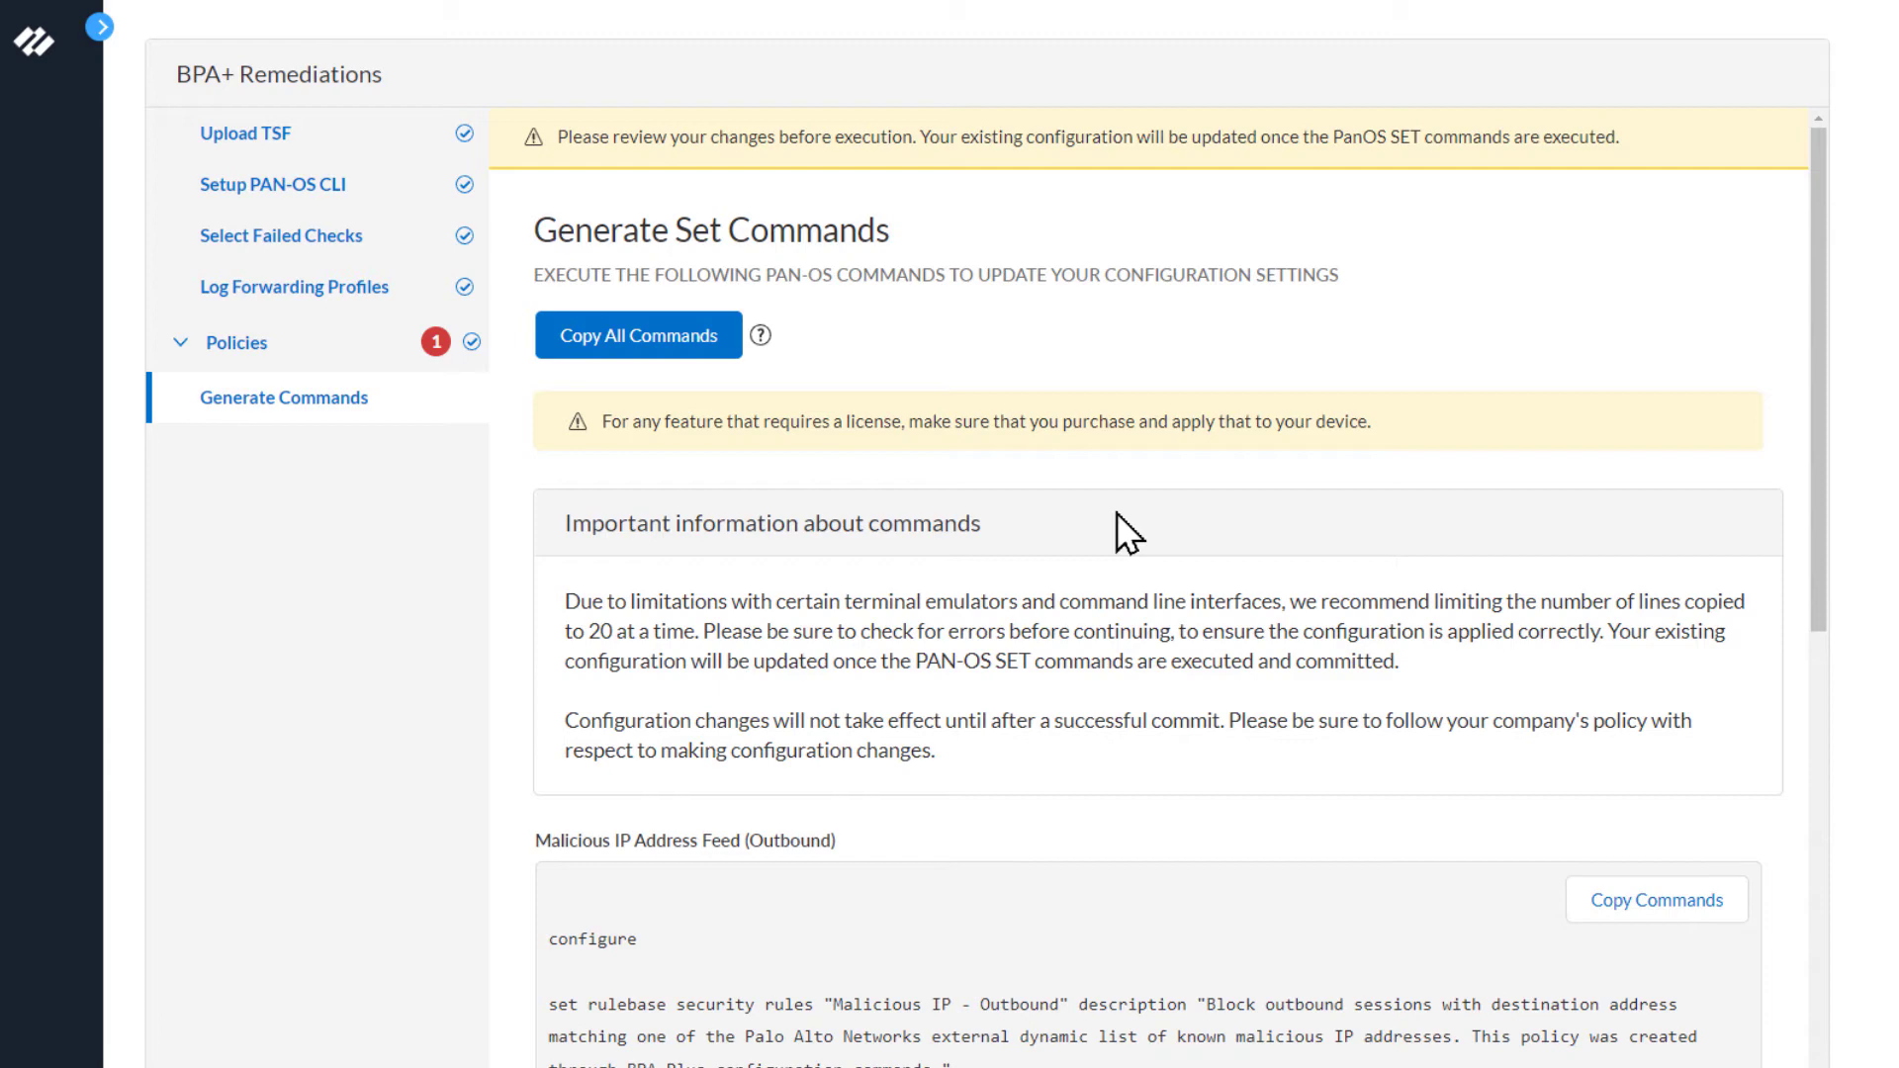
pyautogui.moveTo(1034, 764)
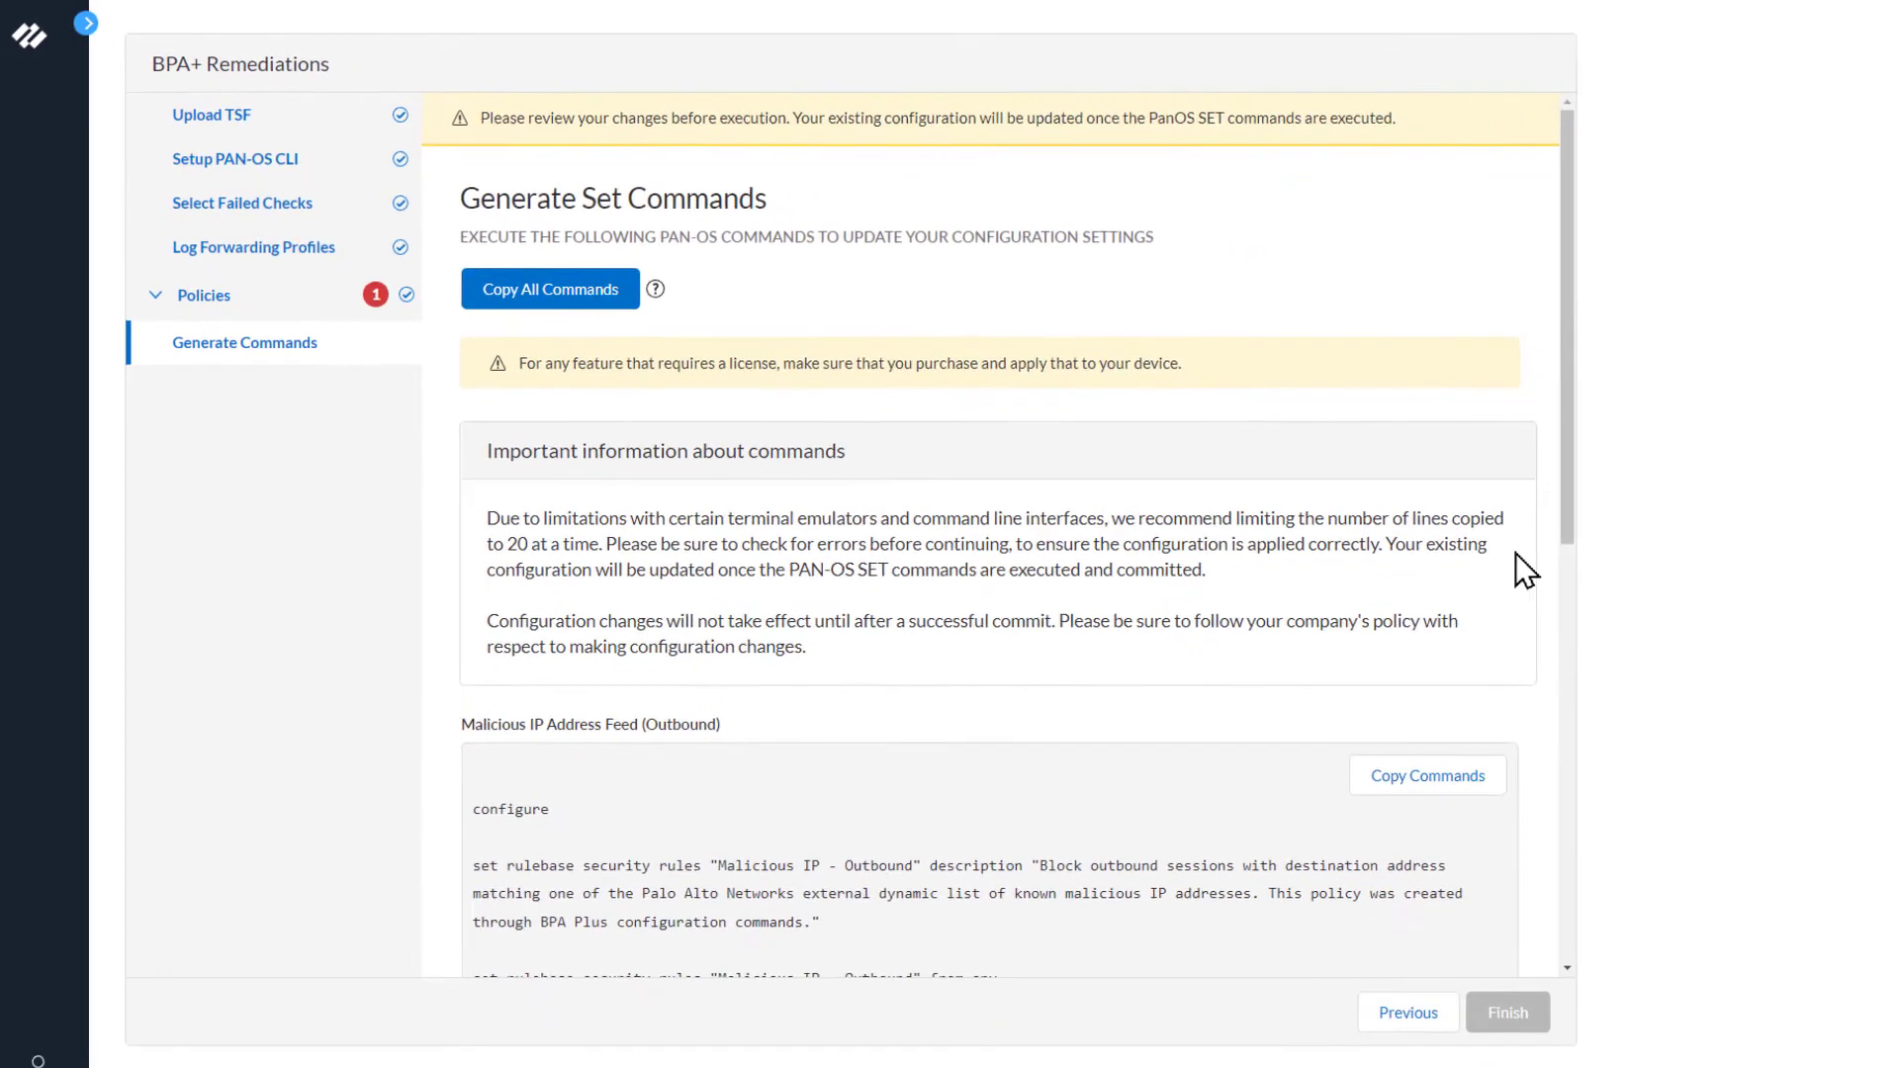
pyautogui.scroll(-3)
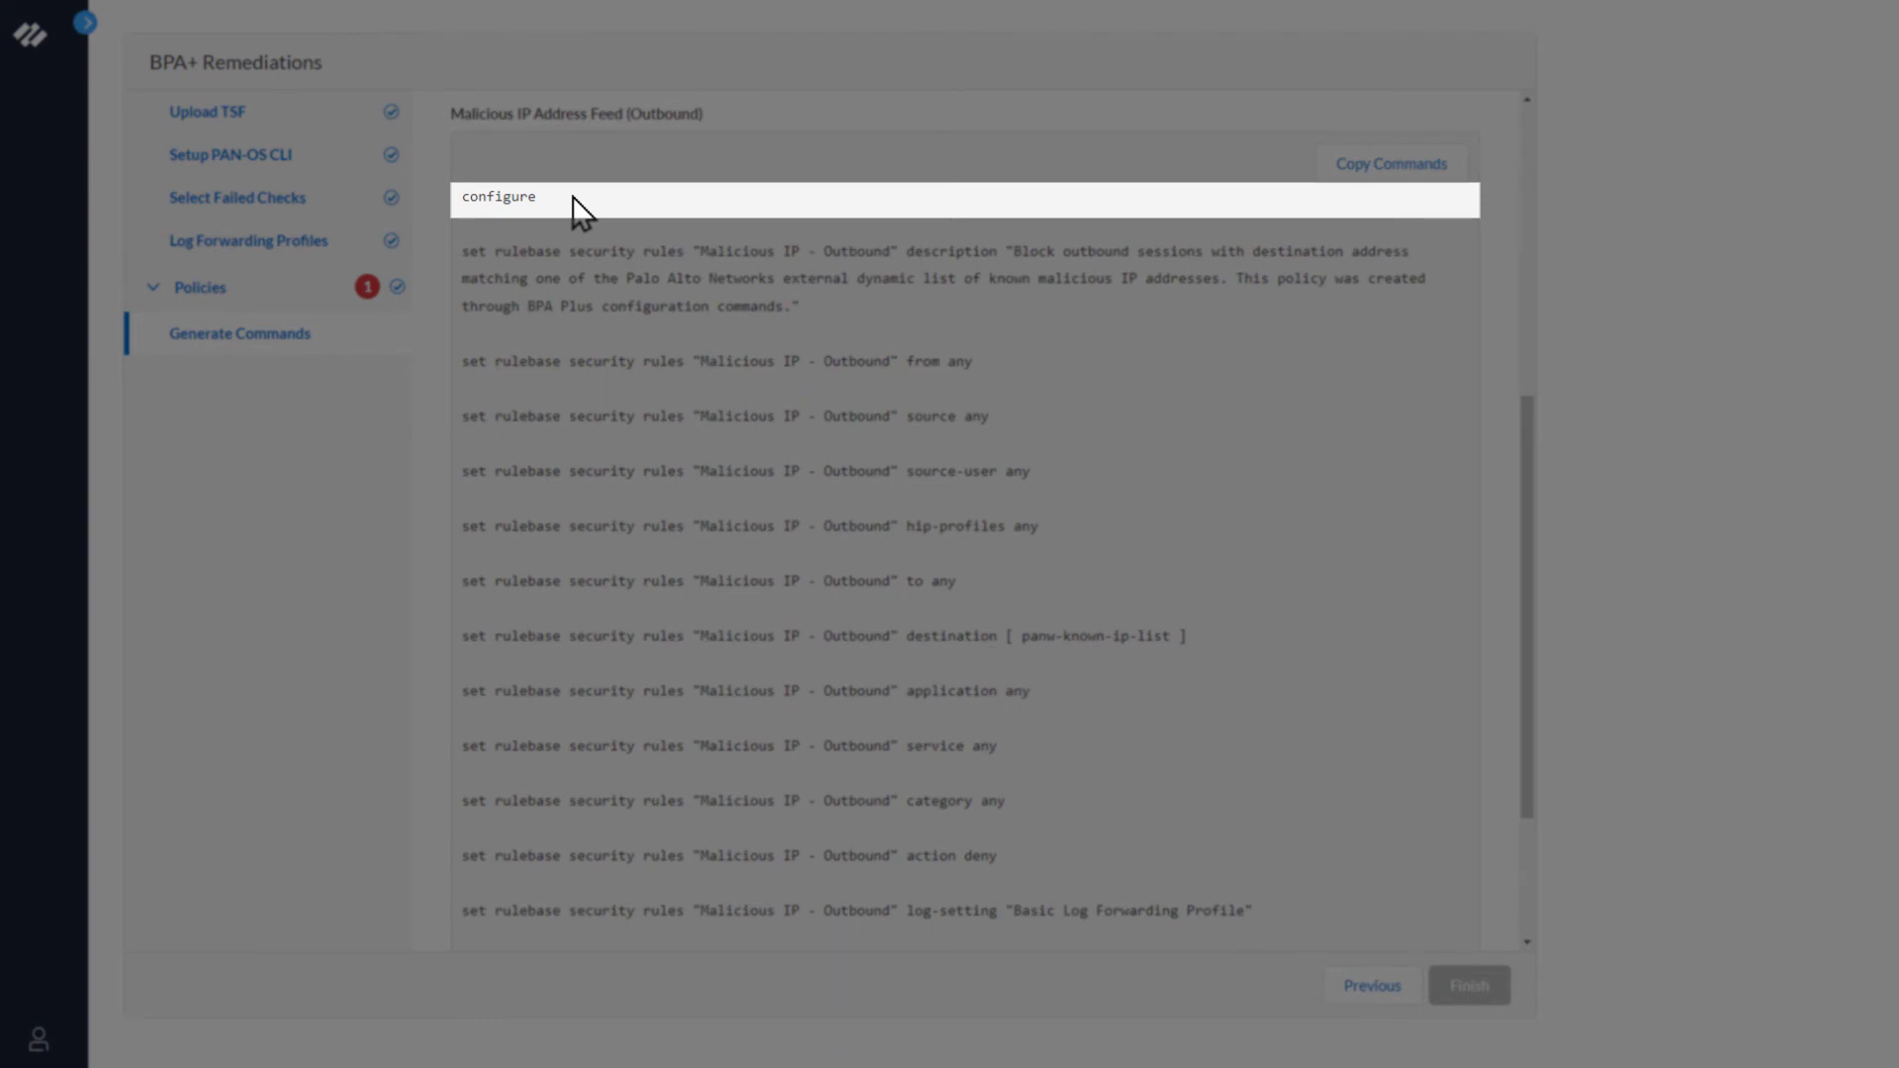
pyautogui.moveTo(1438, 360)
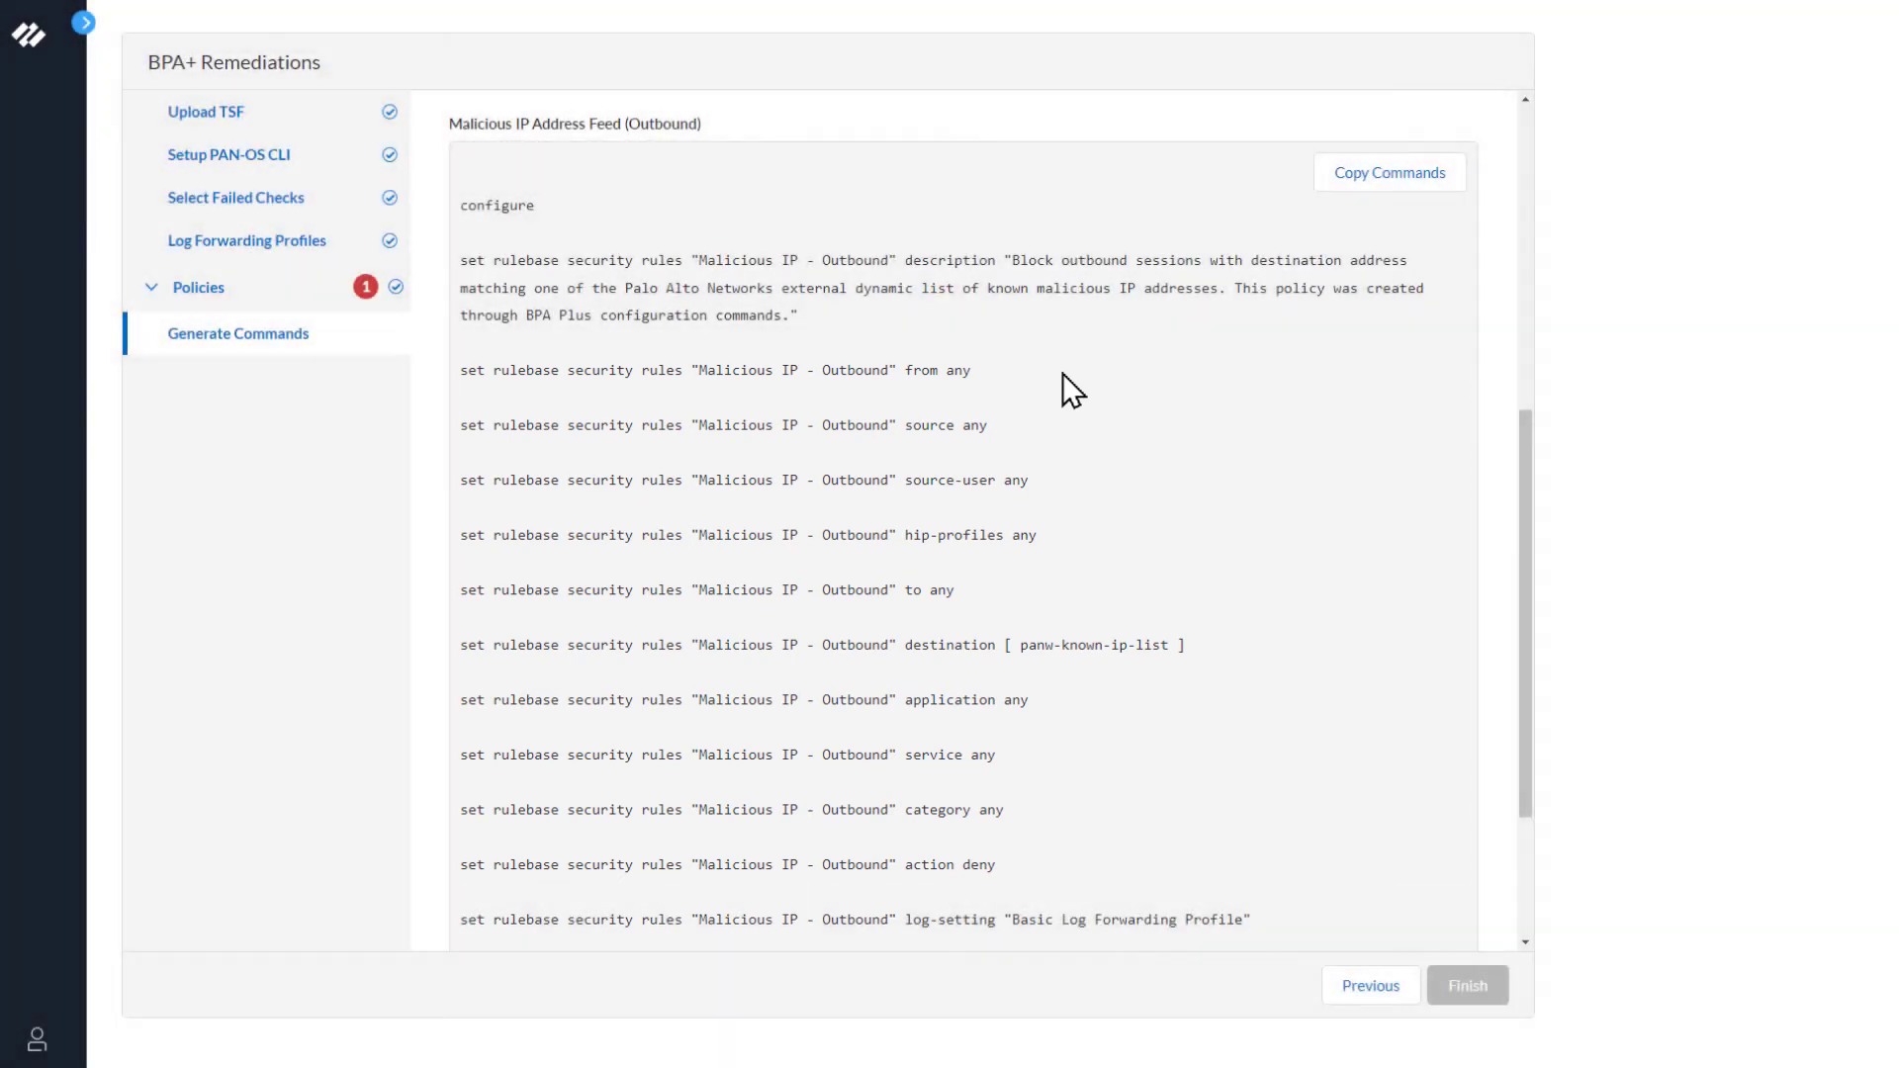
pyautogui.scroll(-3)
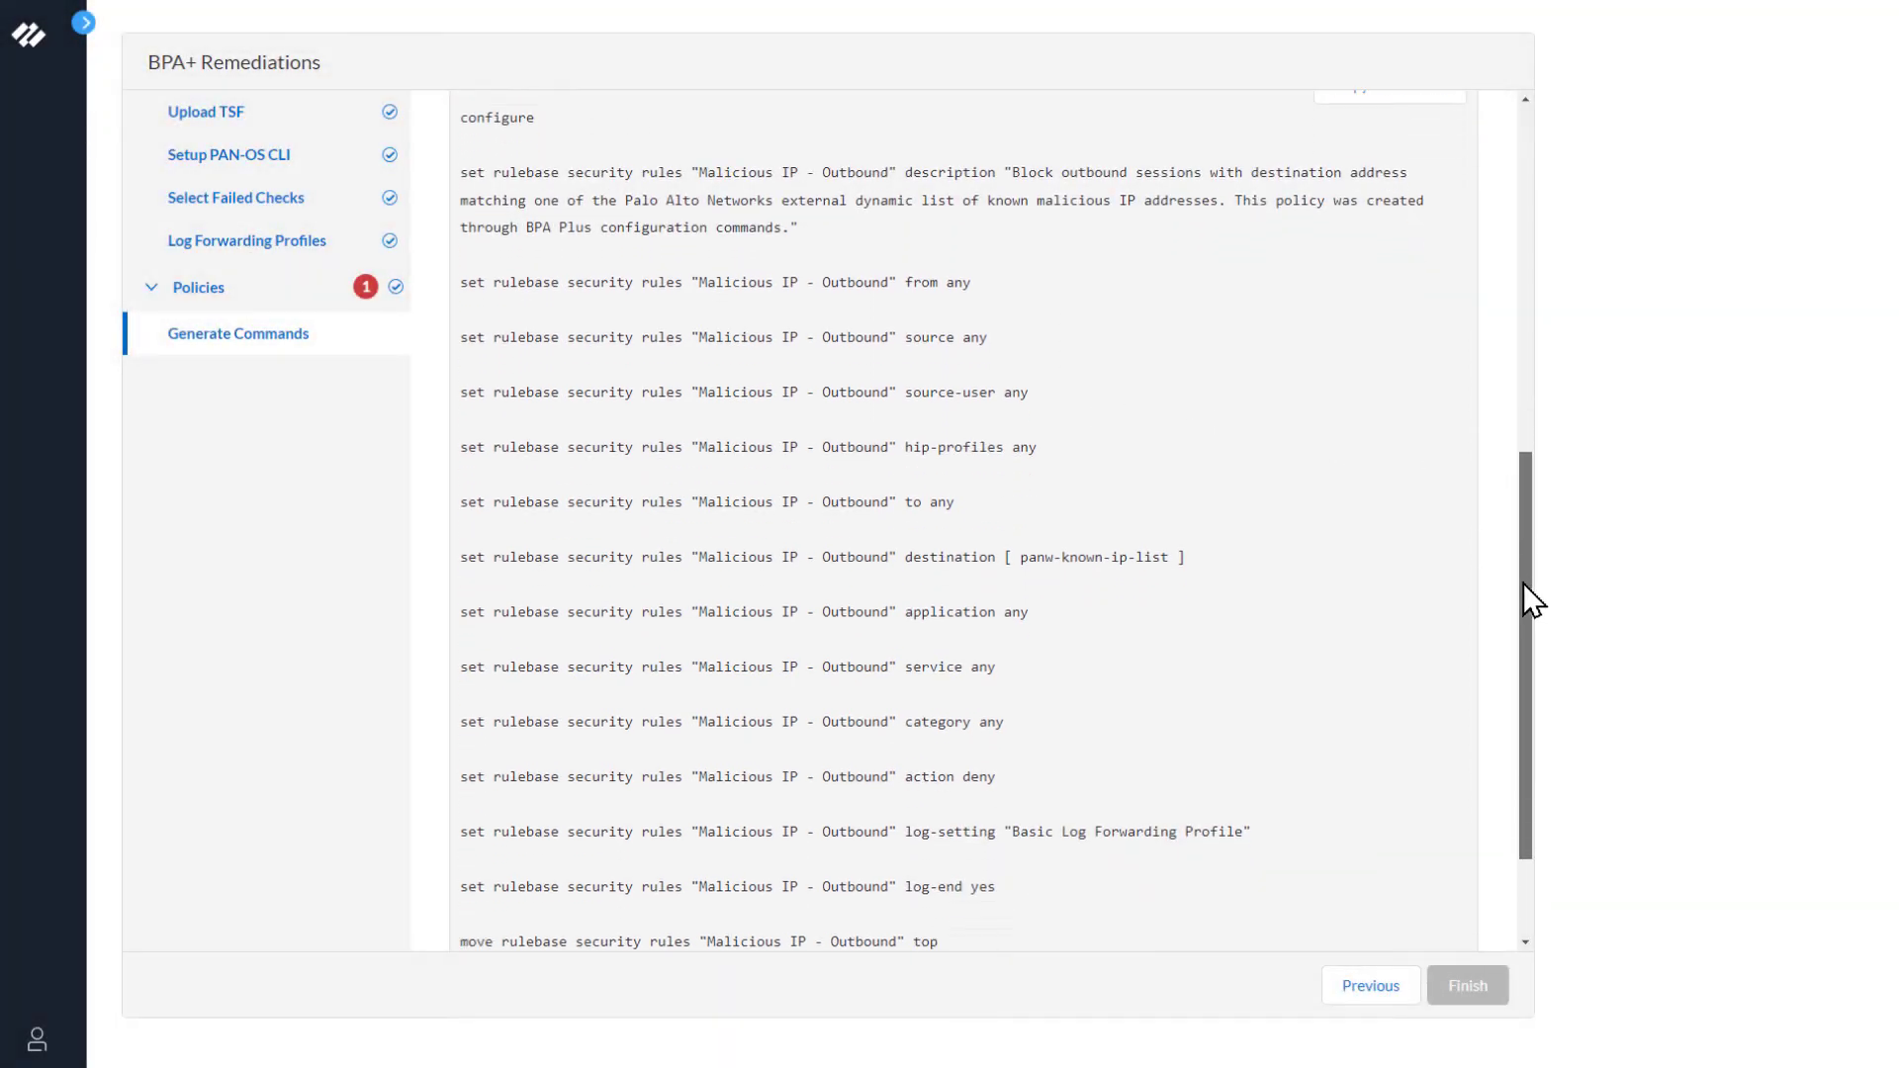
pyautogui.scroll(-3)
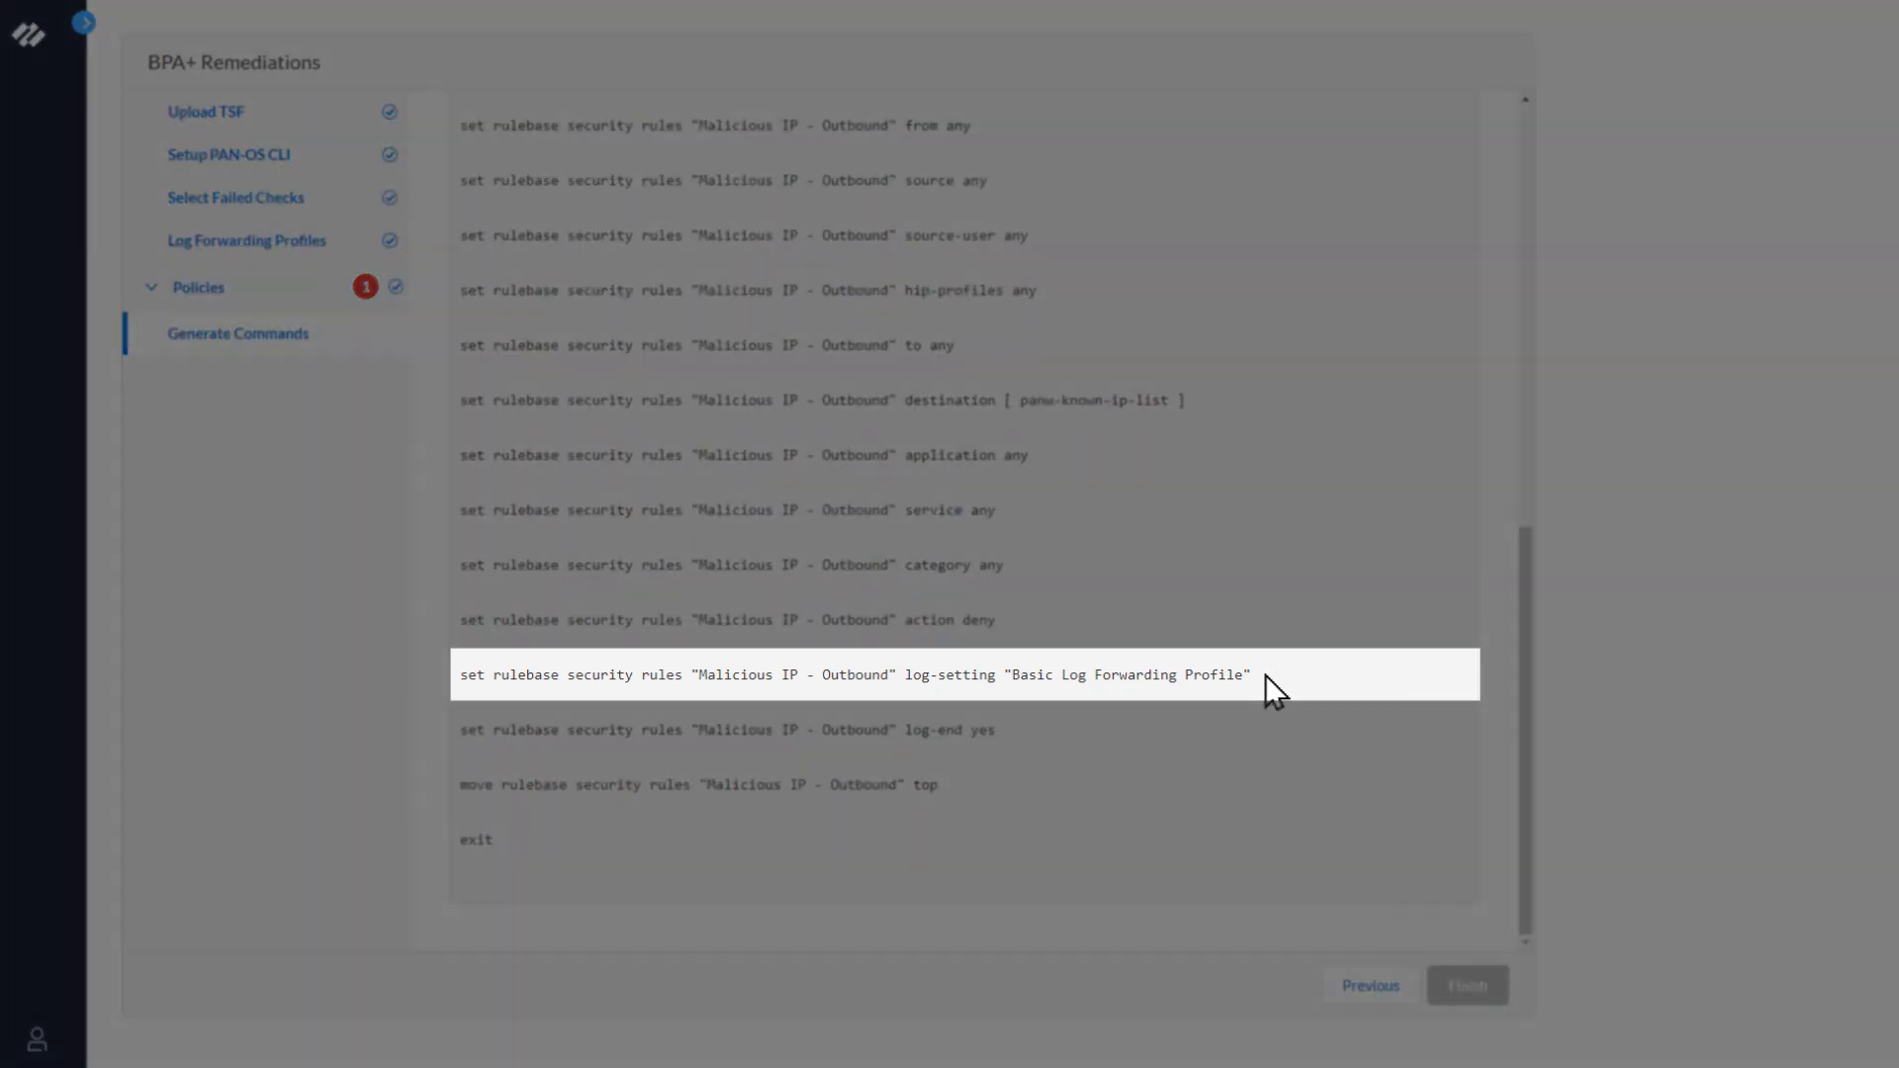
pyautogui.moveTo(1110, 726)
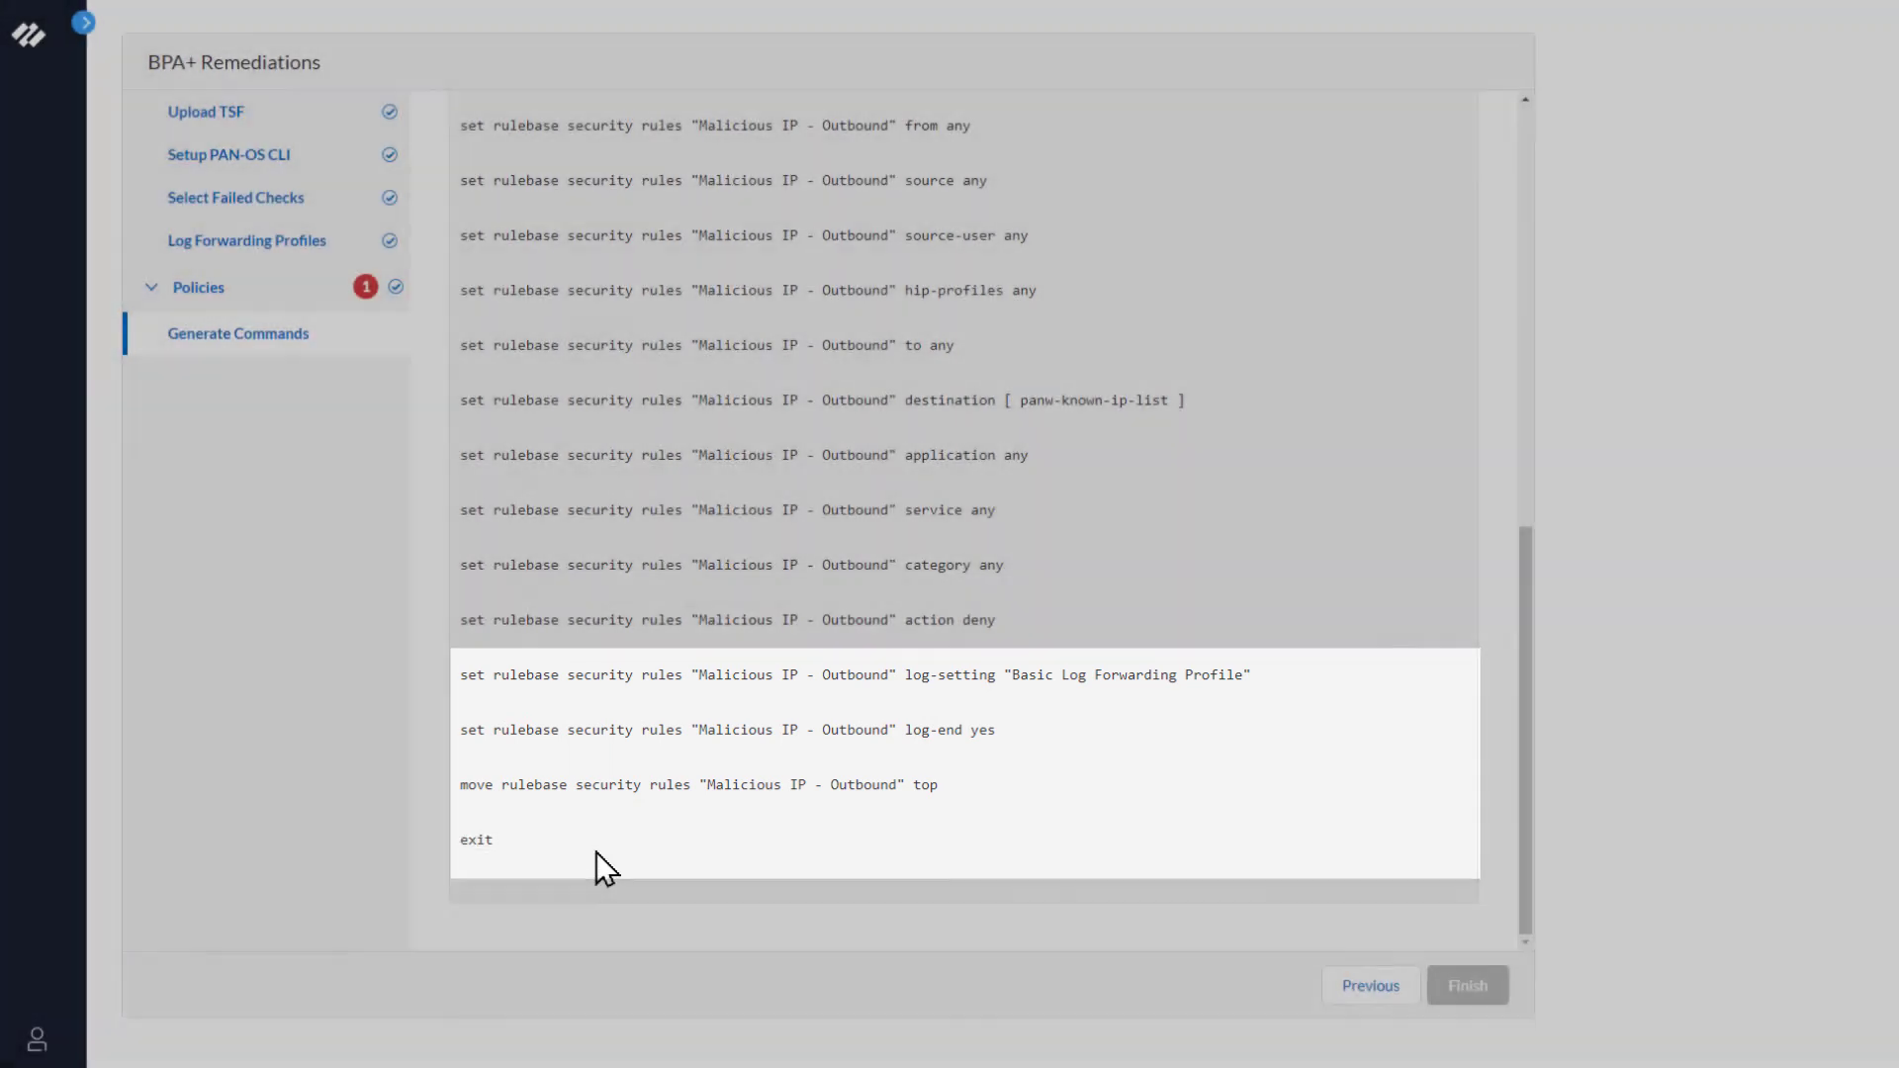
pyautogui.scroll(3)
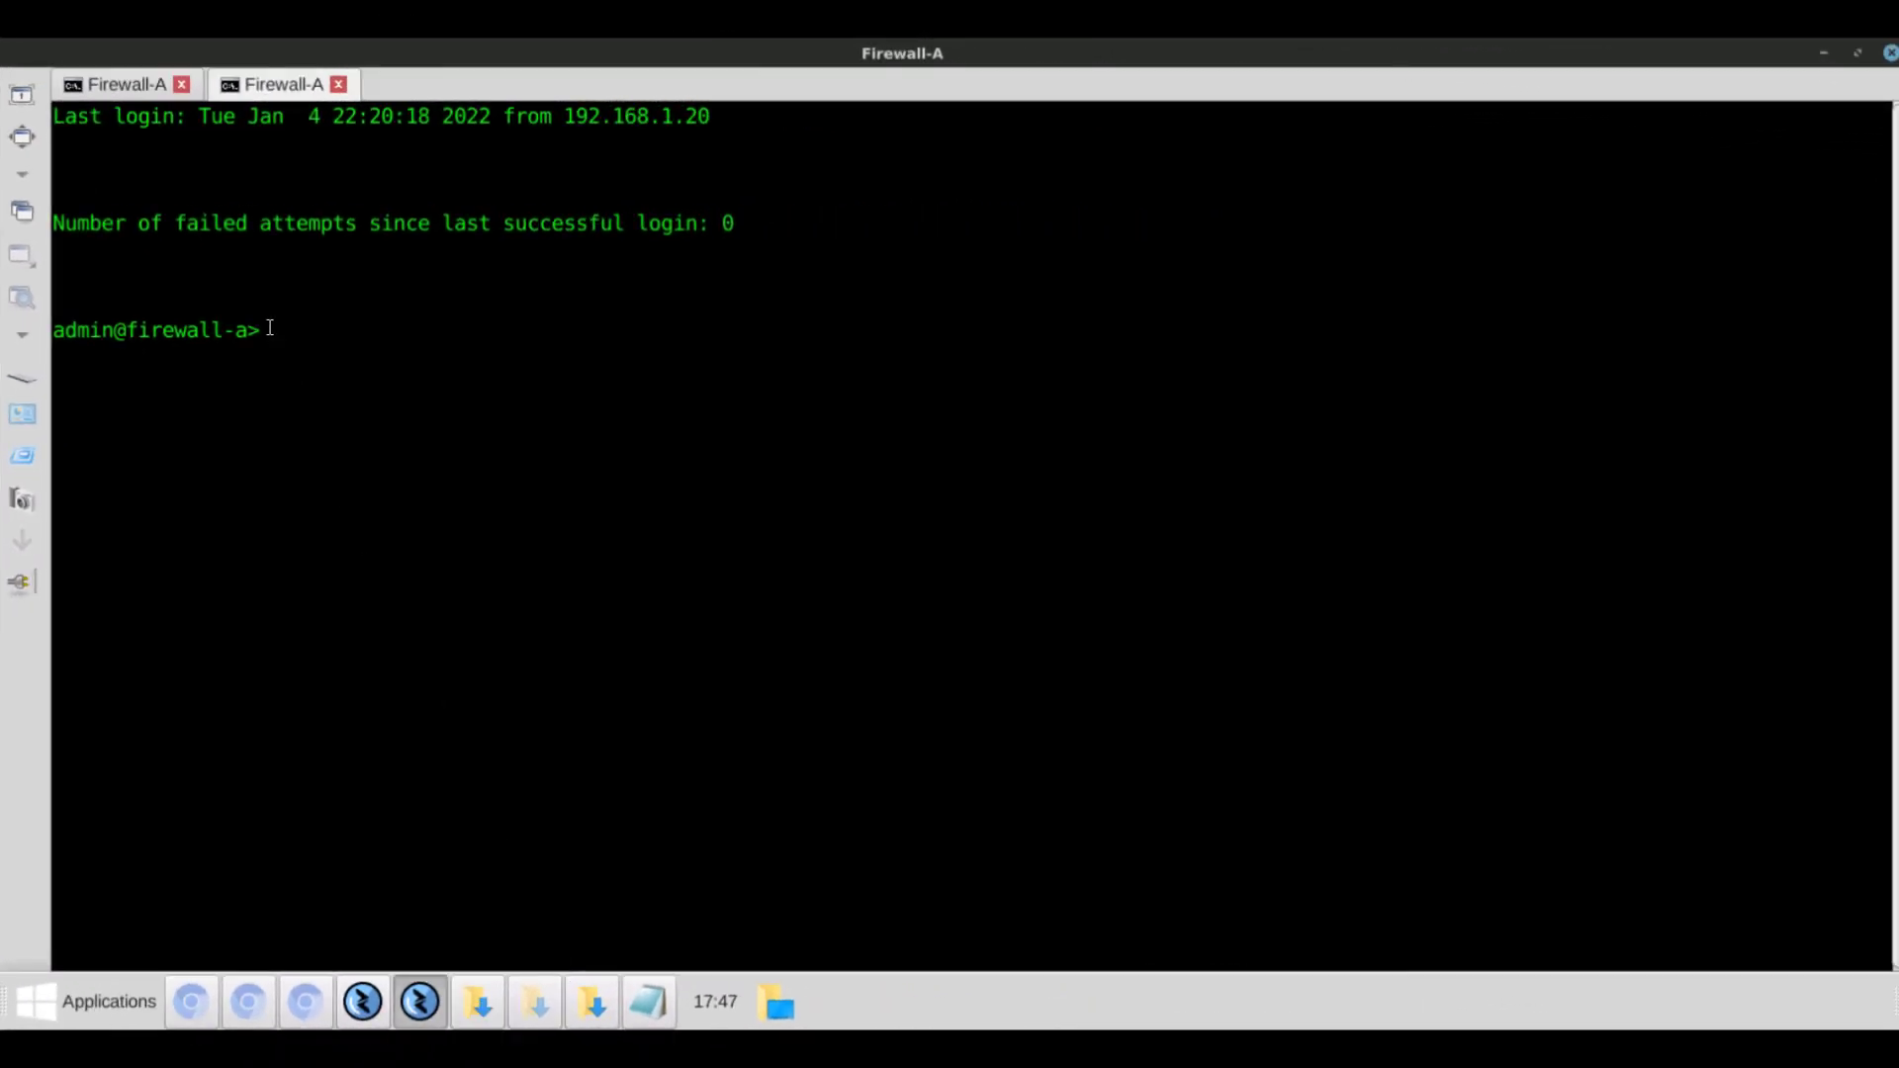
# Paste the Malicious IP - Outbound rule set commands into Firewall-A's CLI session
pyautogui.rightClick(277, 329)
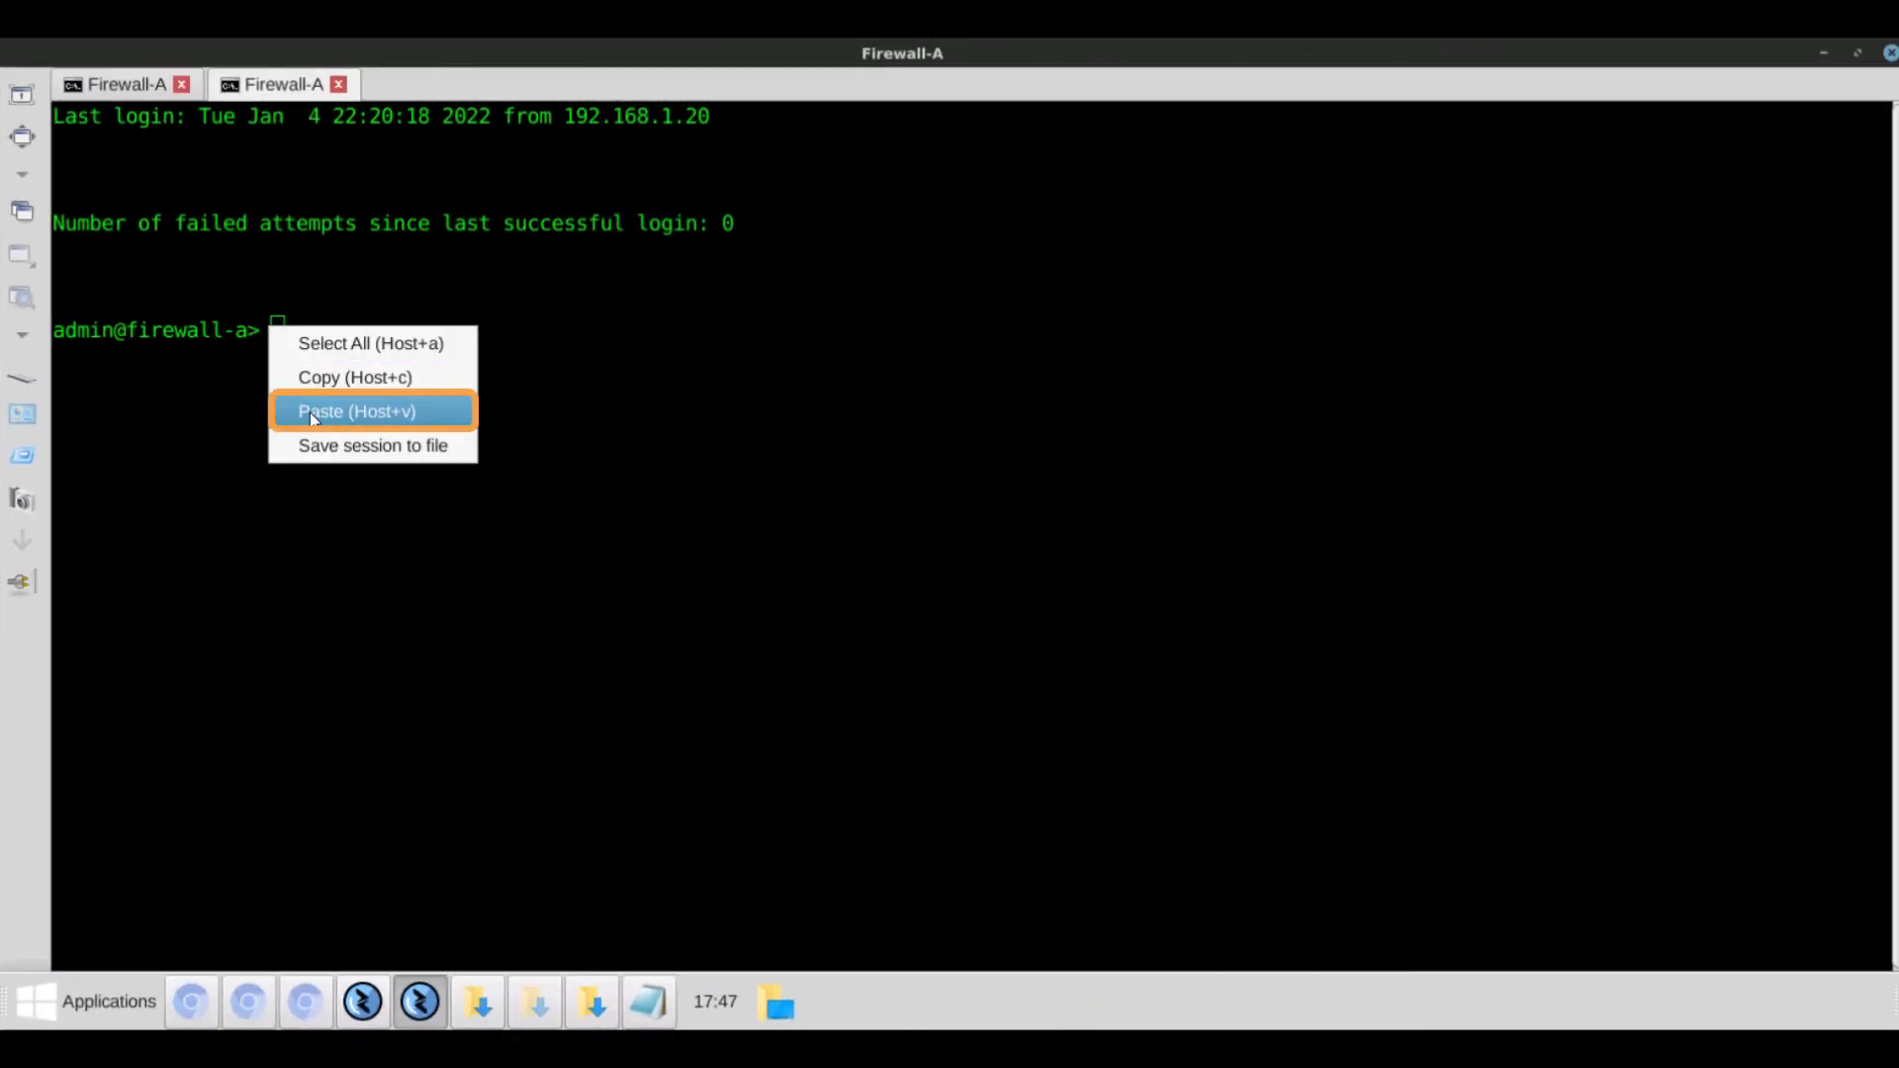
pyautogui.click(357, 411)
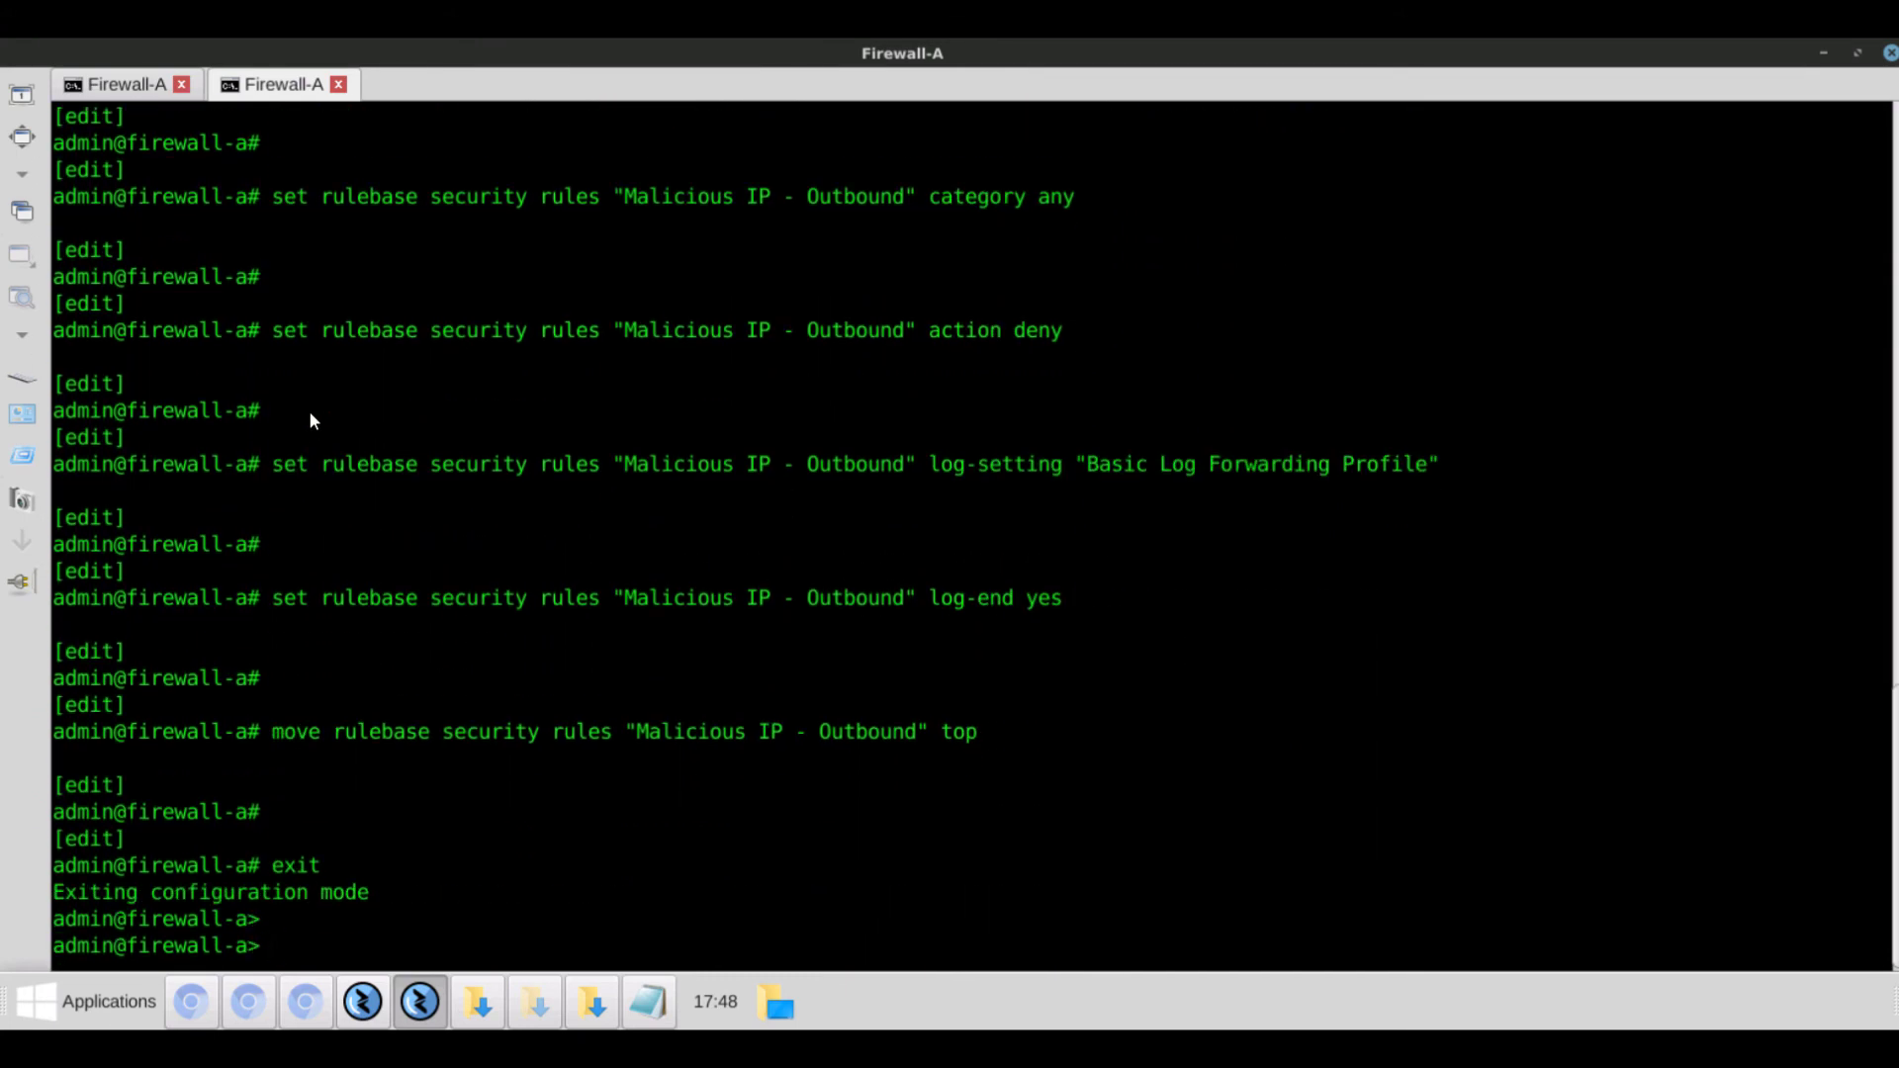
pyautogui.scroll(3)
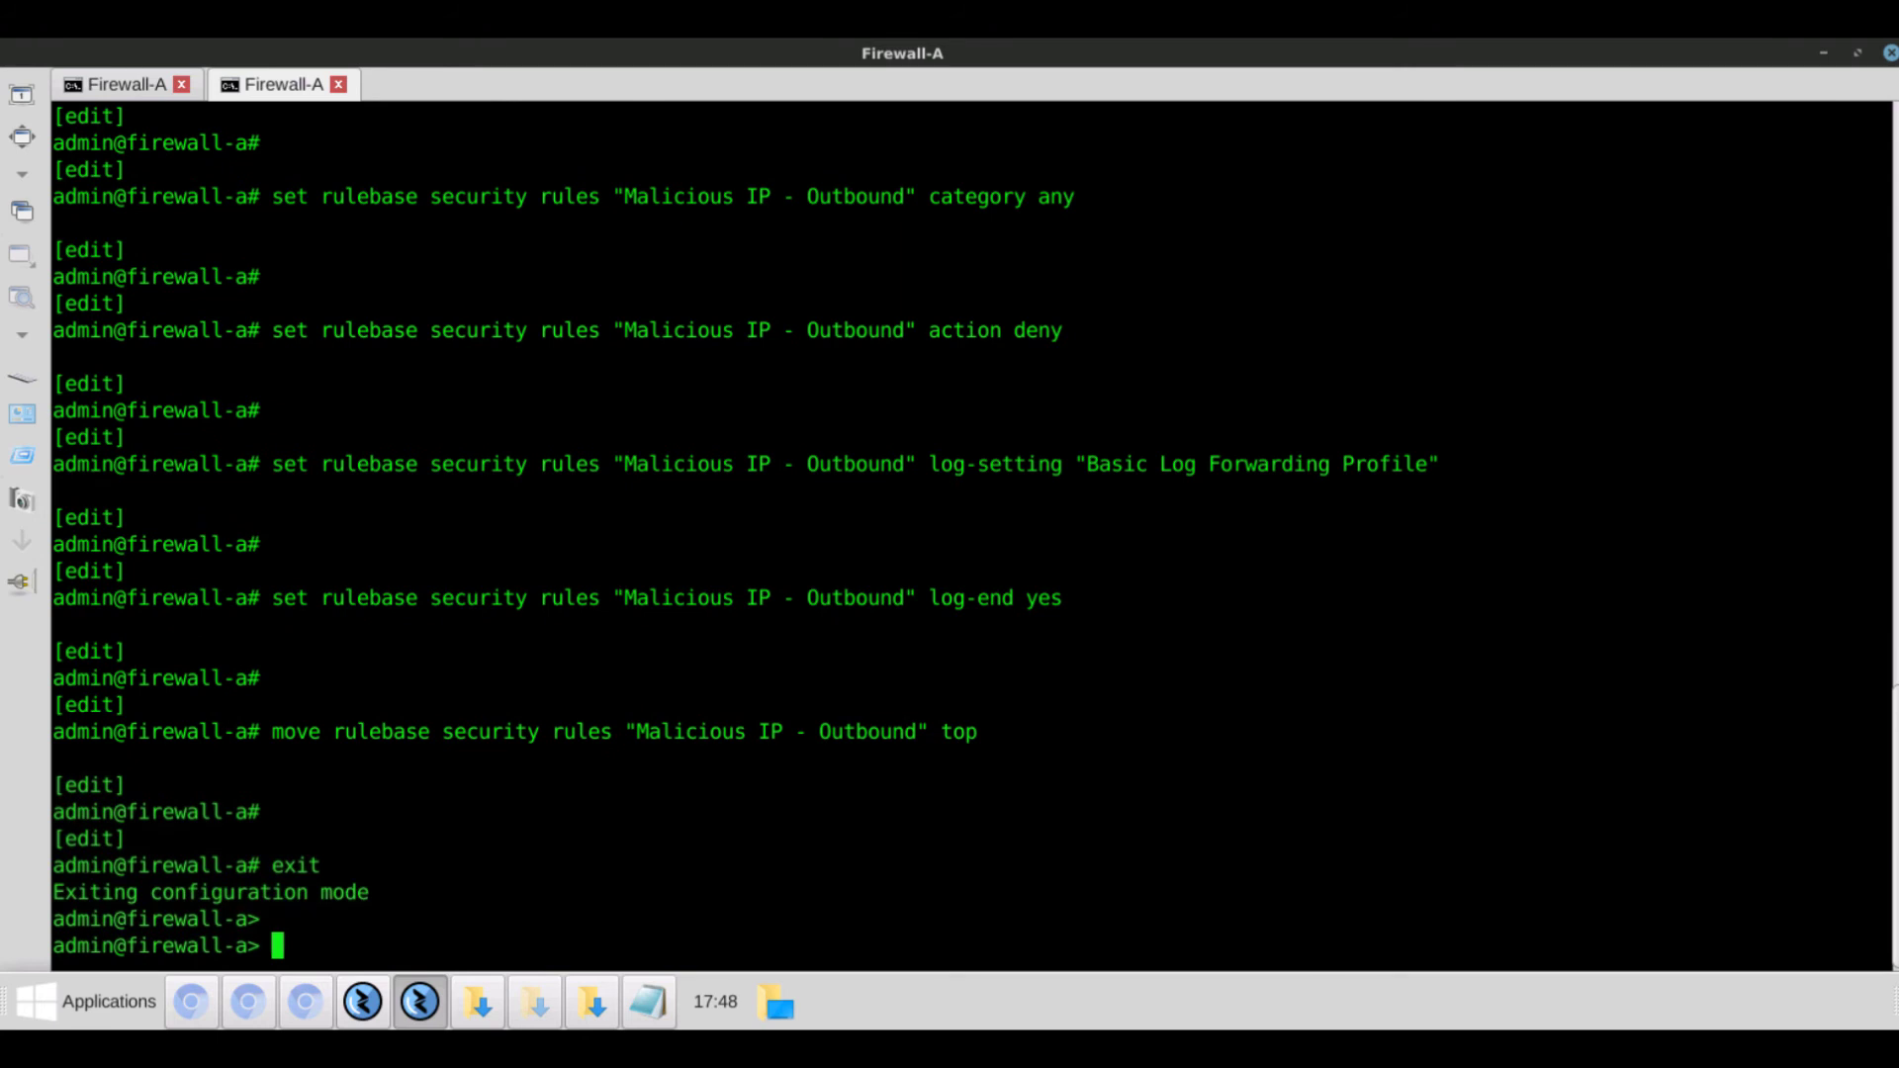
# Re-enter configuration mode and commit the new rule configuration successfully
pyautogui.write('configur')
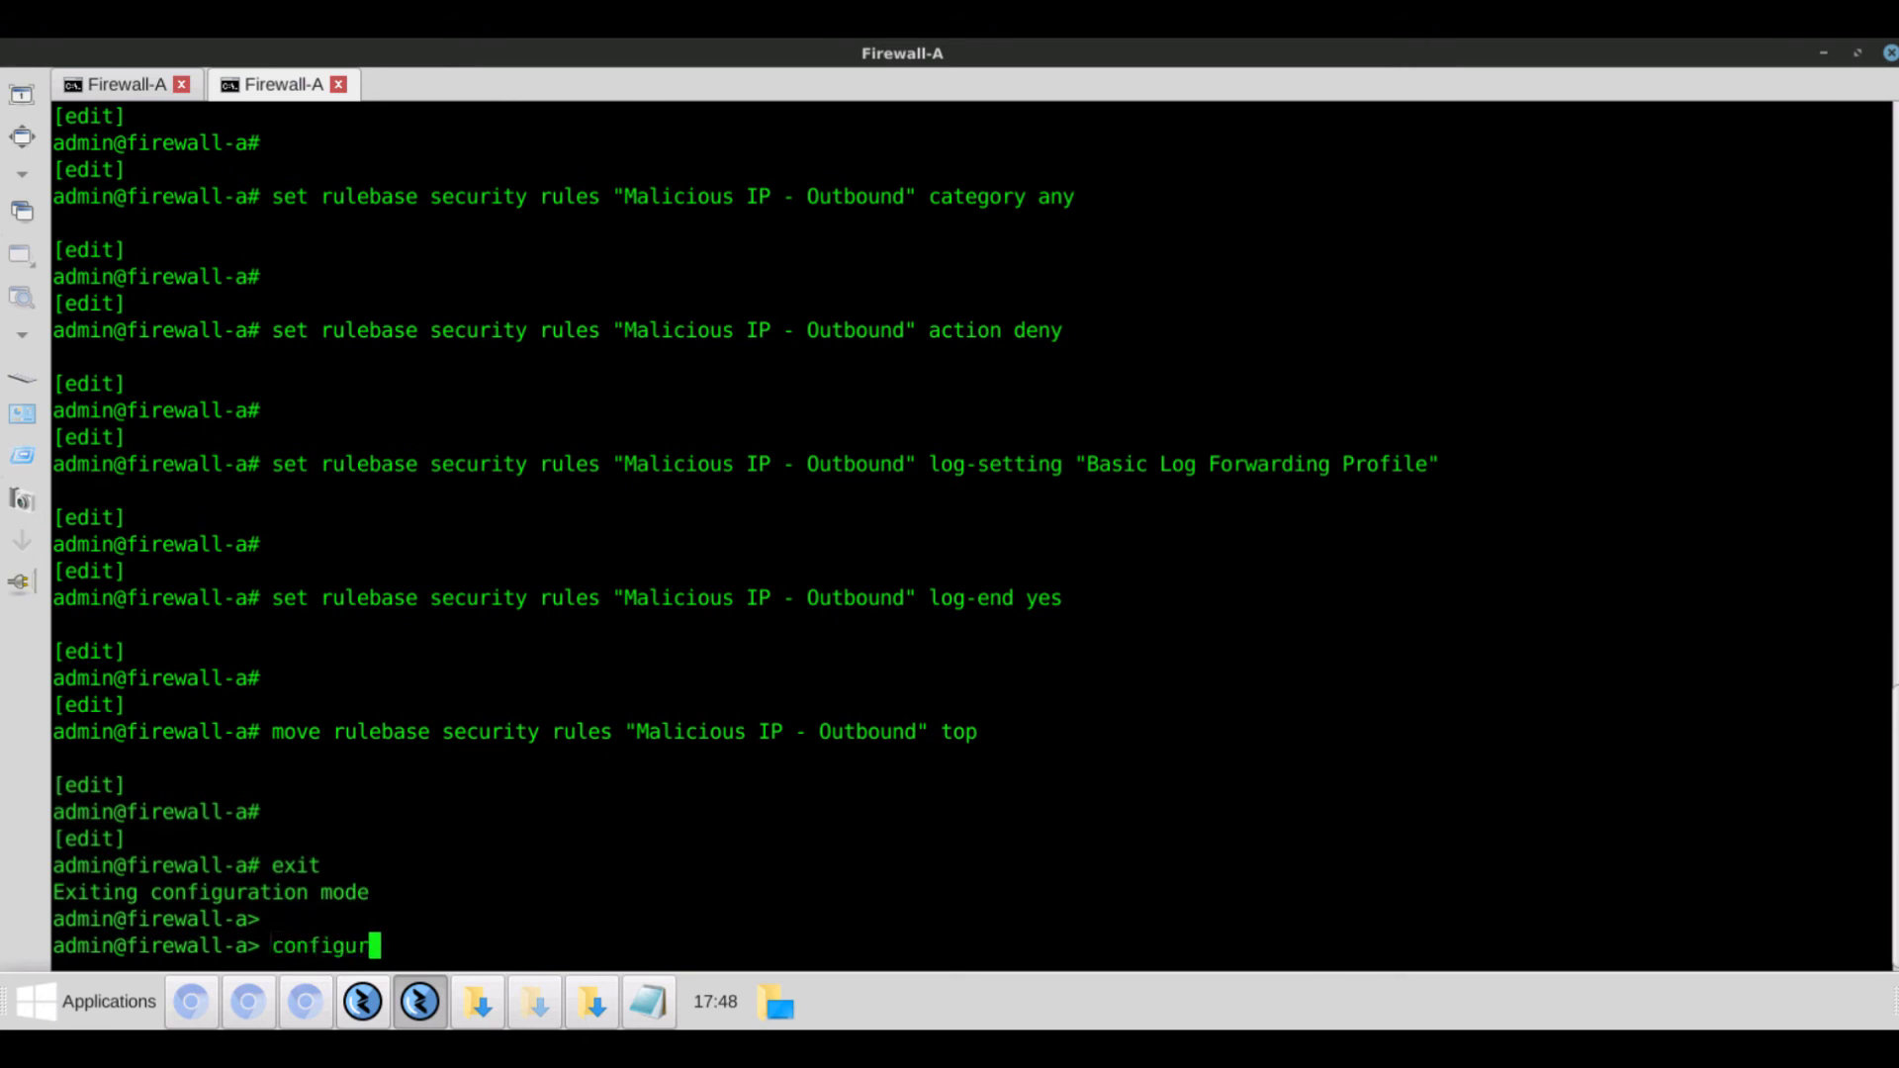
pyautogui.press('Return')
pyautogui.write('commit')
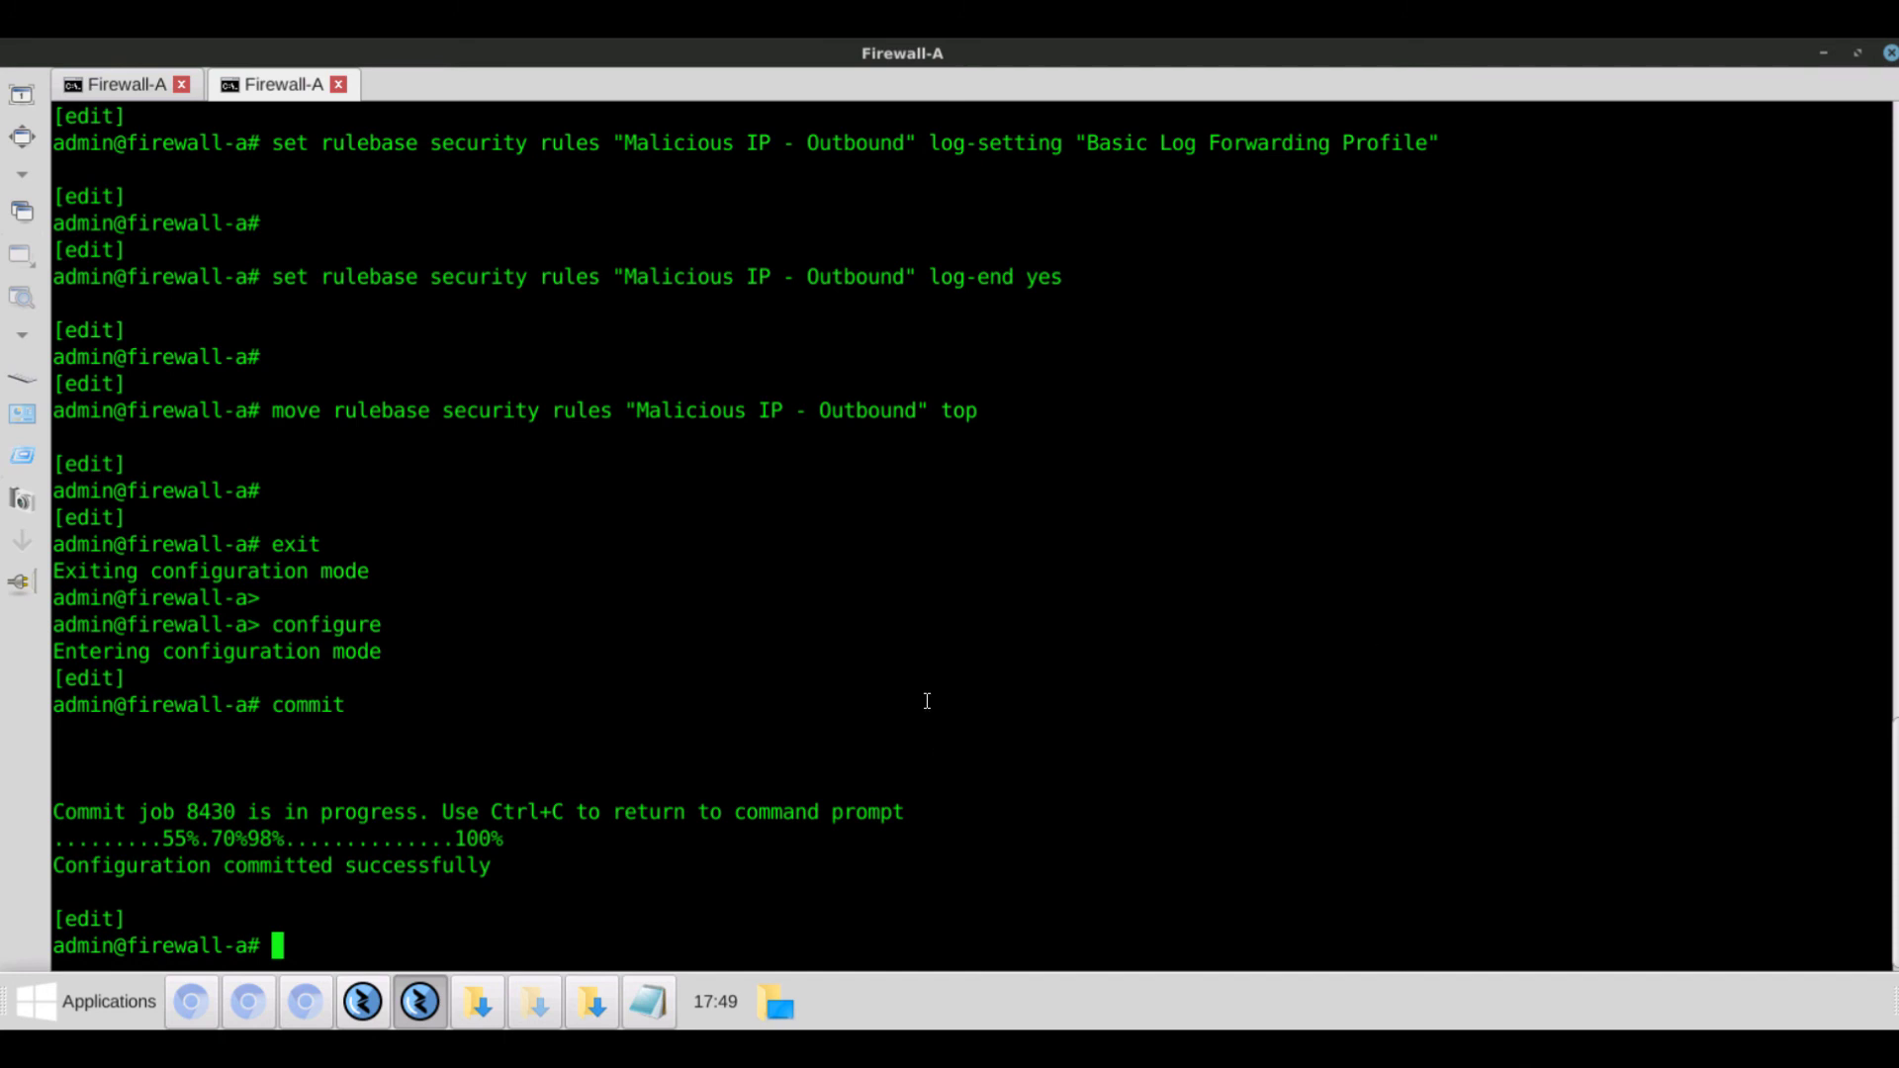
pyautogui.moveTo(1825, 55)
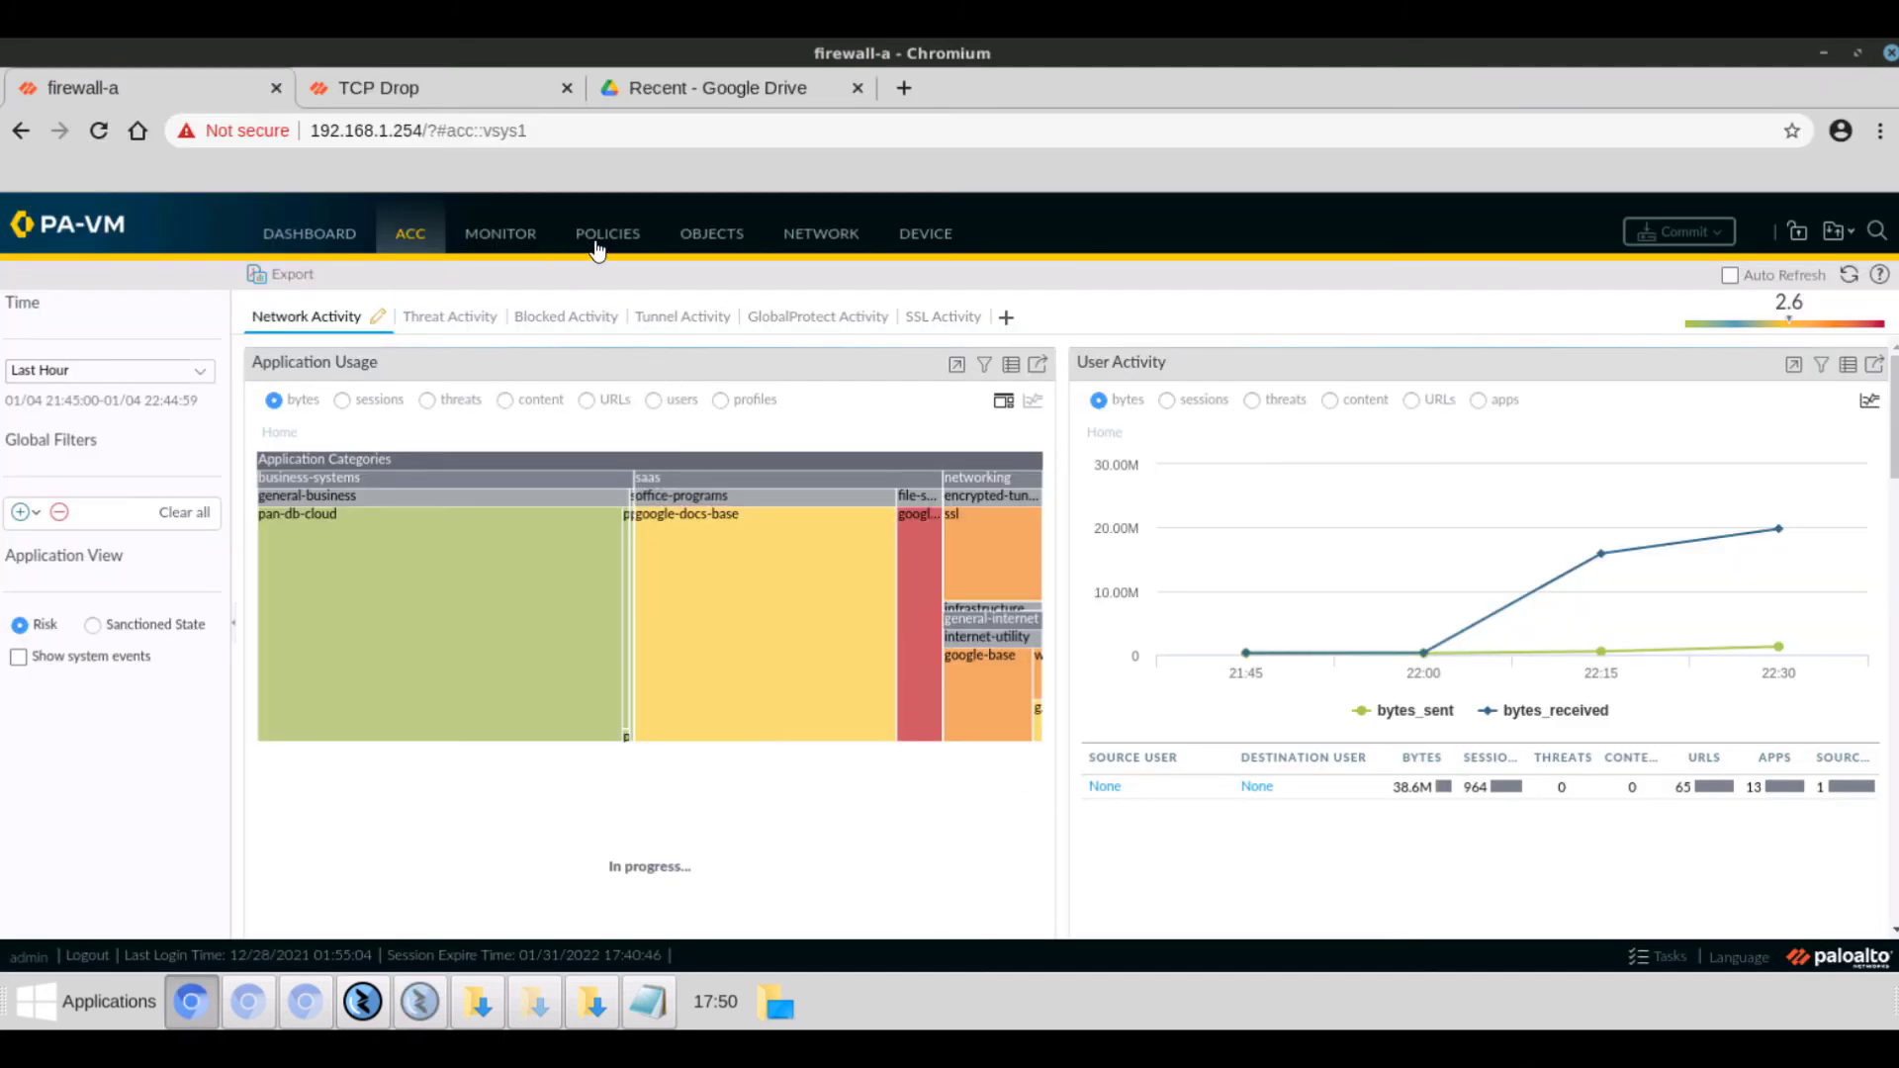
# Inspect the Malicious IP - Outbound rule's Source, Destination and Actions settings under Policies > Security
pyautogui.click(608, 234)
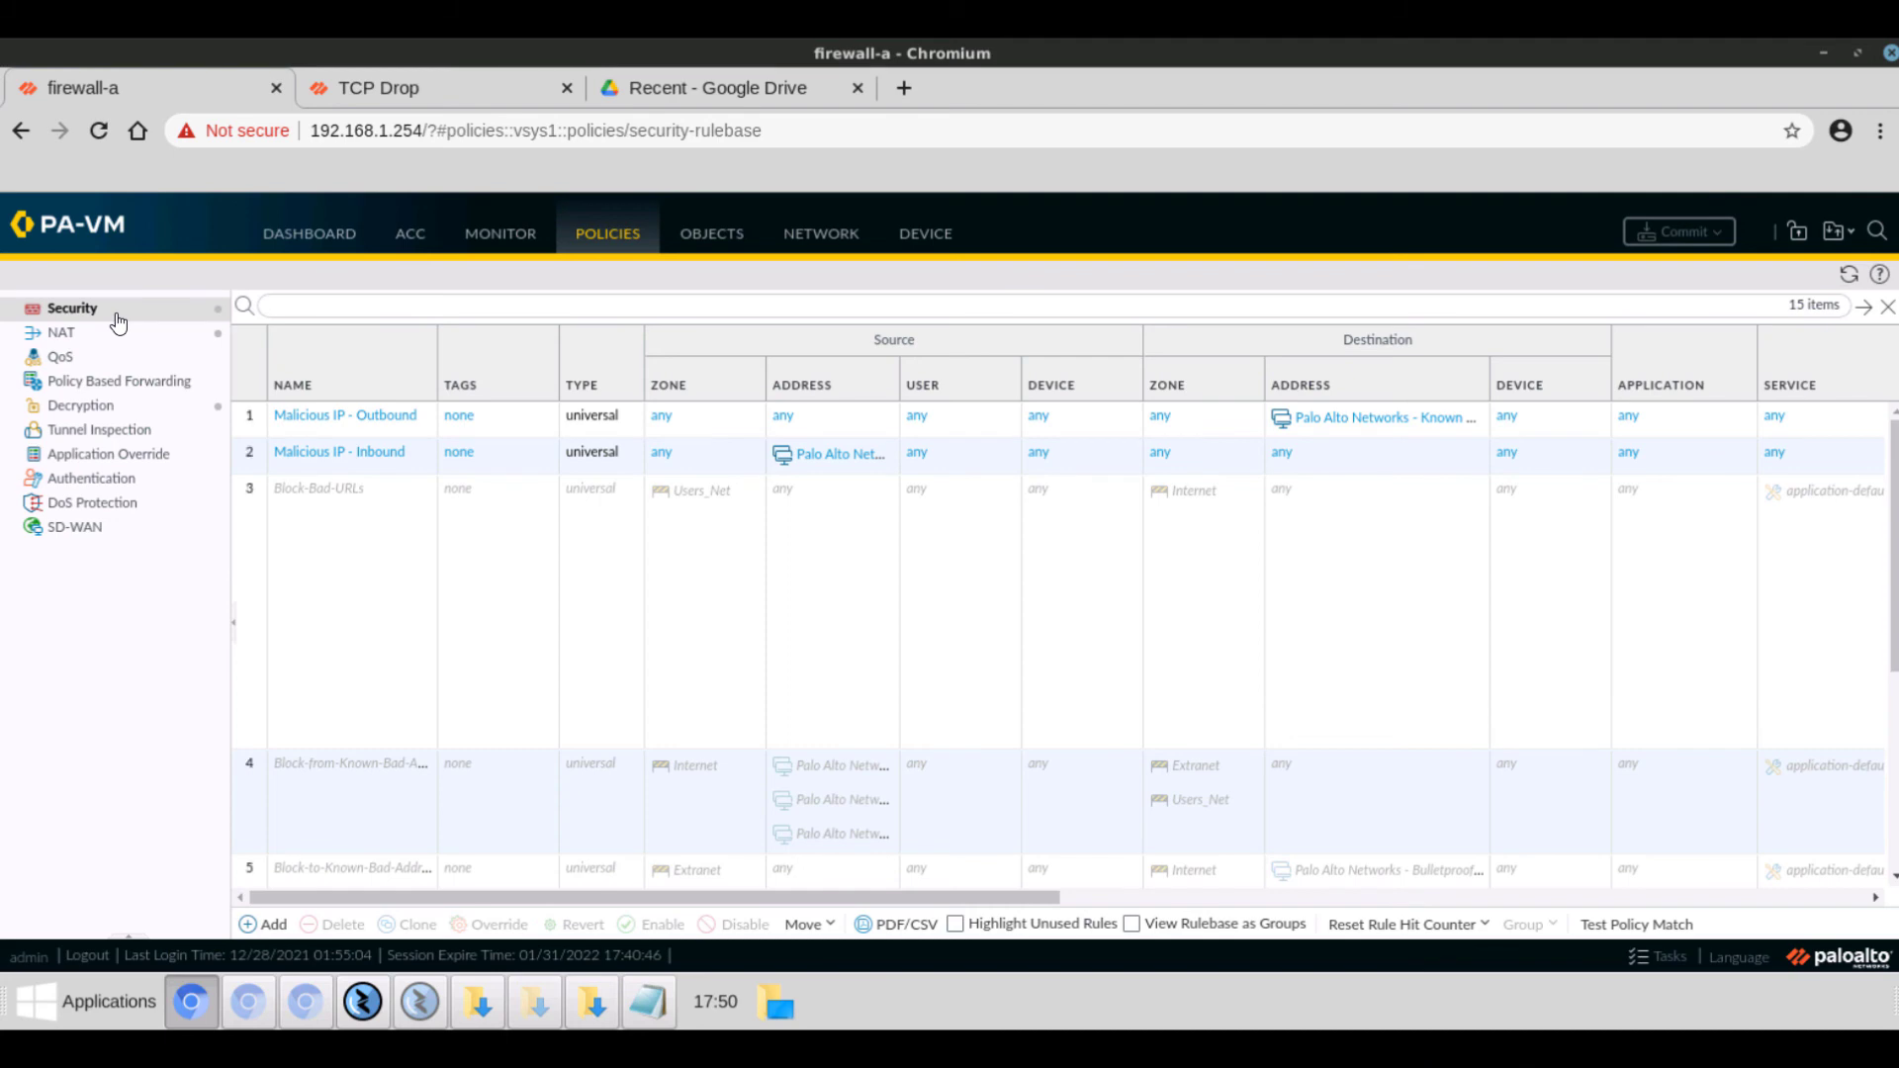
pyautogui.moveTo(346, 415)
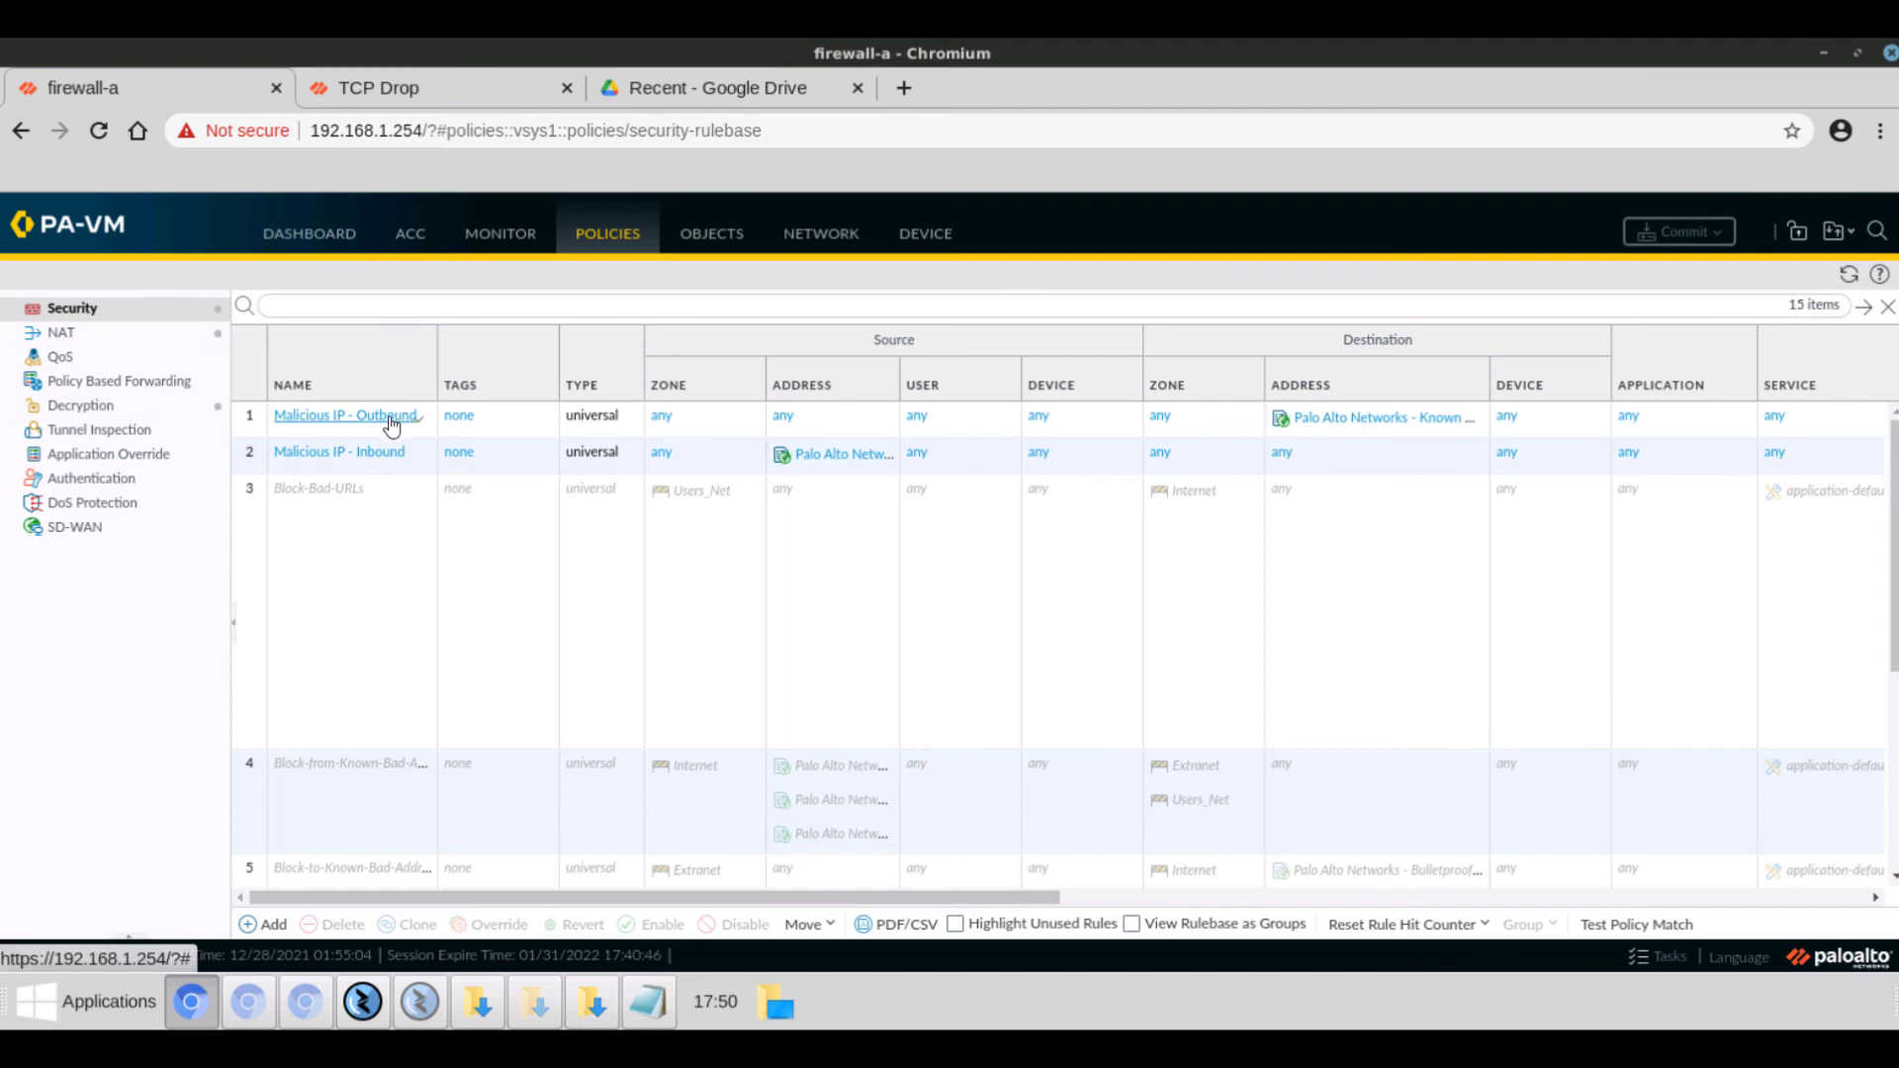
pyautogui.click(348, 415)
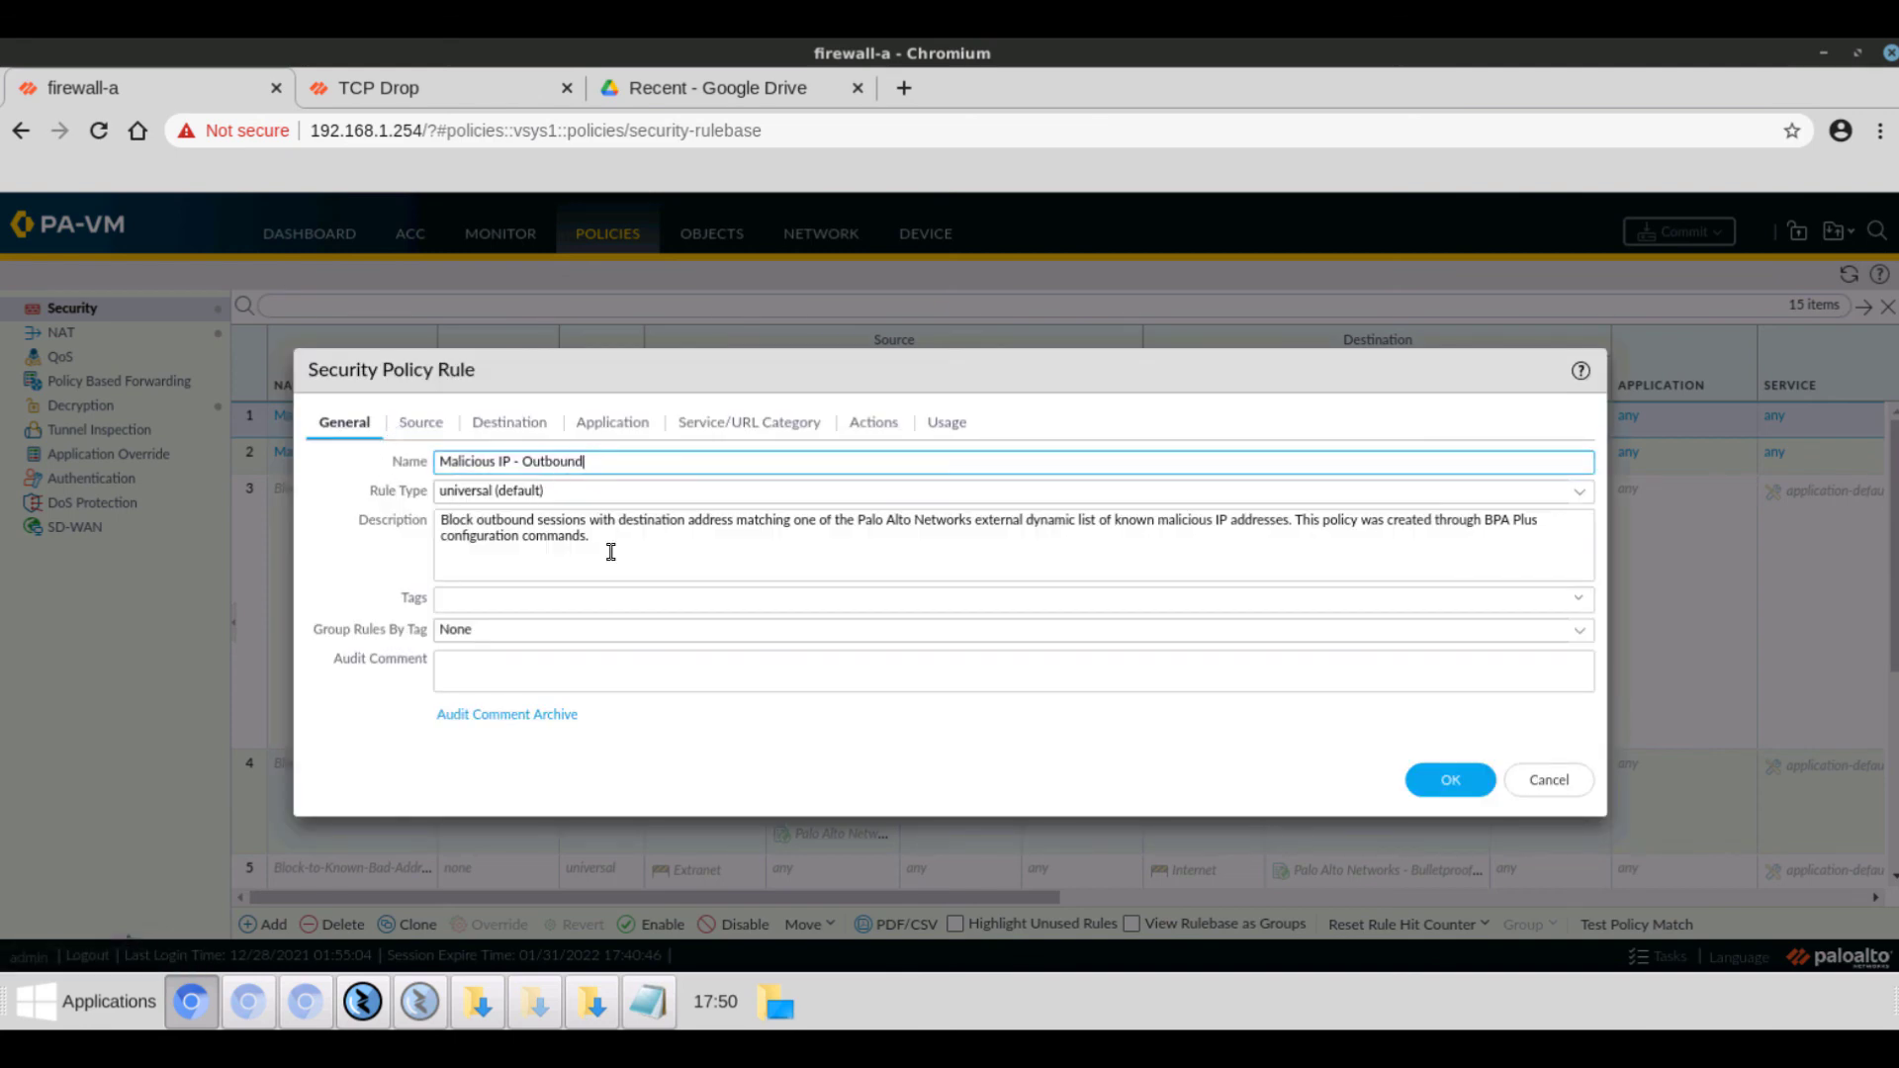
pyautogui.click(420, 422)
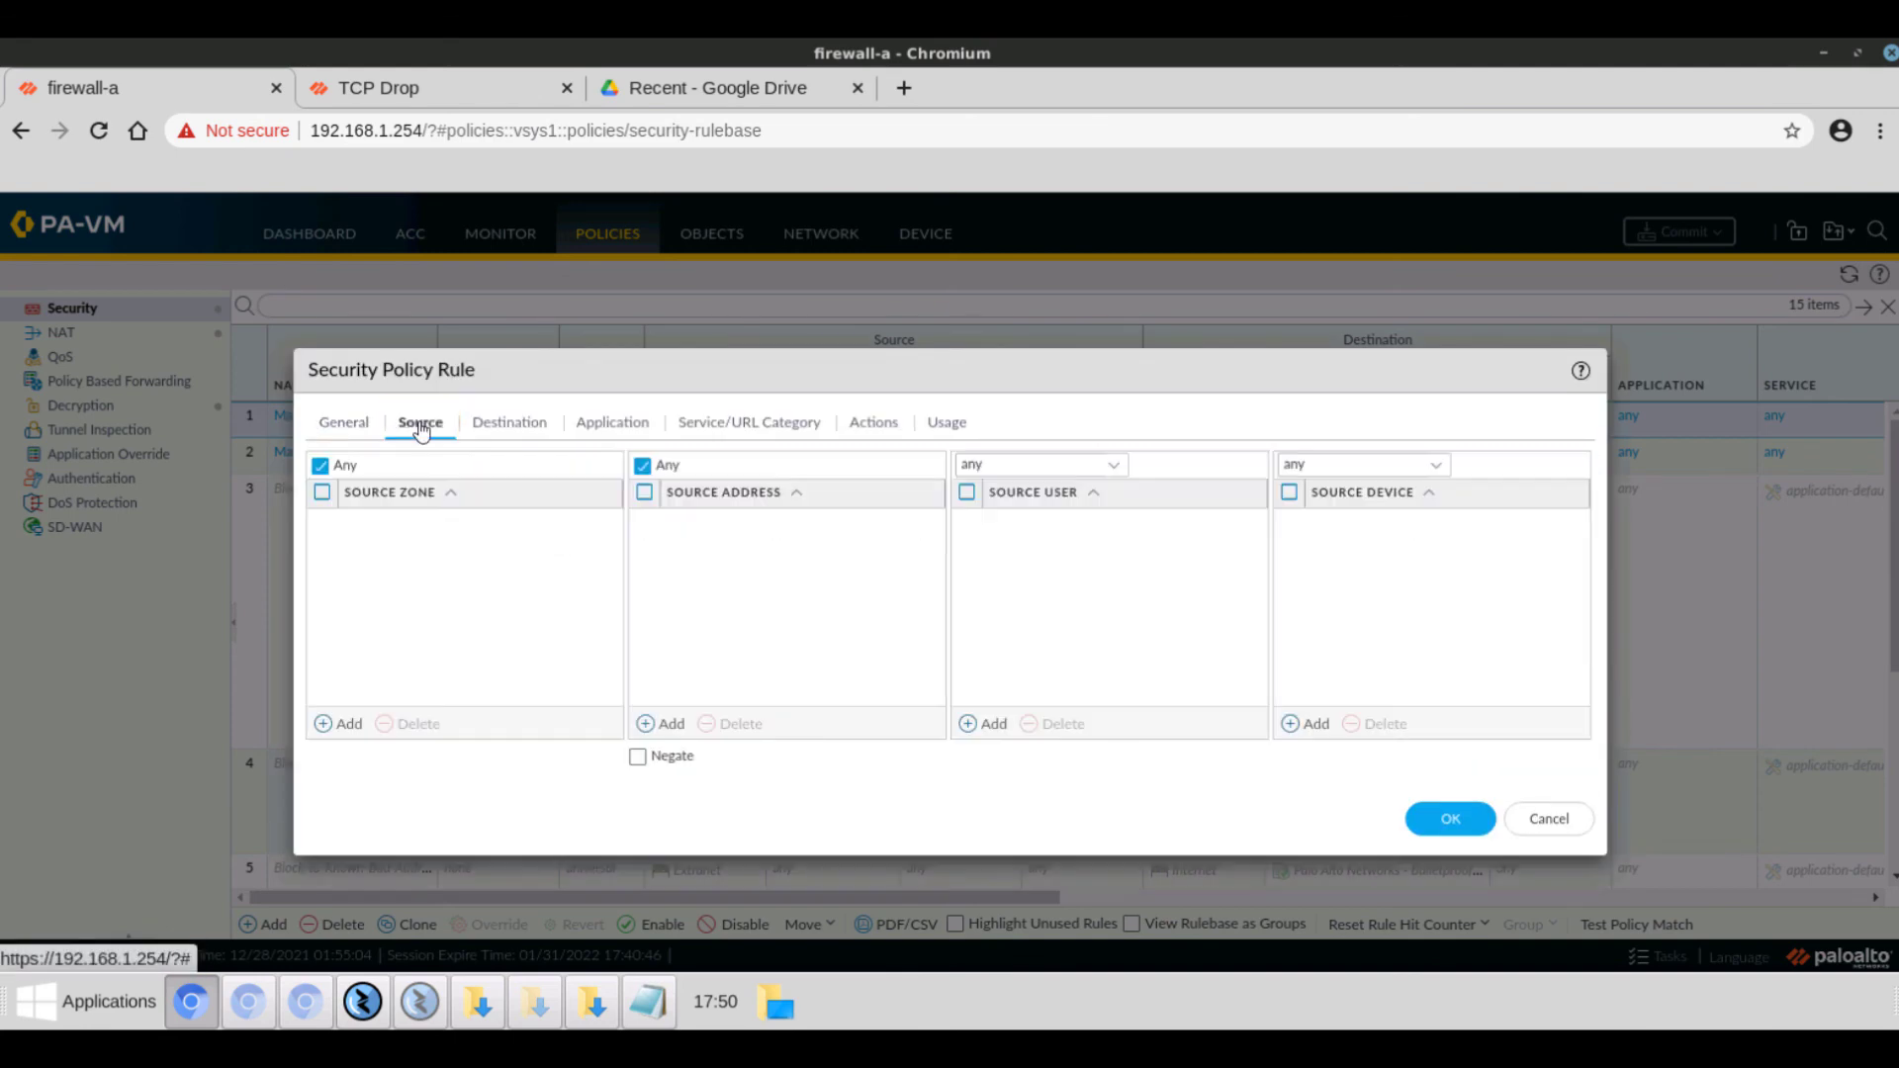
pyautogui.moveTo(526, 430)
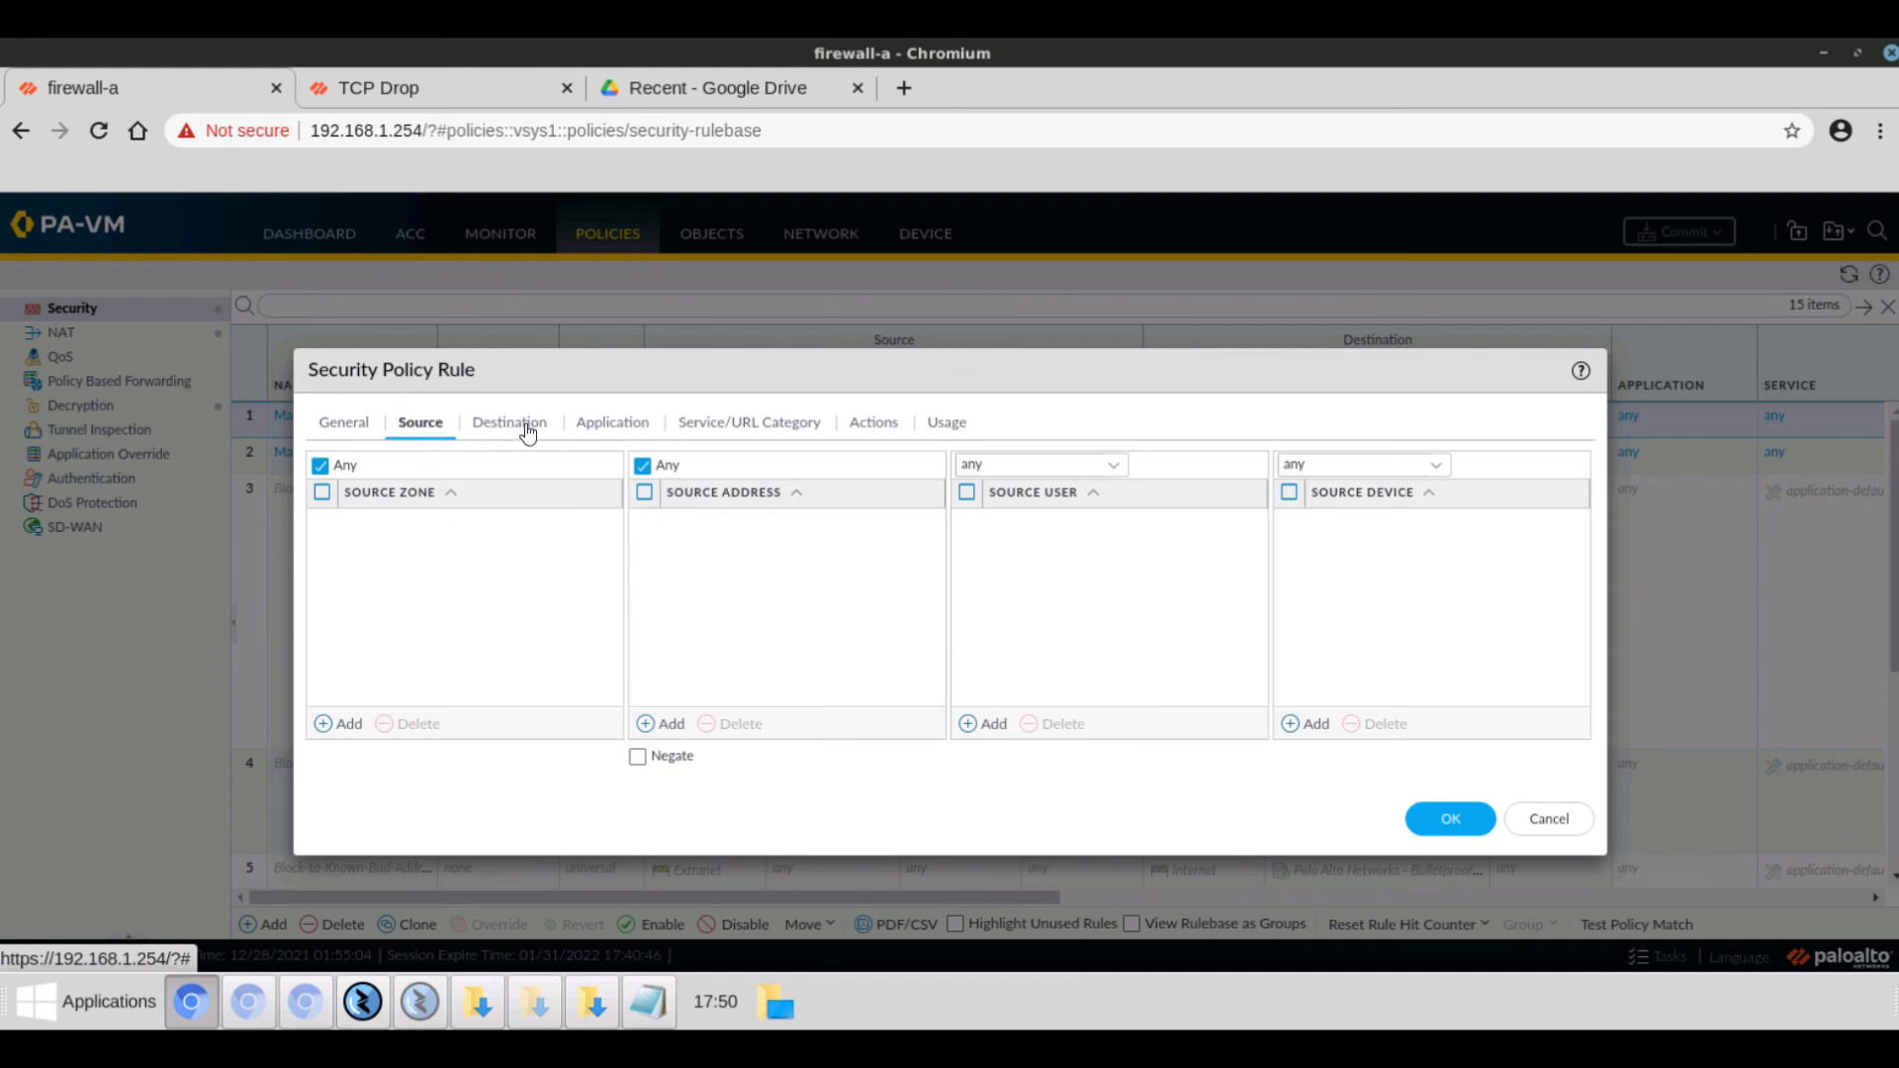
pyautogui.moveTo(511, 421)
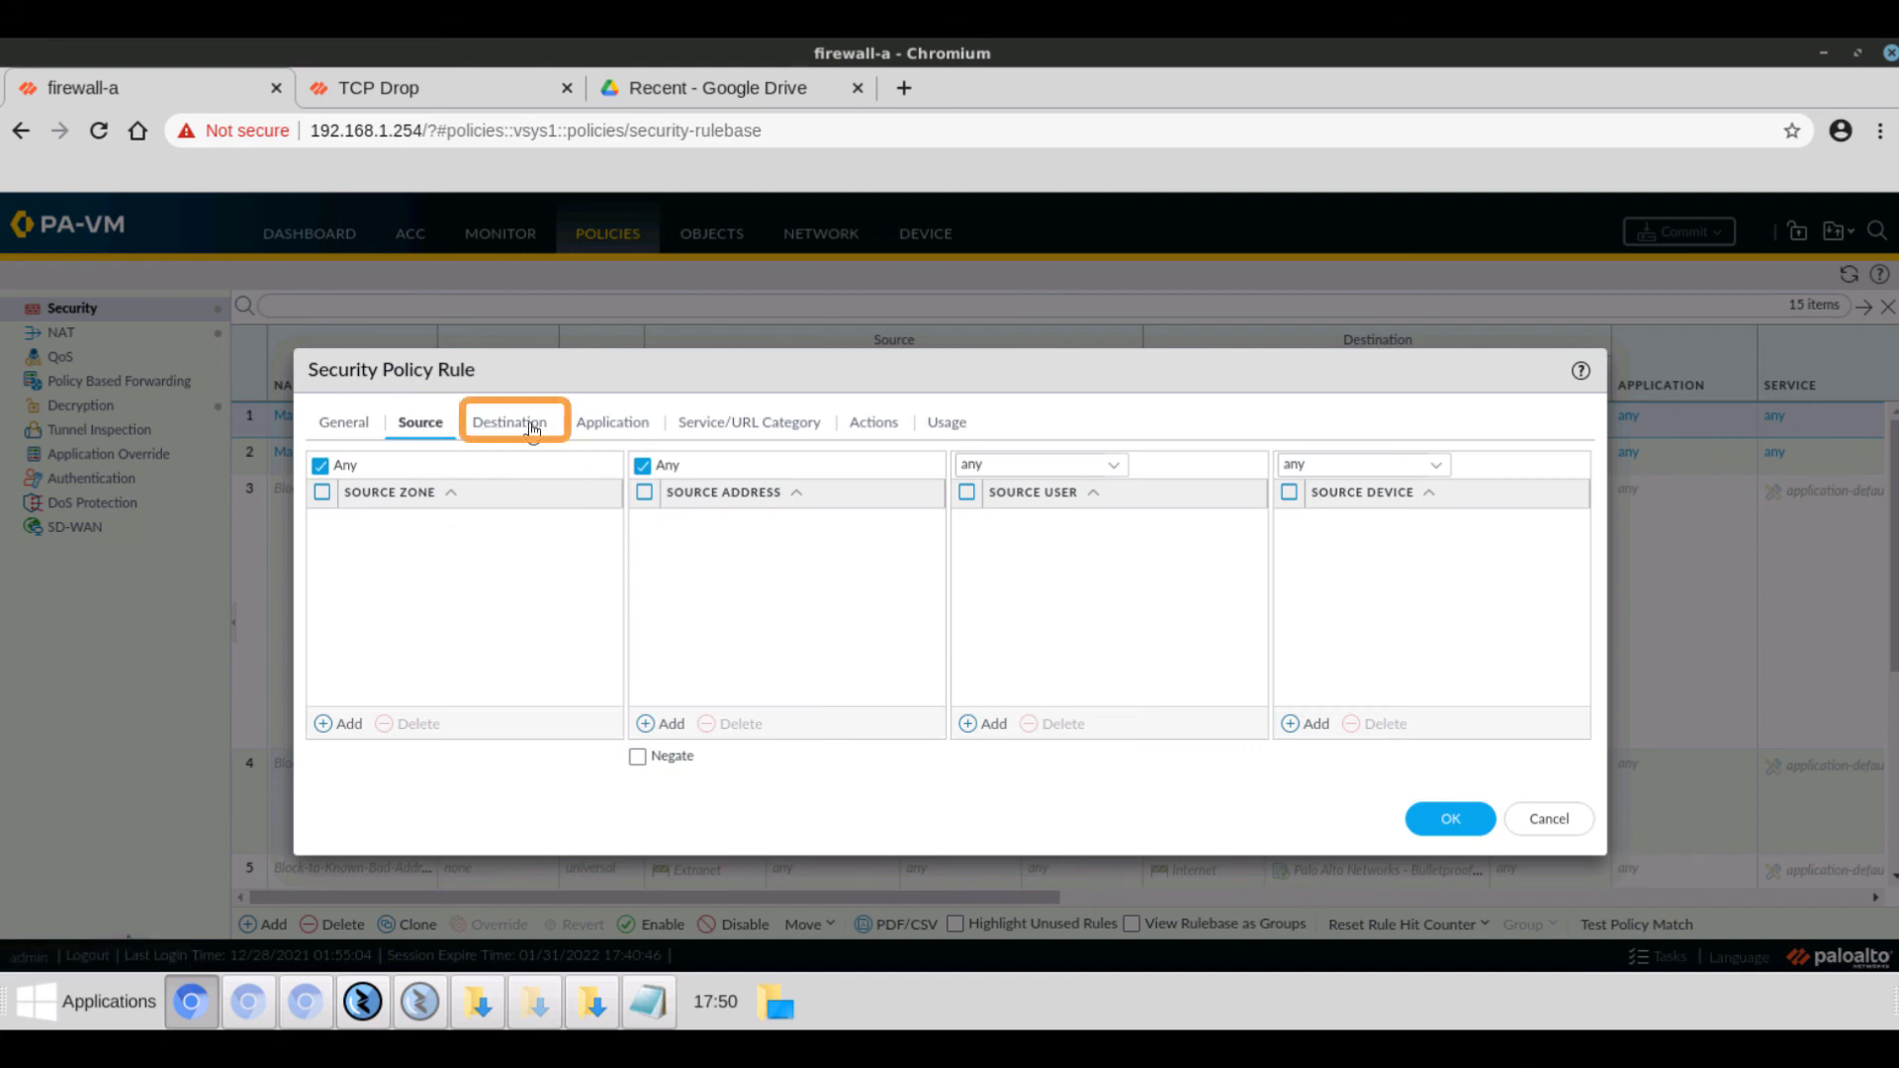
pyautogui.click(508, 421)
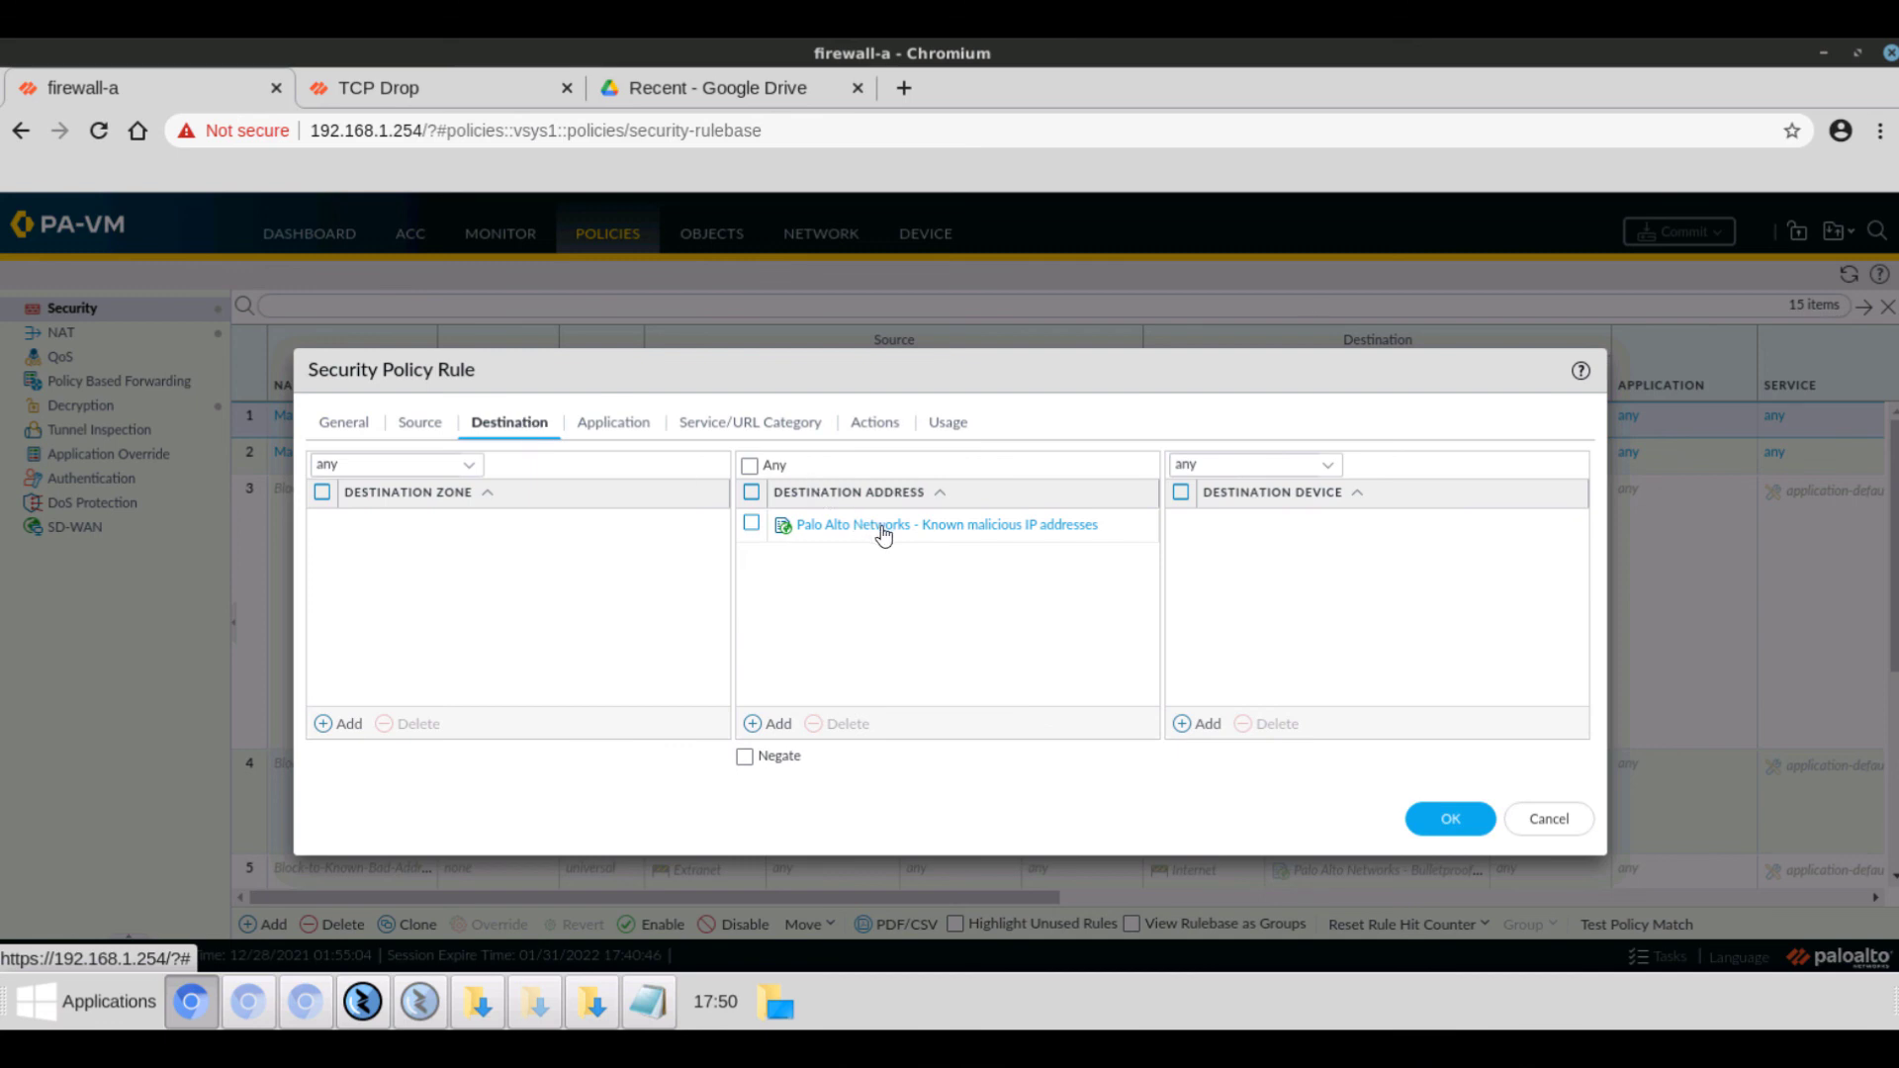
pyautogui.moveTo(902, 546)
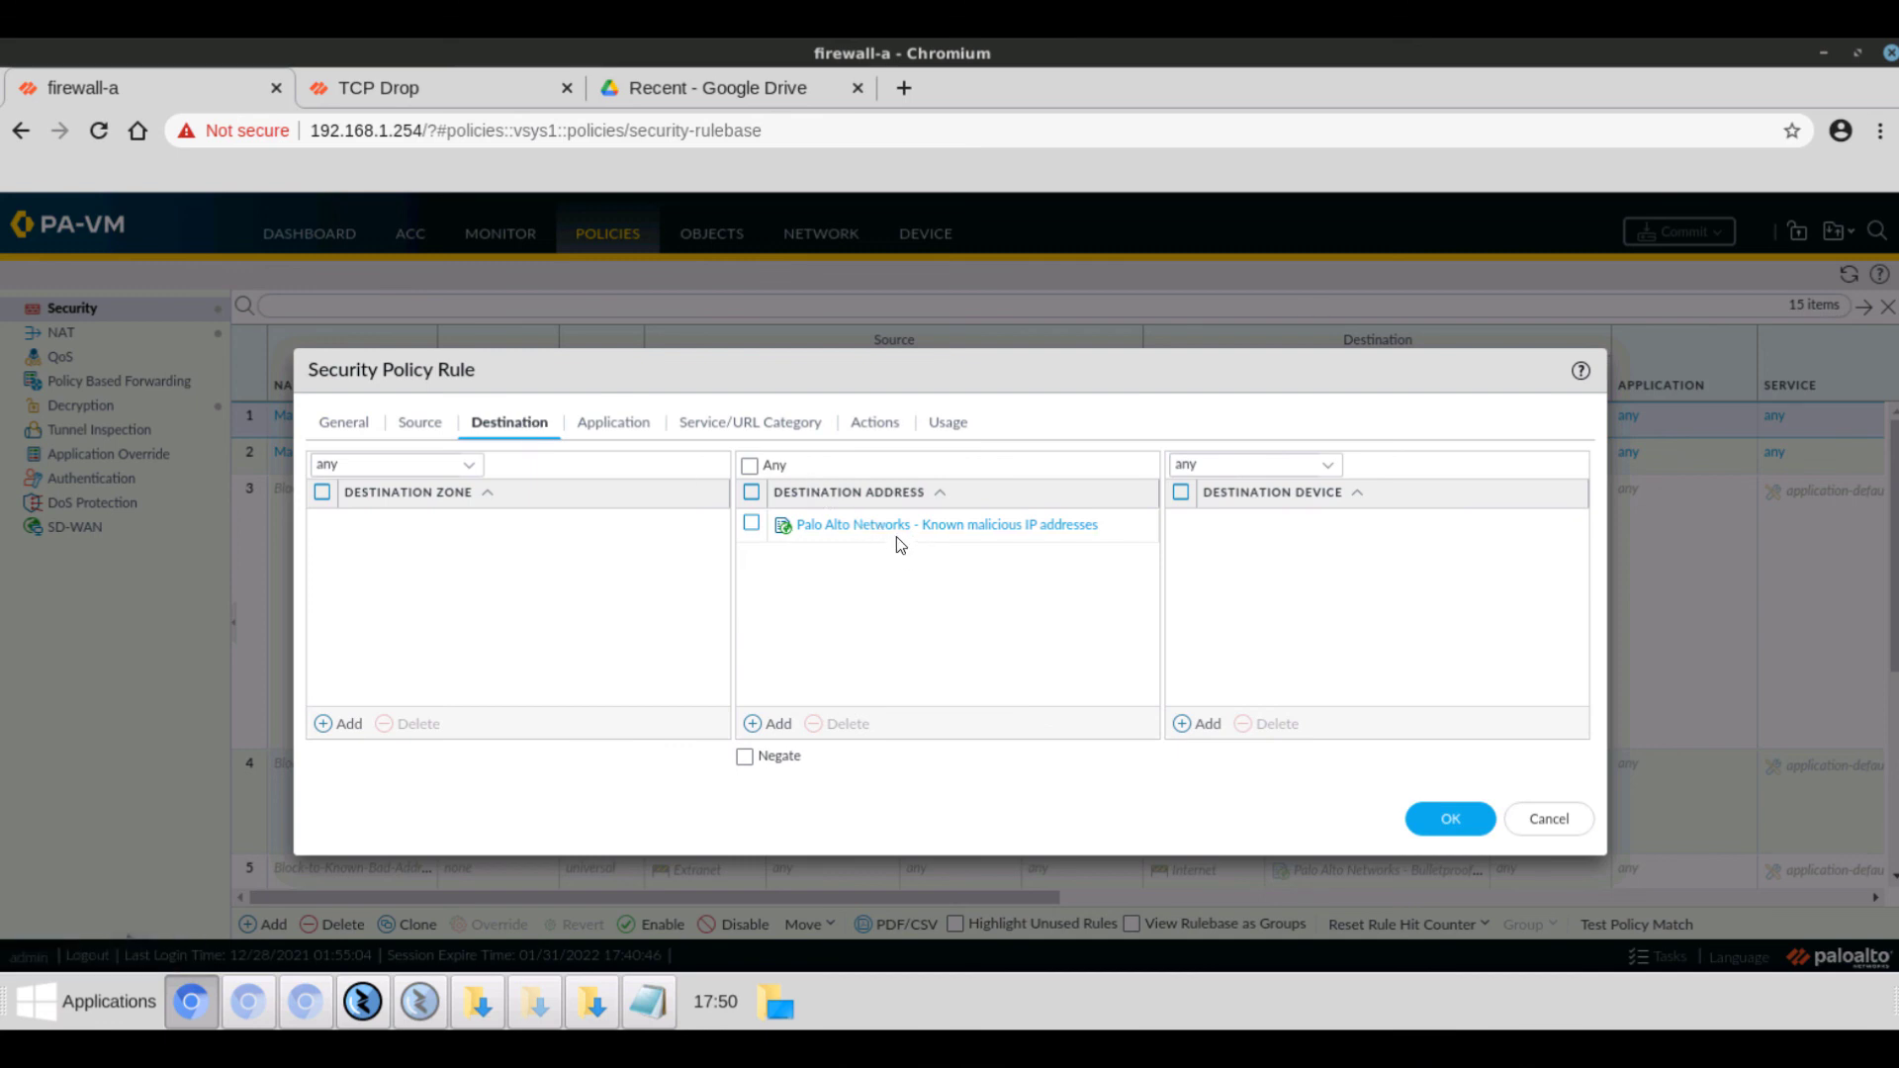
pyautogui.click(872, 421)
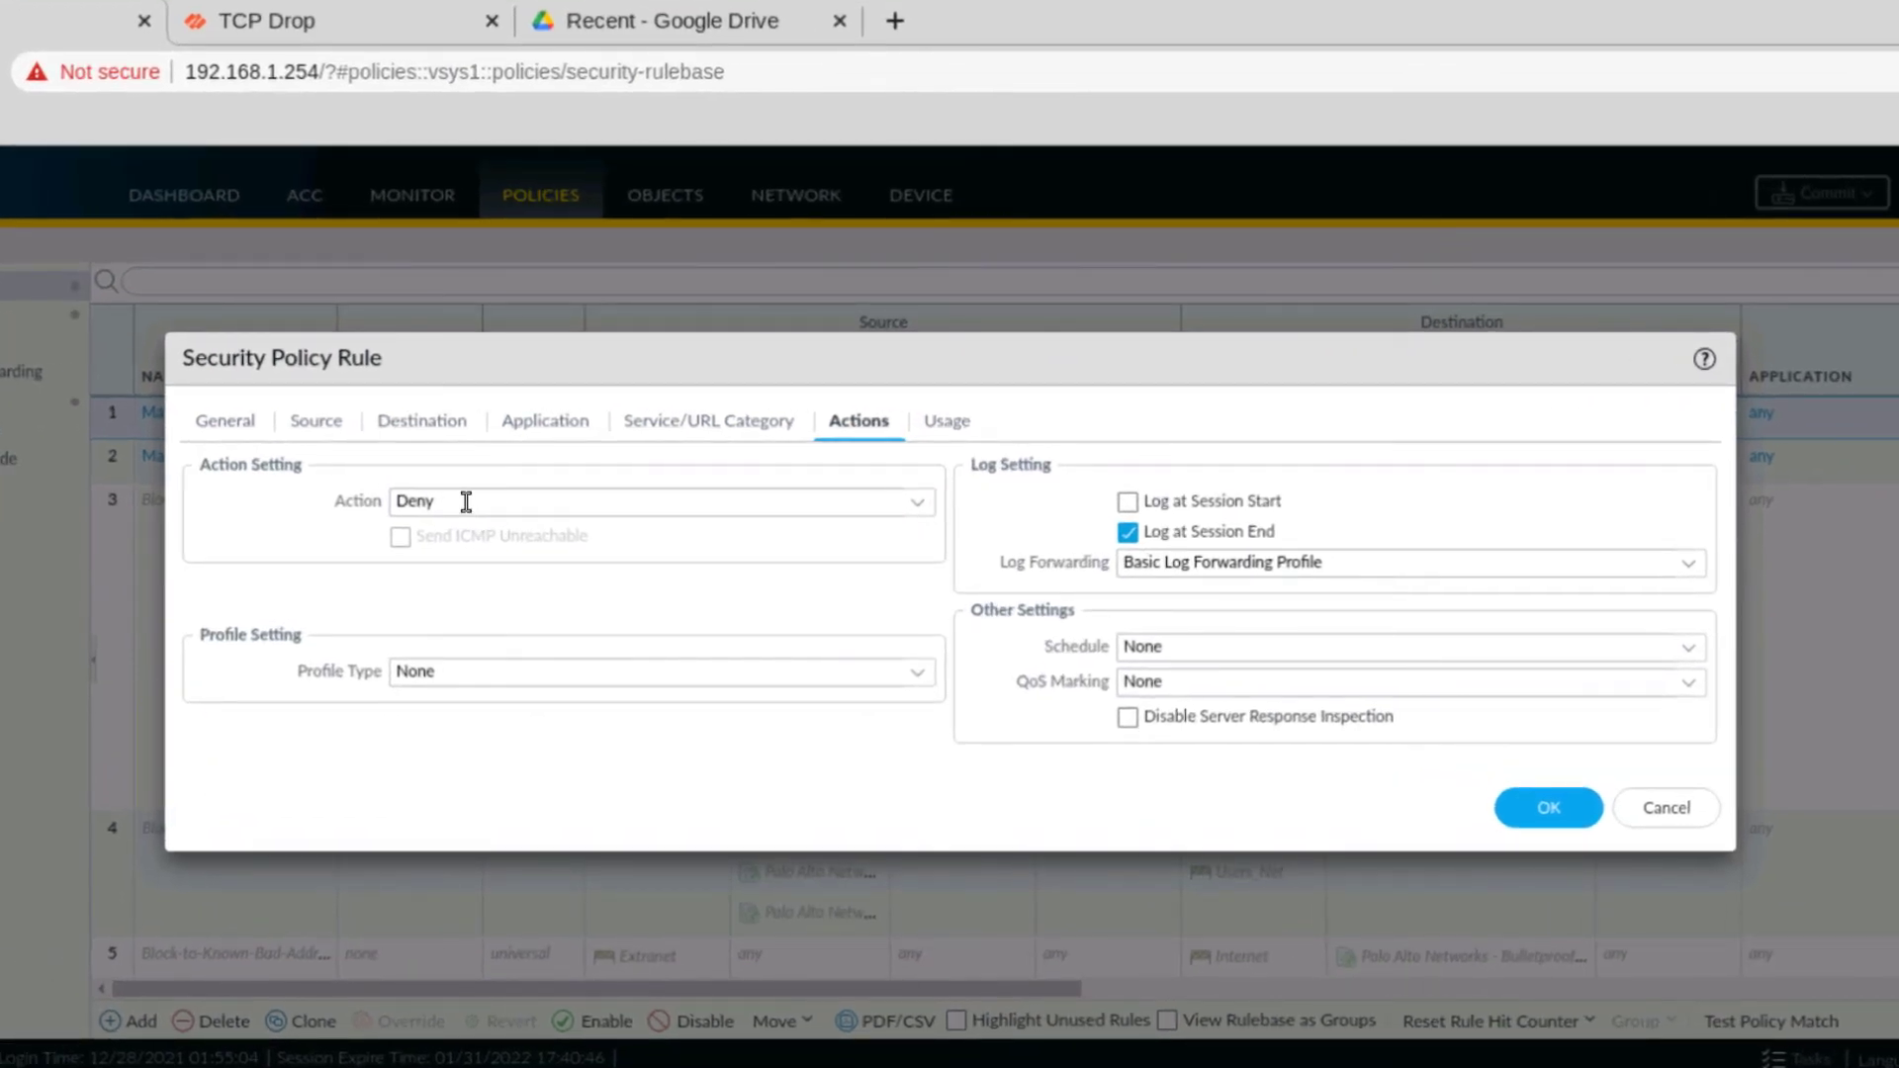
pyautogui.moveTo(1295, 540)
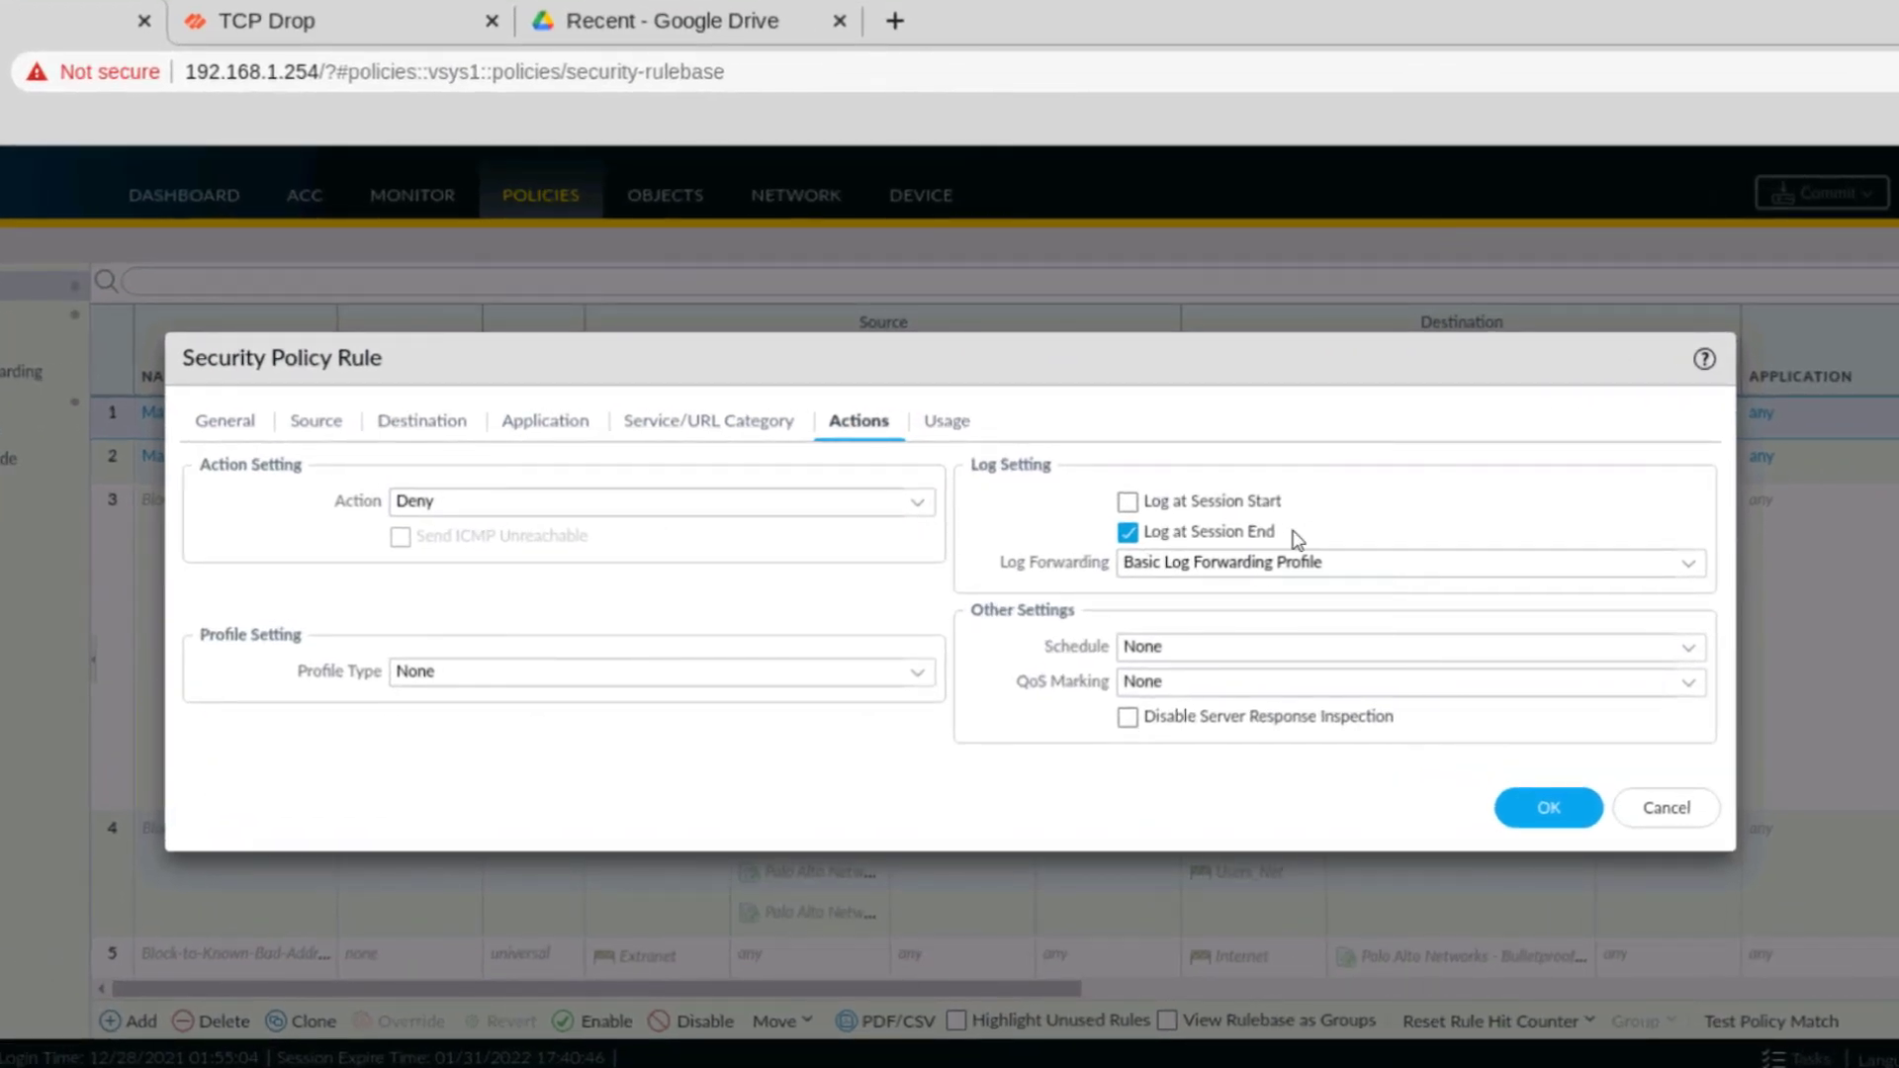
pyautogui.moveTo(1399, 567)
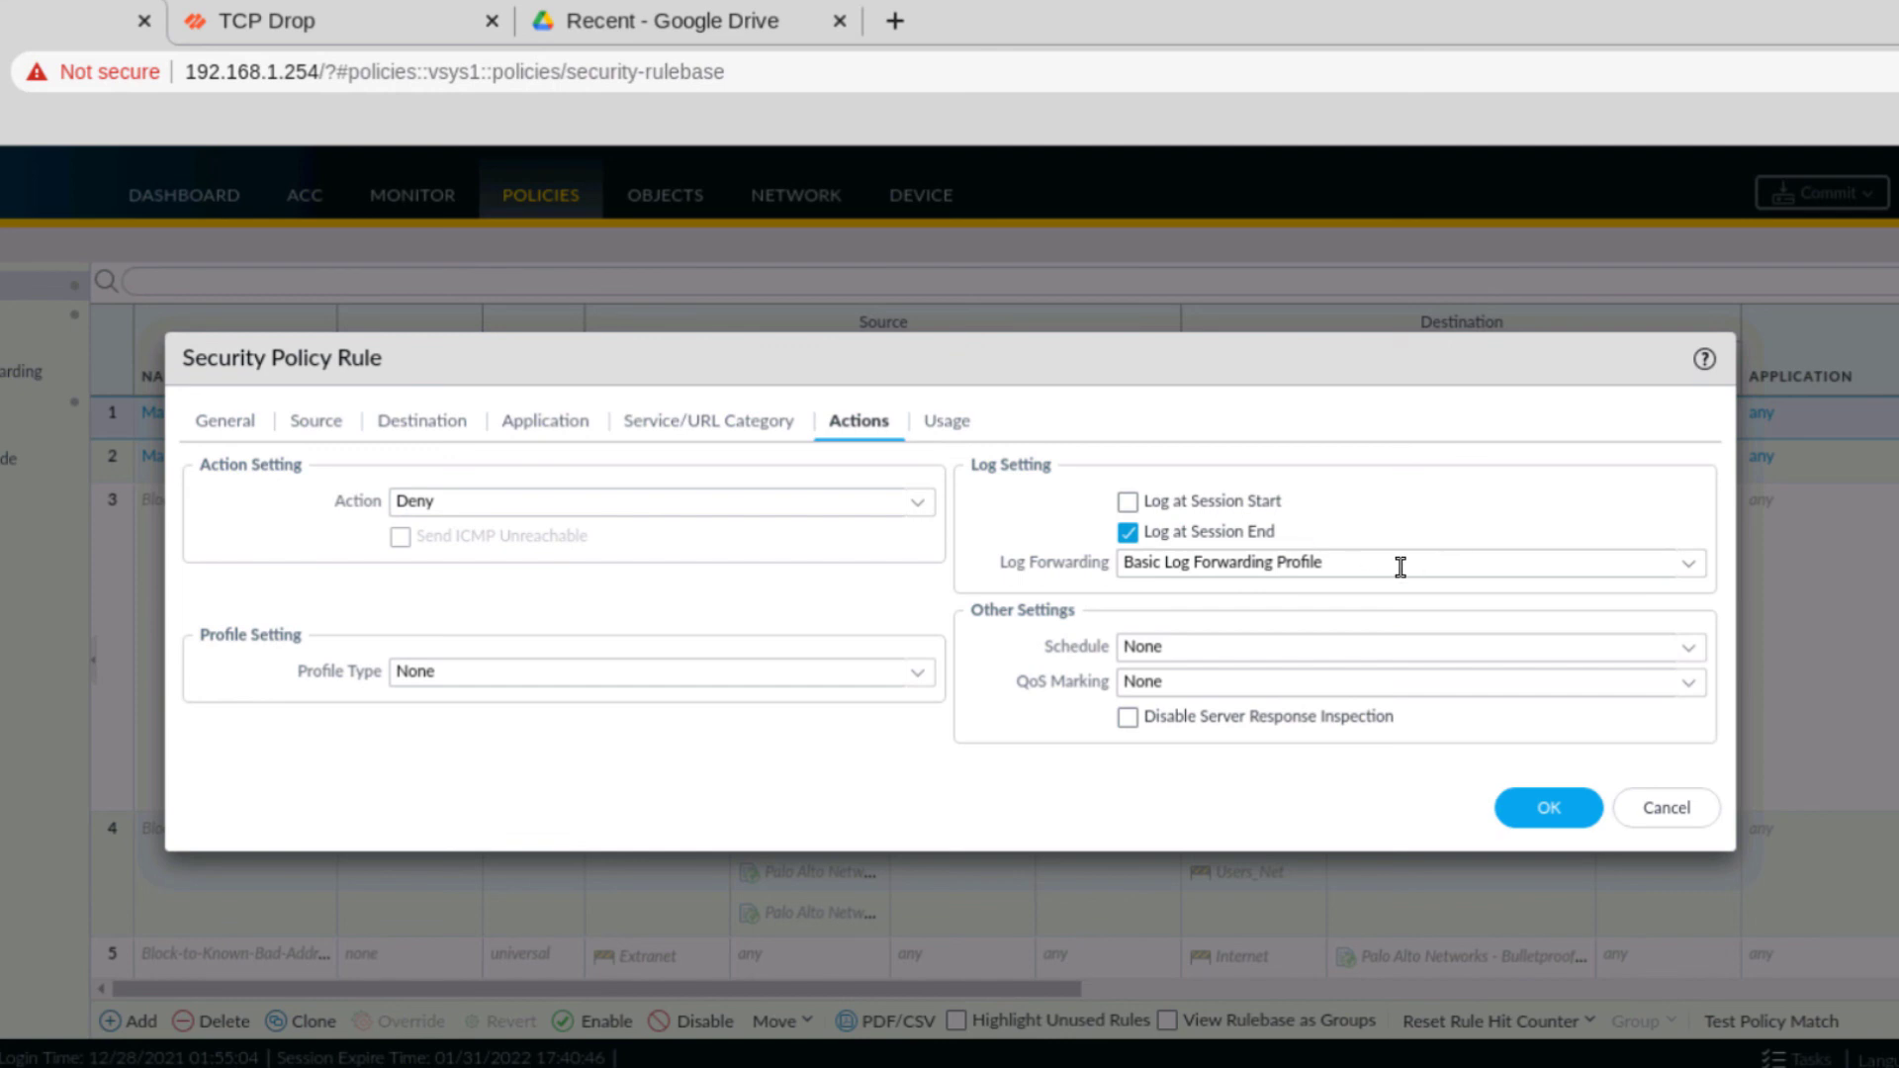